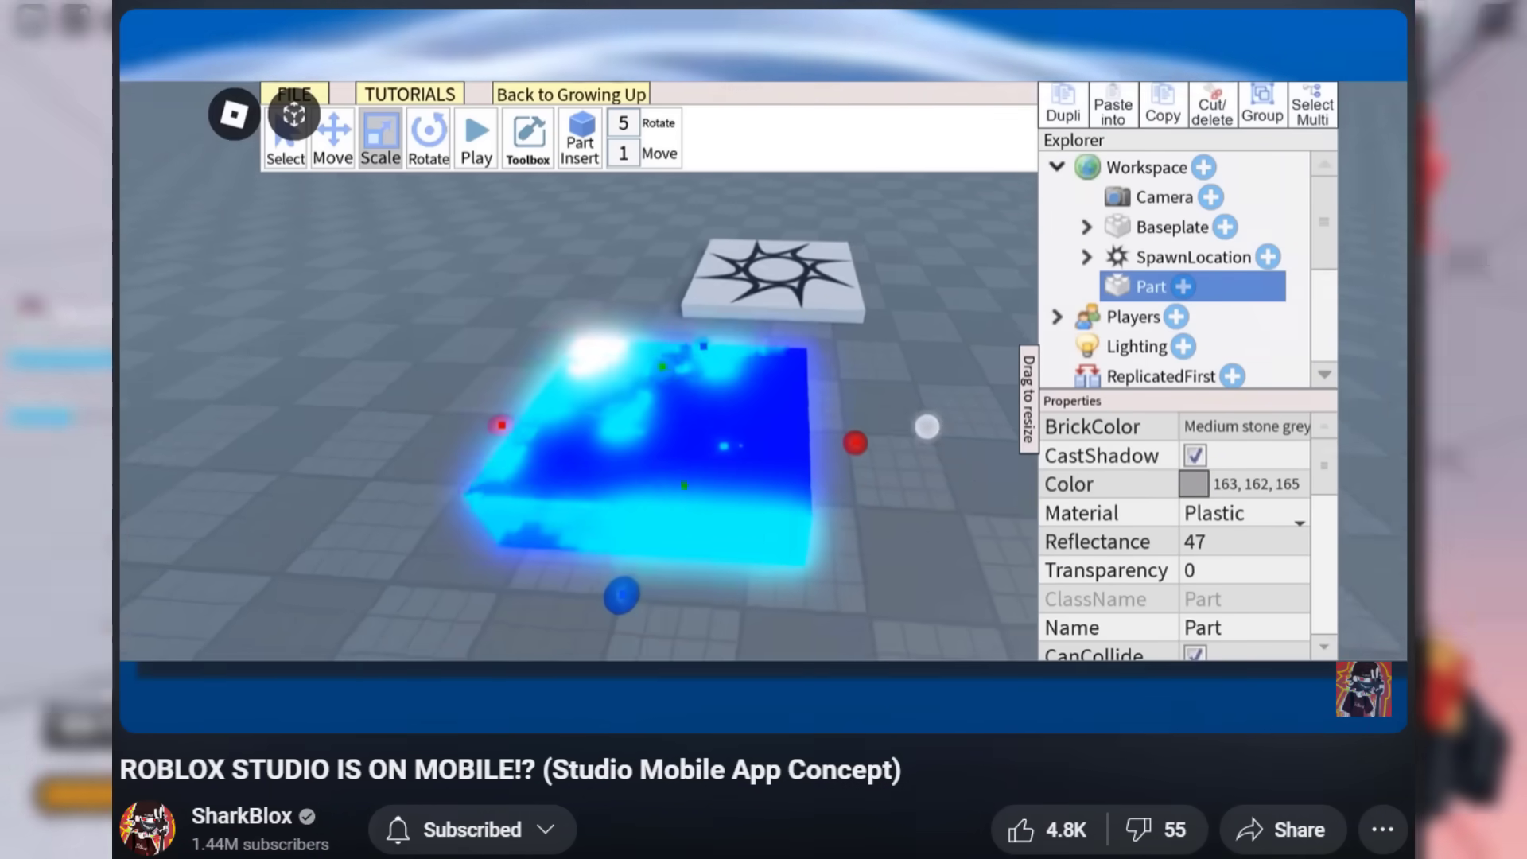
# Step: Go to the Roblox site and reach the SharkBlox_Mobile profile page
pyautogui.click(526, 139)
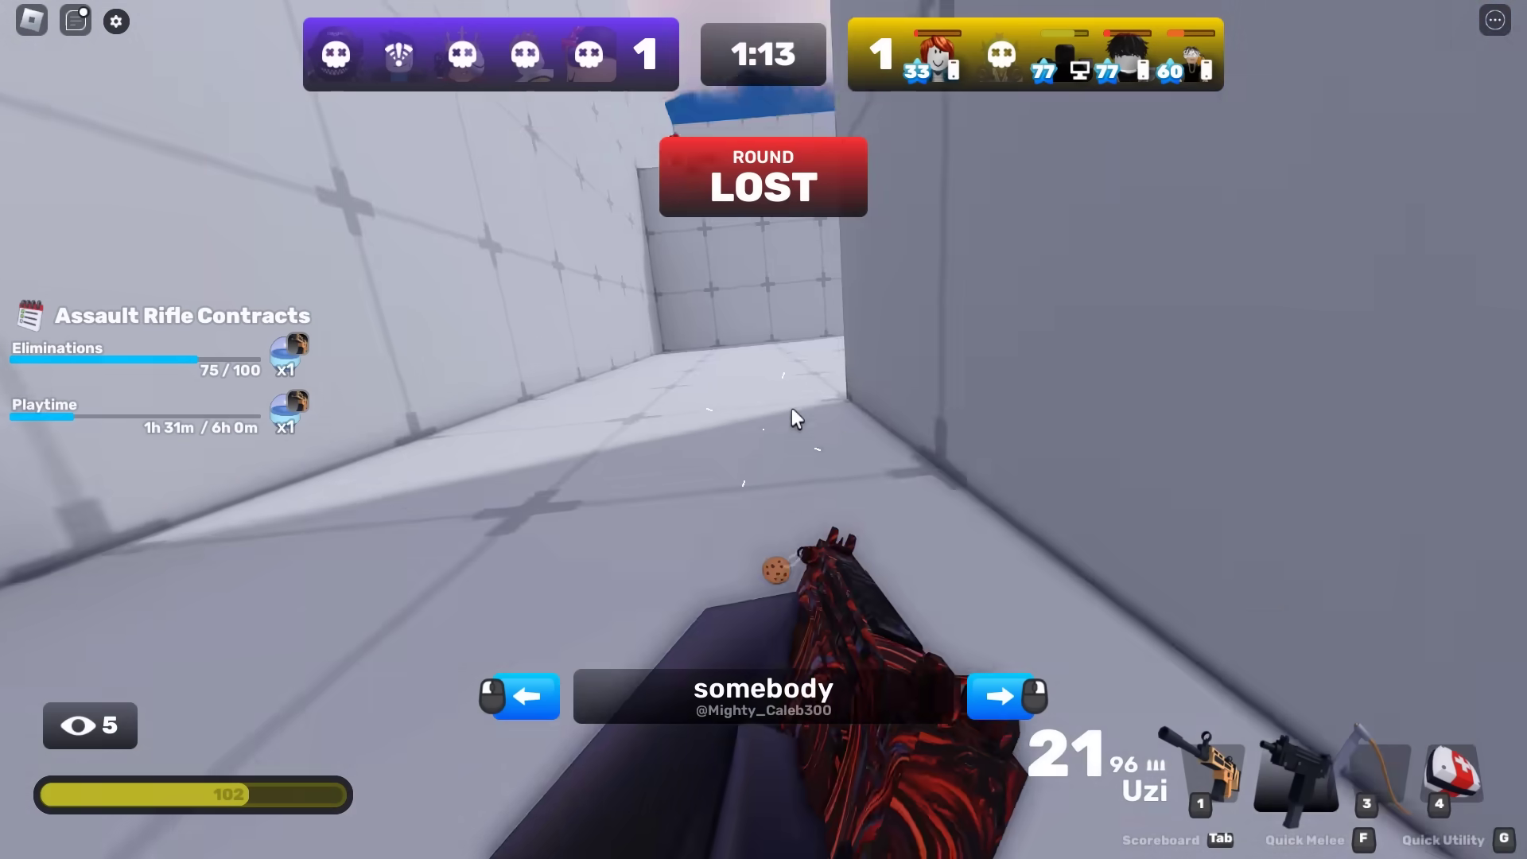
pyautogui.click(1009, 695)
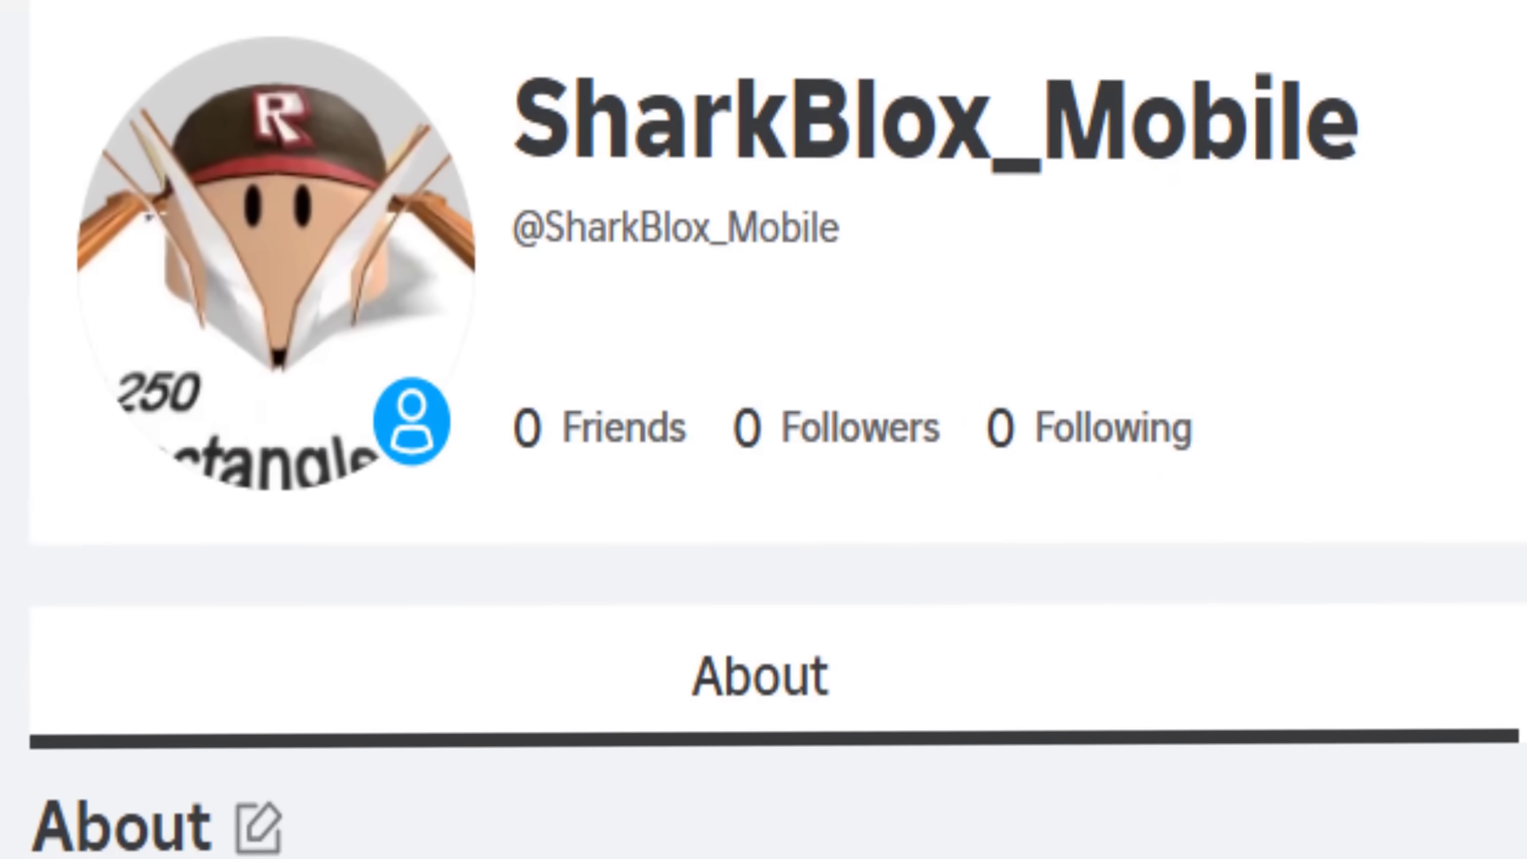
# Step: View the profile's creations, then reach SharkBlox_Mobile's Place via Creator Hub Creations
pyautogui.click(1123, 352)
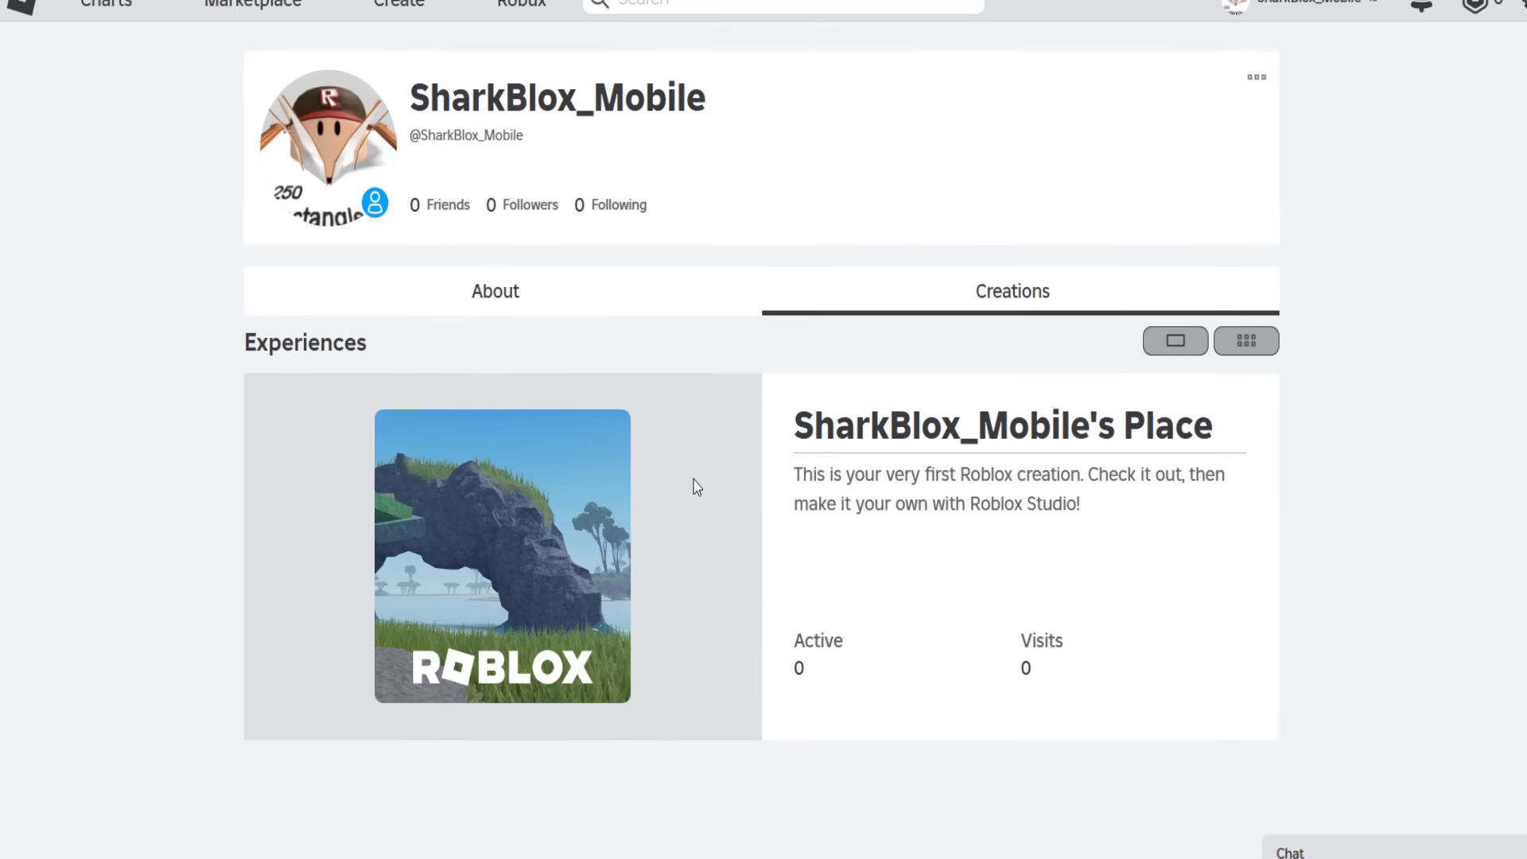
pyautogui.scroll(-3)
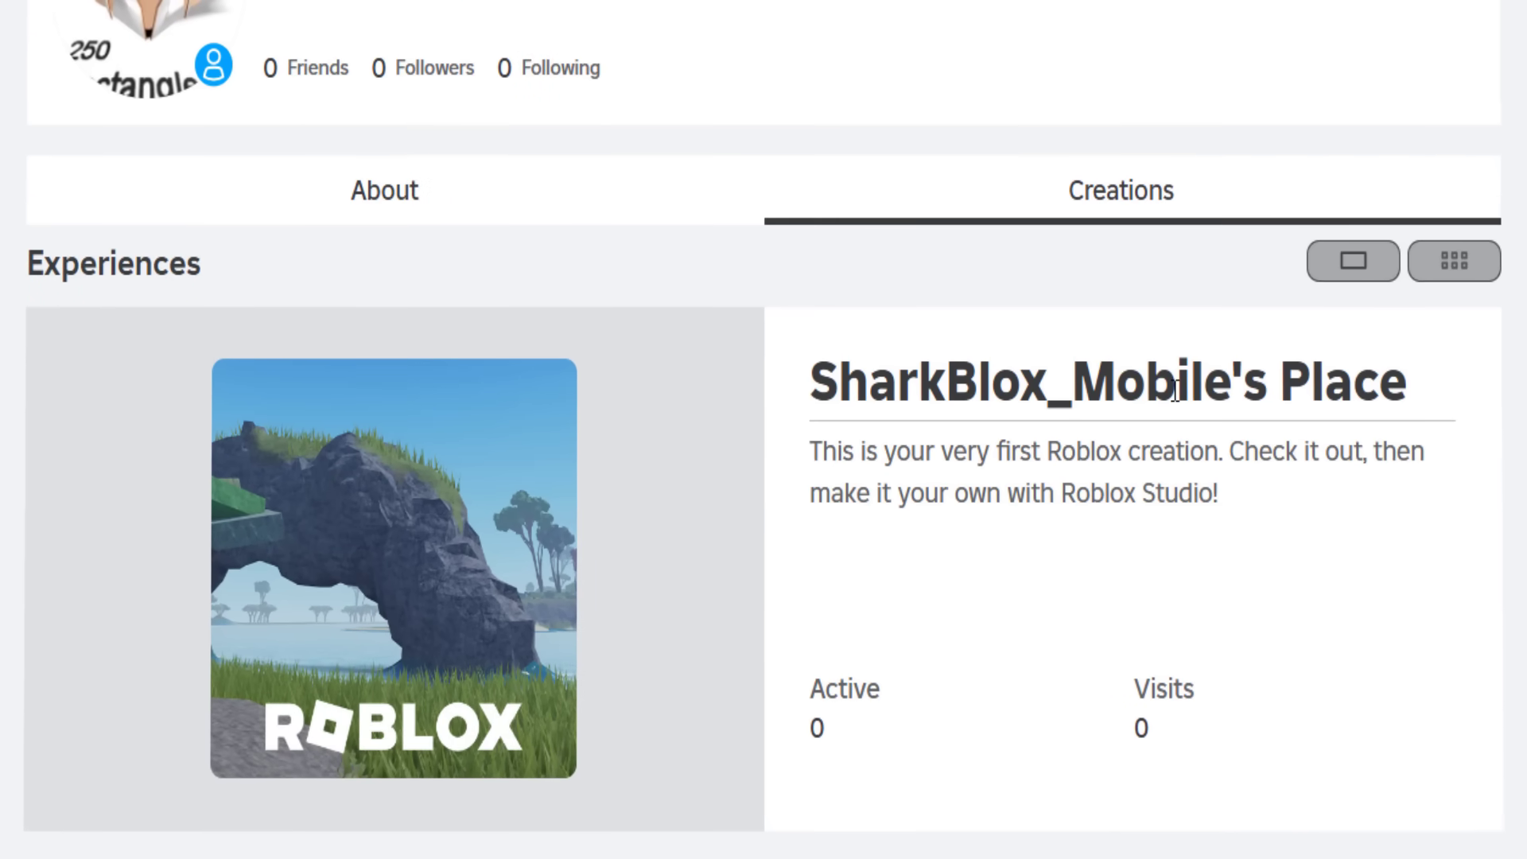
pyautogui.scroll(3)
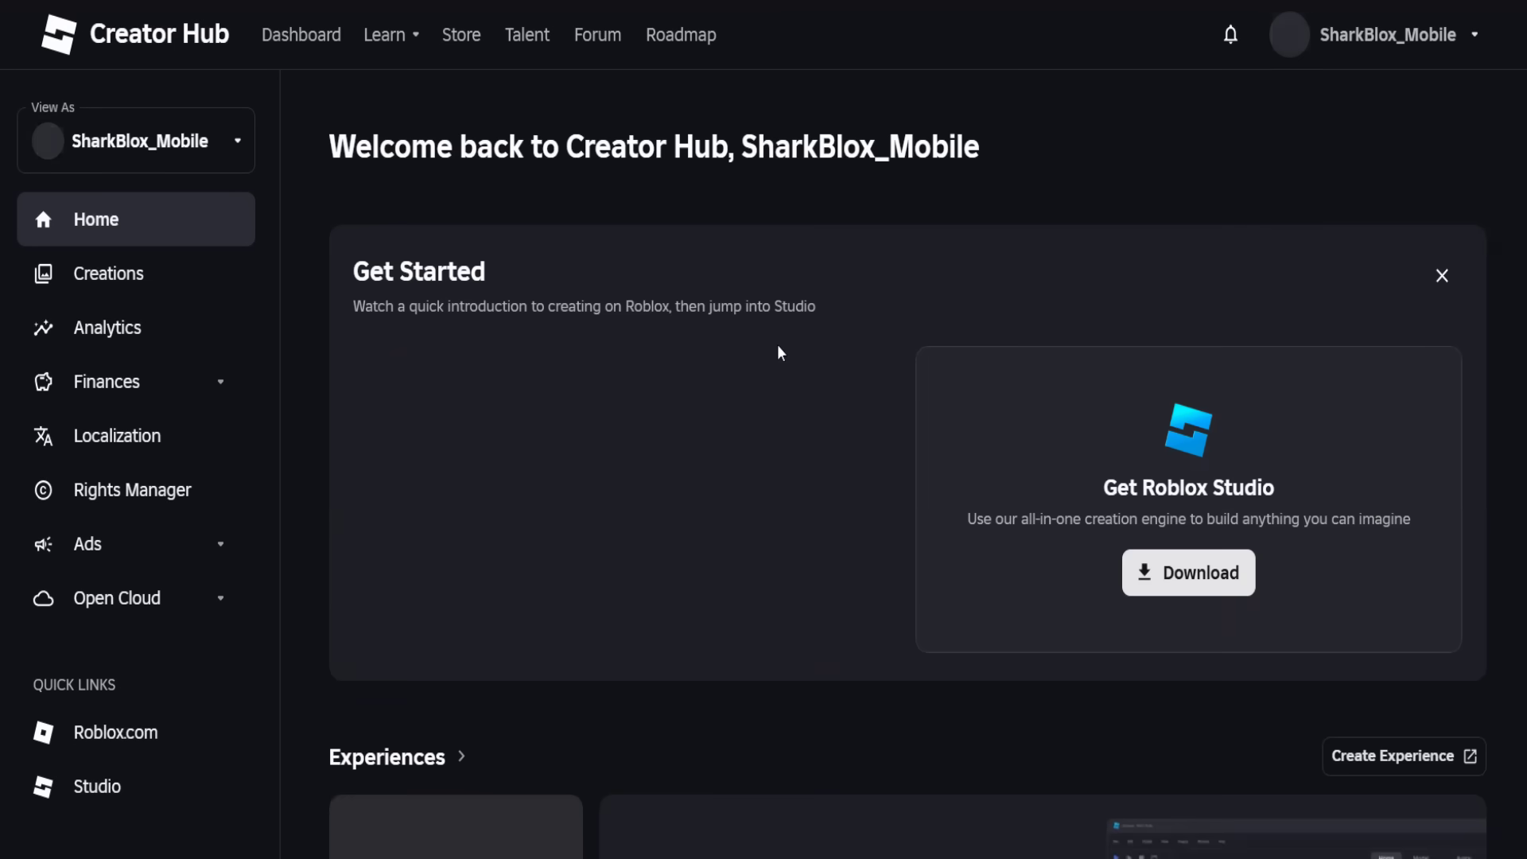
pyautogui.click(109, 273)
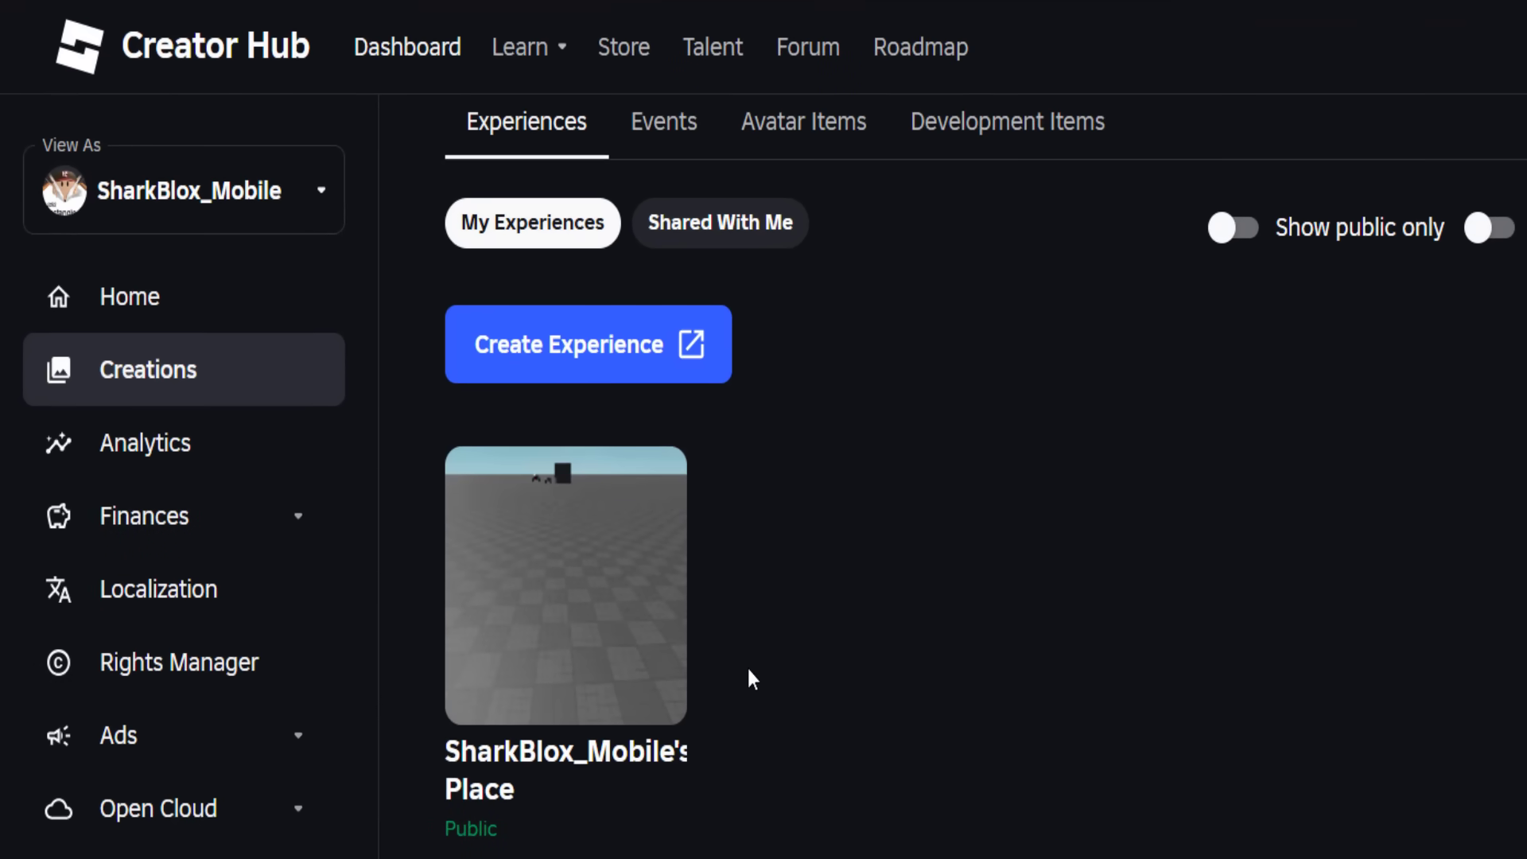
pyautogui.click(564, 585)
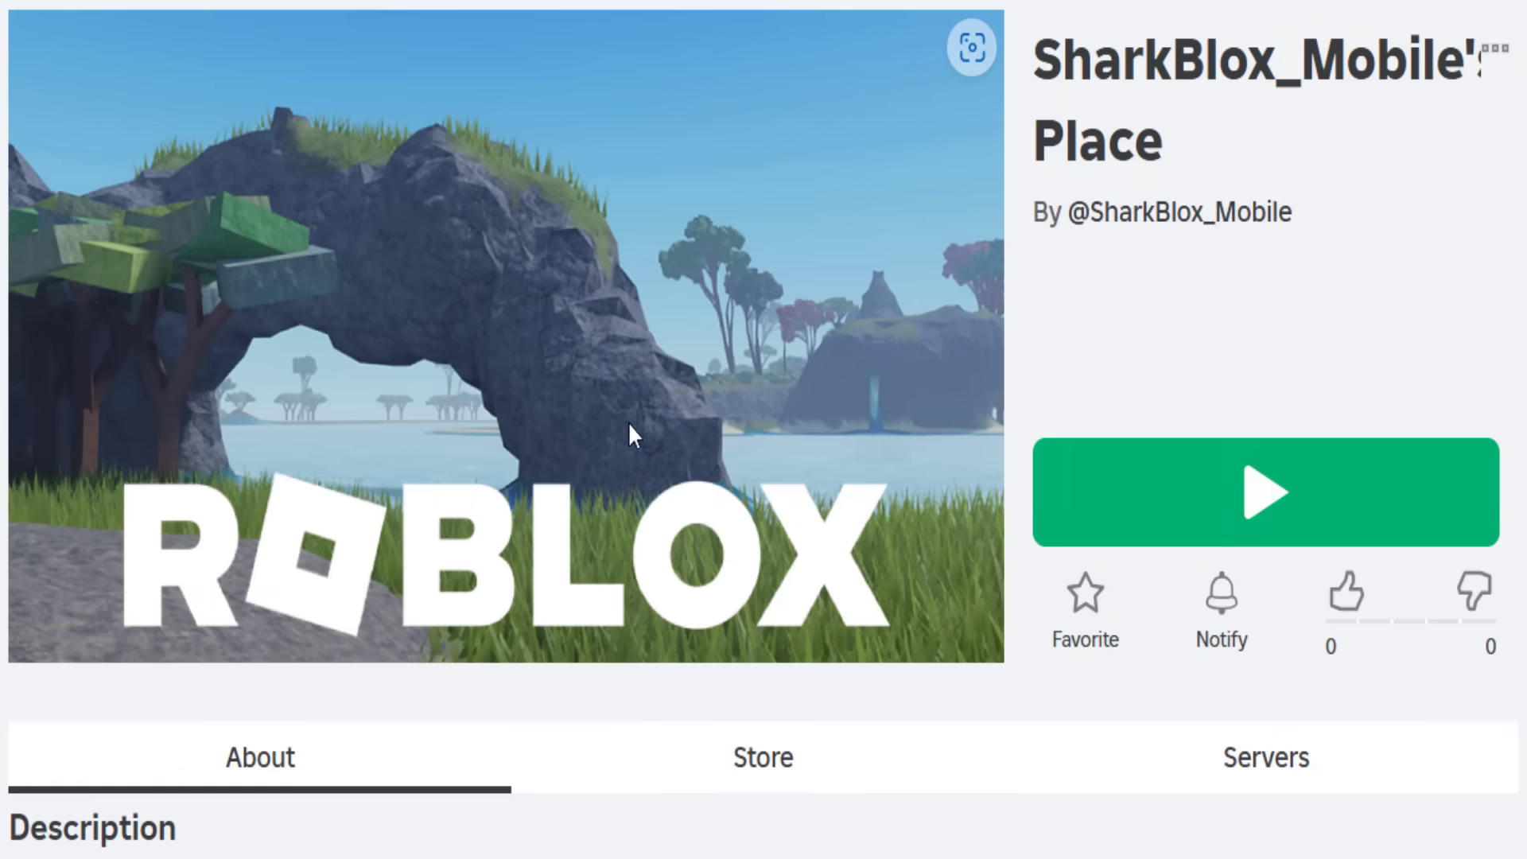
pyautogui.click(1265, 491)
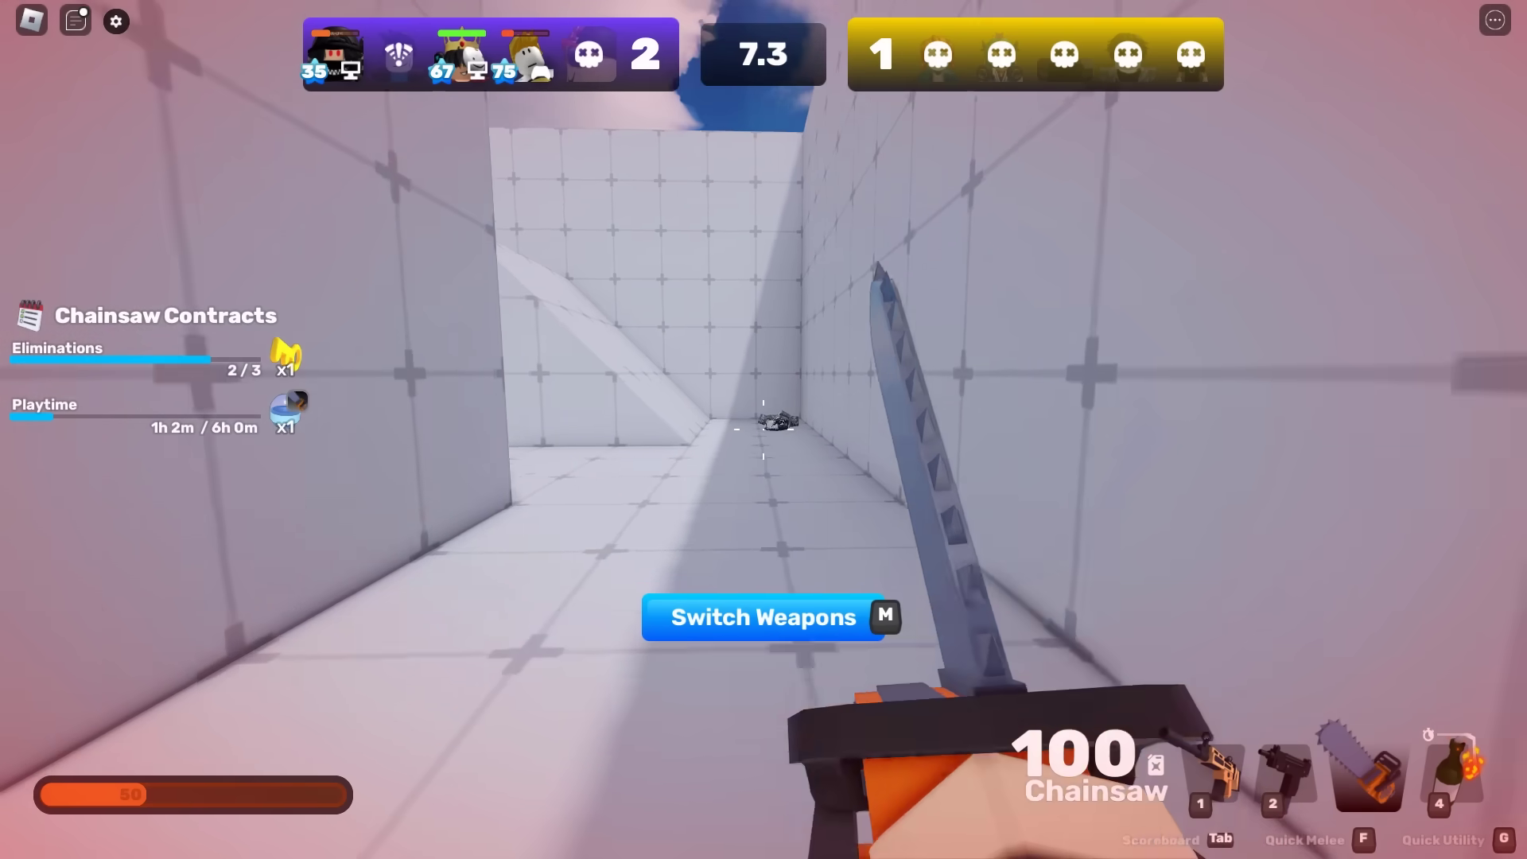
# Step: Browse Studio Lite's preview screenshots and launch it to the empty baseplate
pyautogui.press('m')
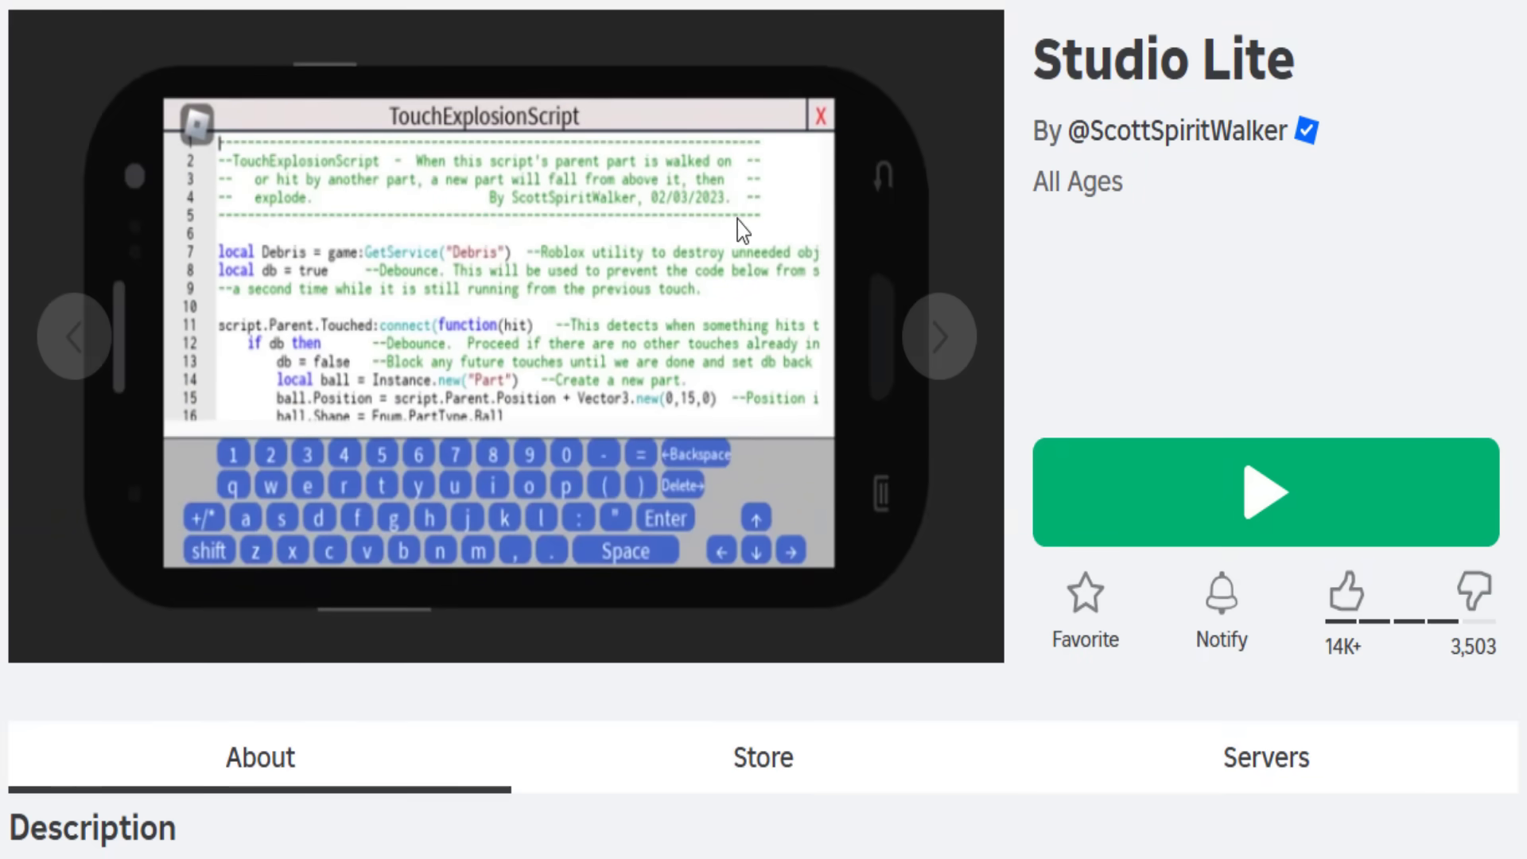
pyautogui.moveTo(396, 273)
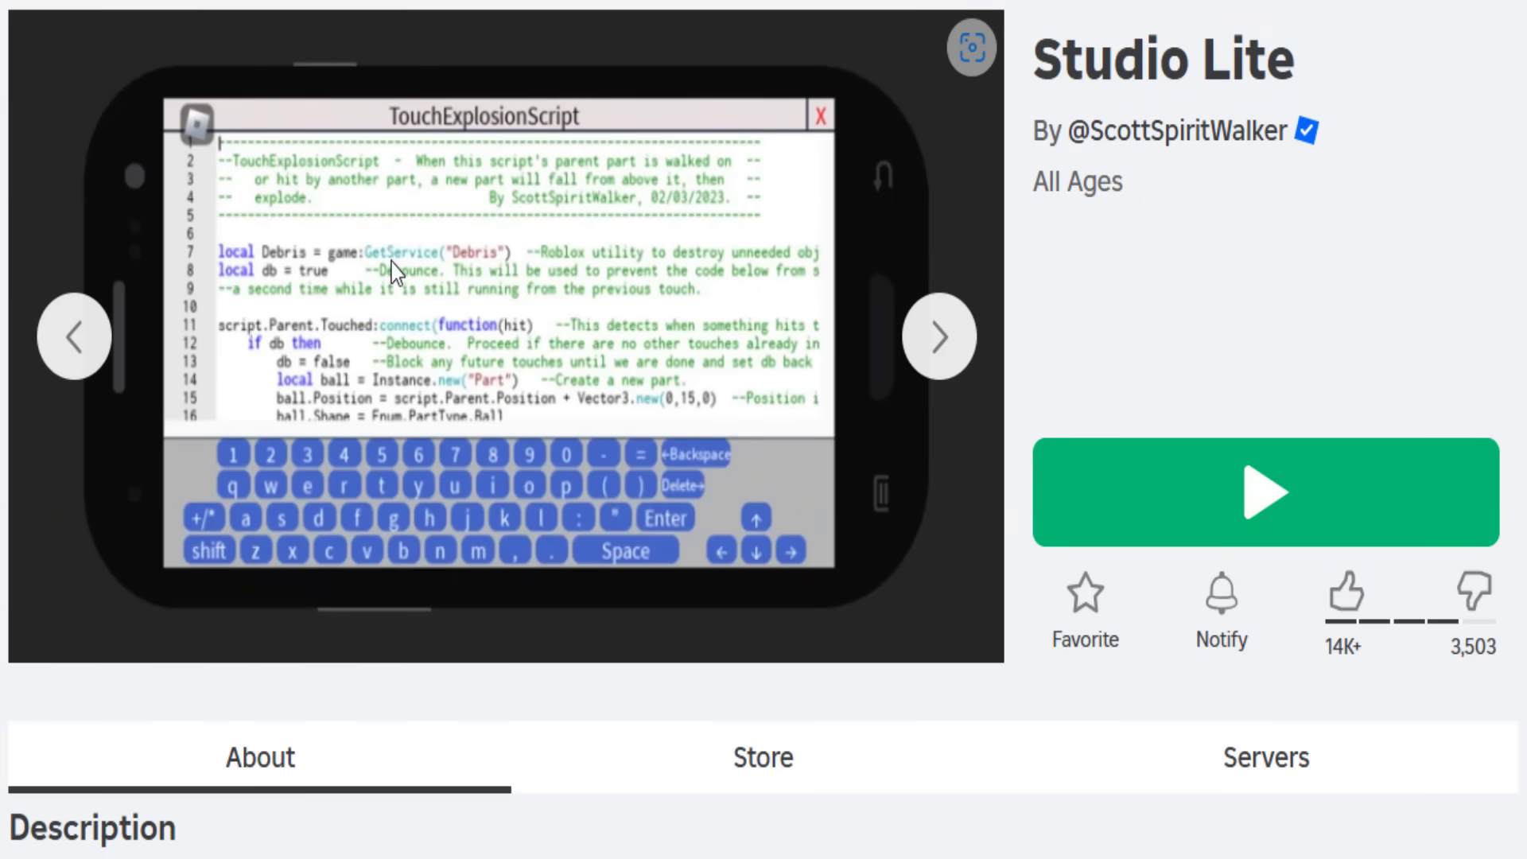
pyautogui.moveTo(533, 127)
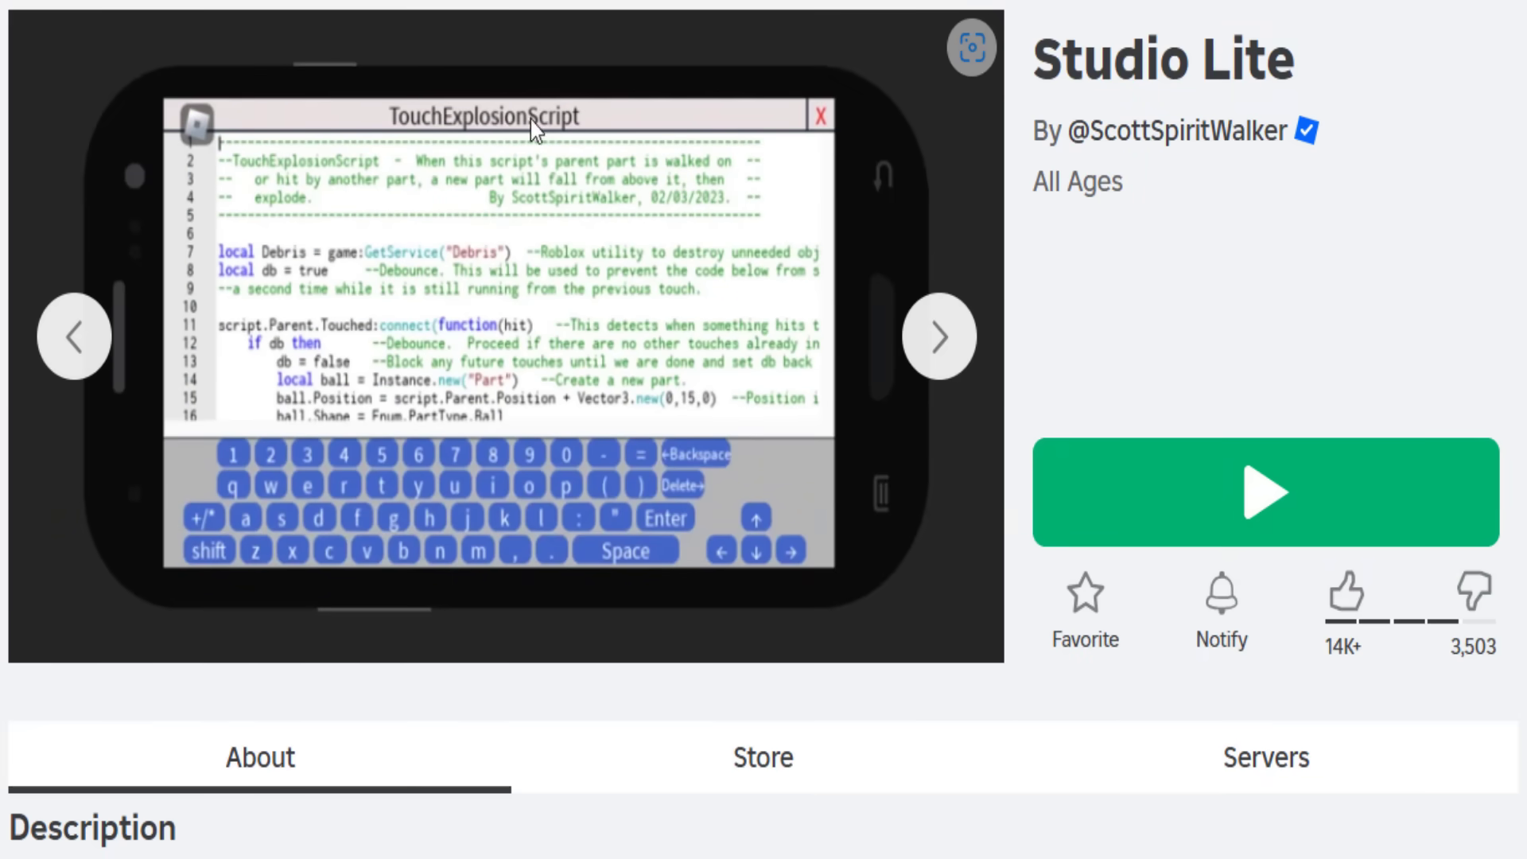
pyautogui.click(938, 338)
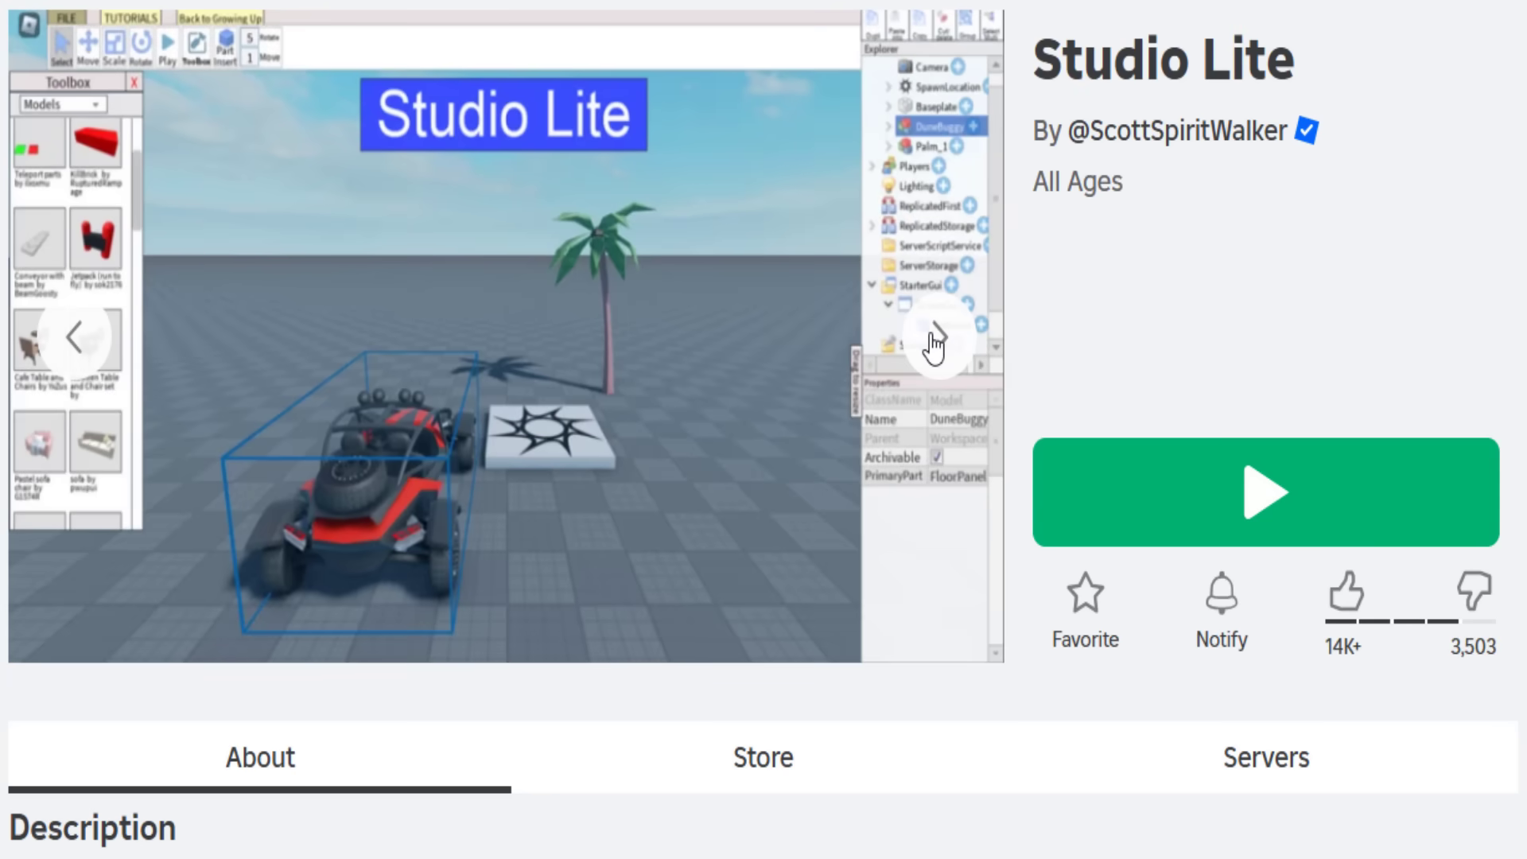
pyautogui.moveTo(631, 350)
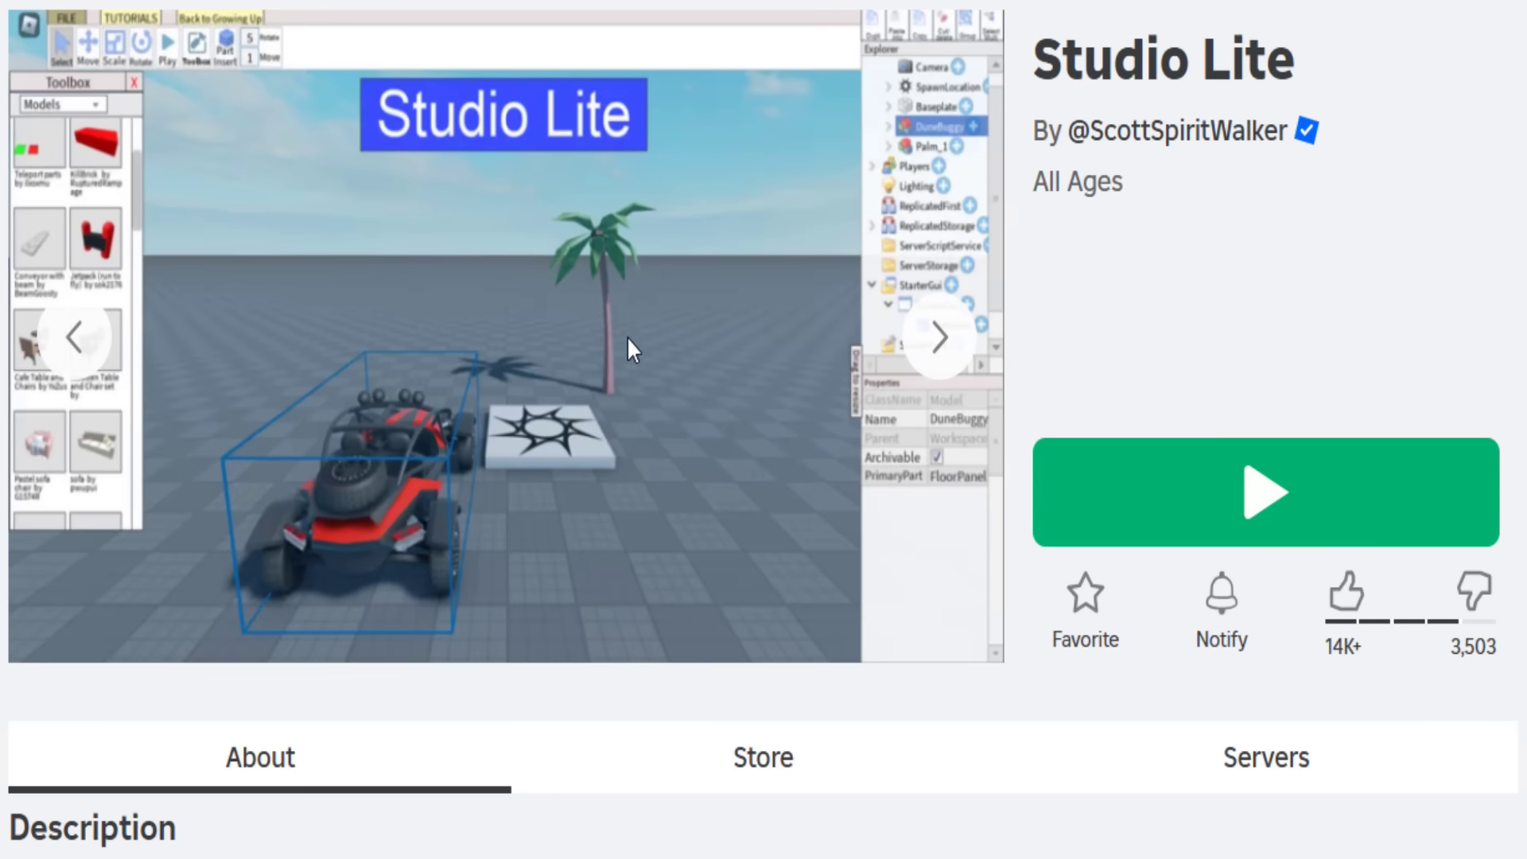
pyautogui.click(1262, 491)
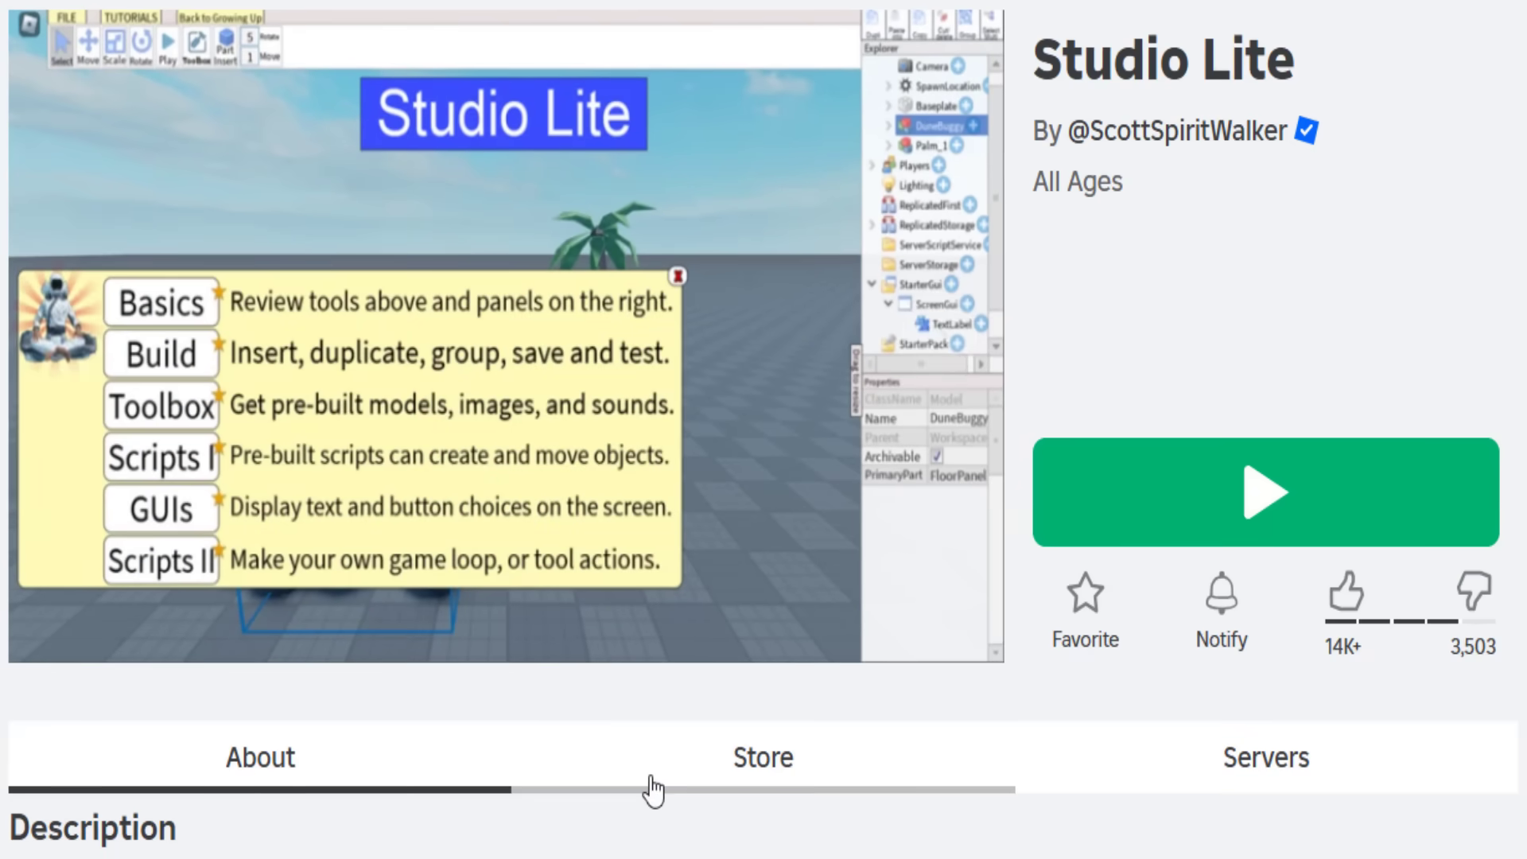
pyautogui.click(935, 338)
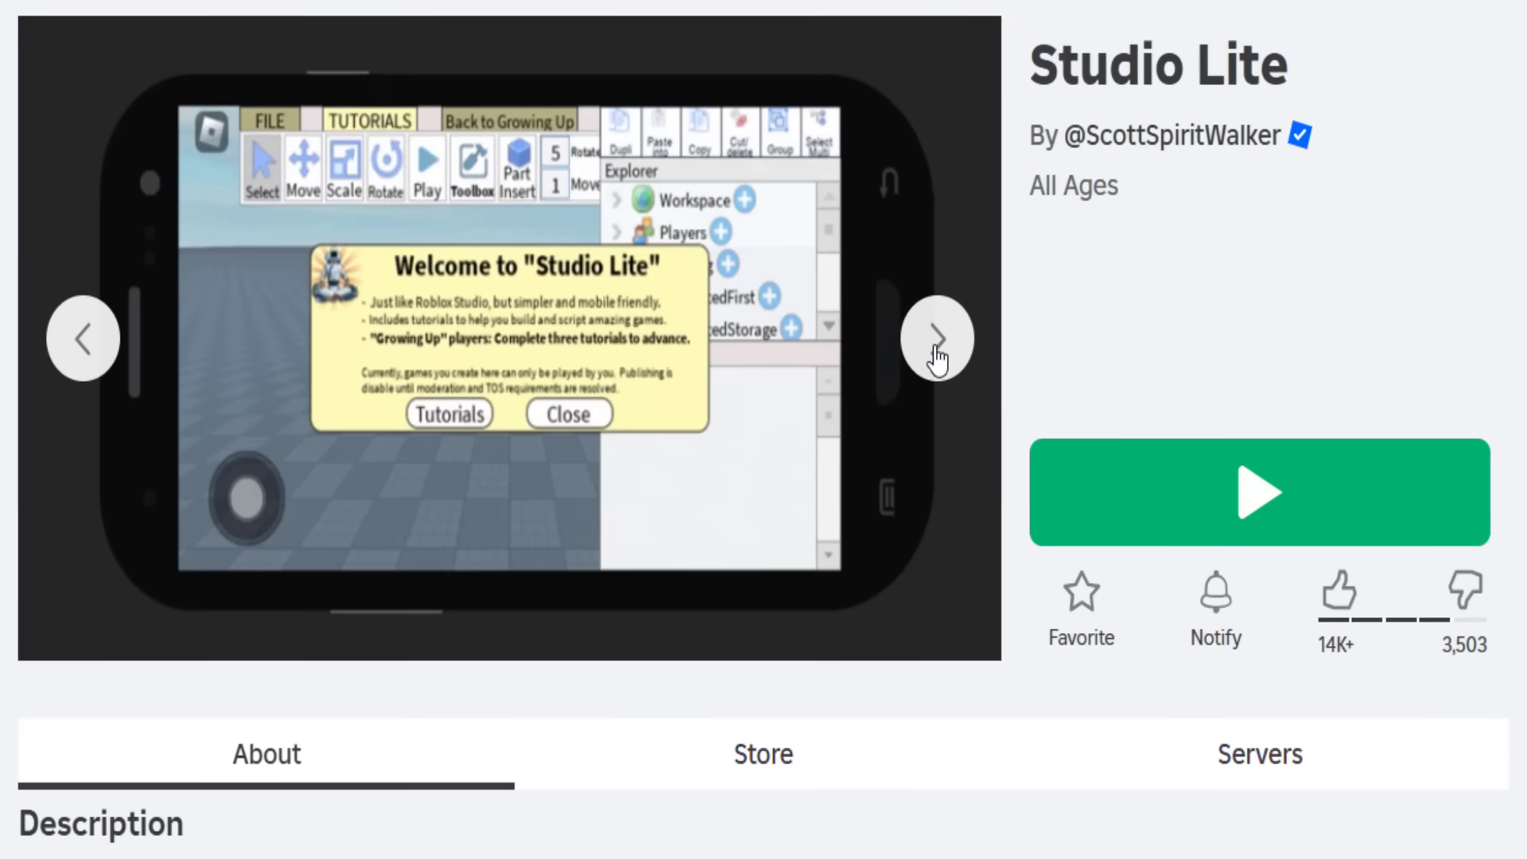
pyautogui.click(937, 338)
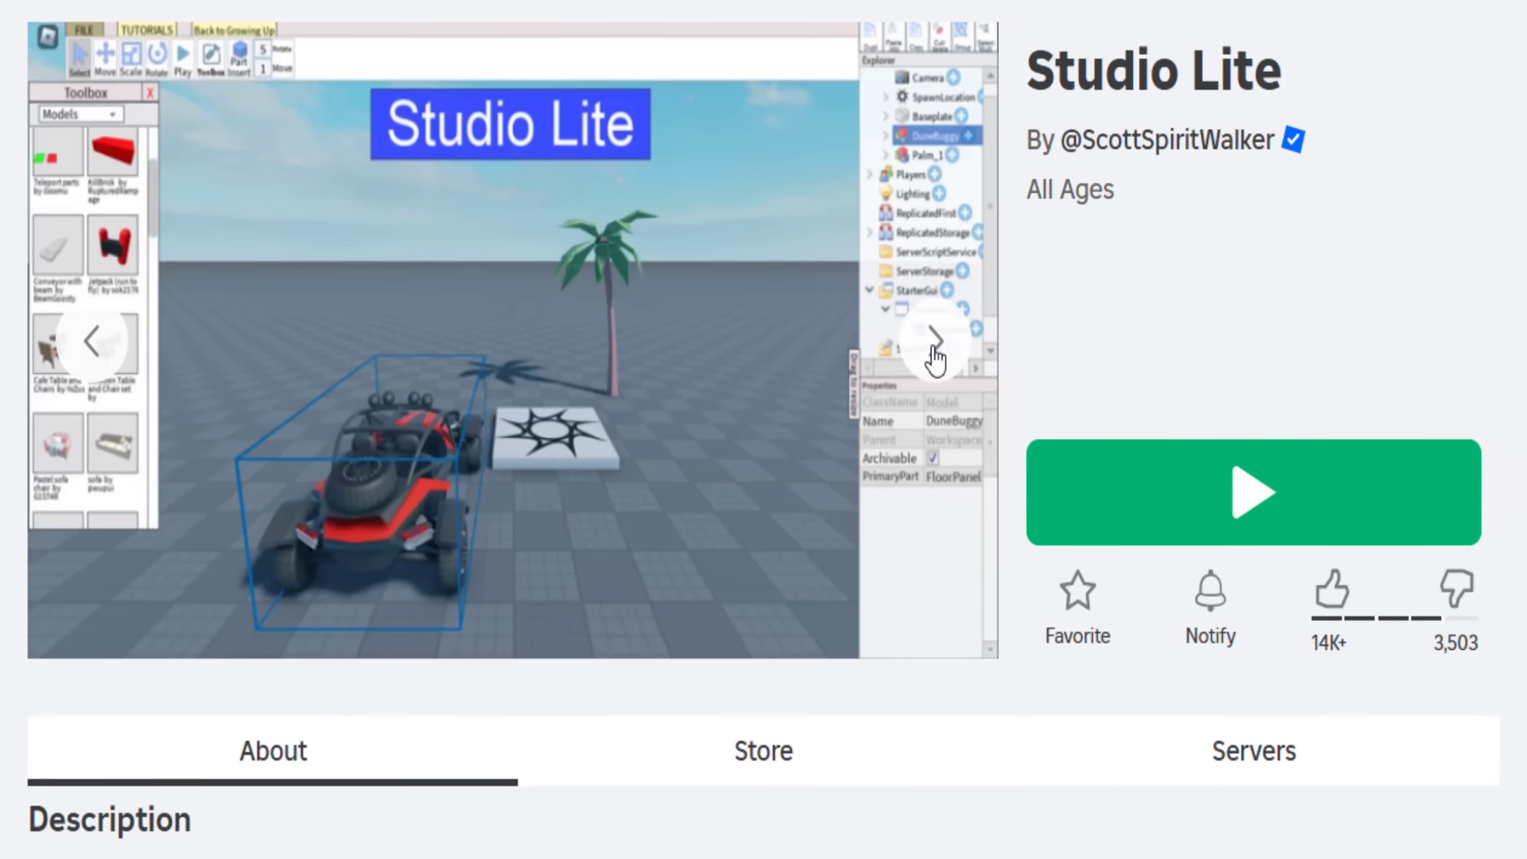
pyautogui.click(1252, 491)
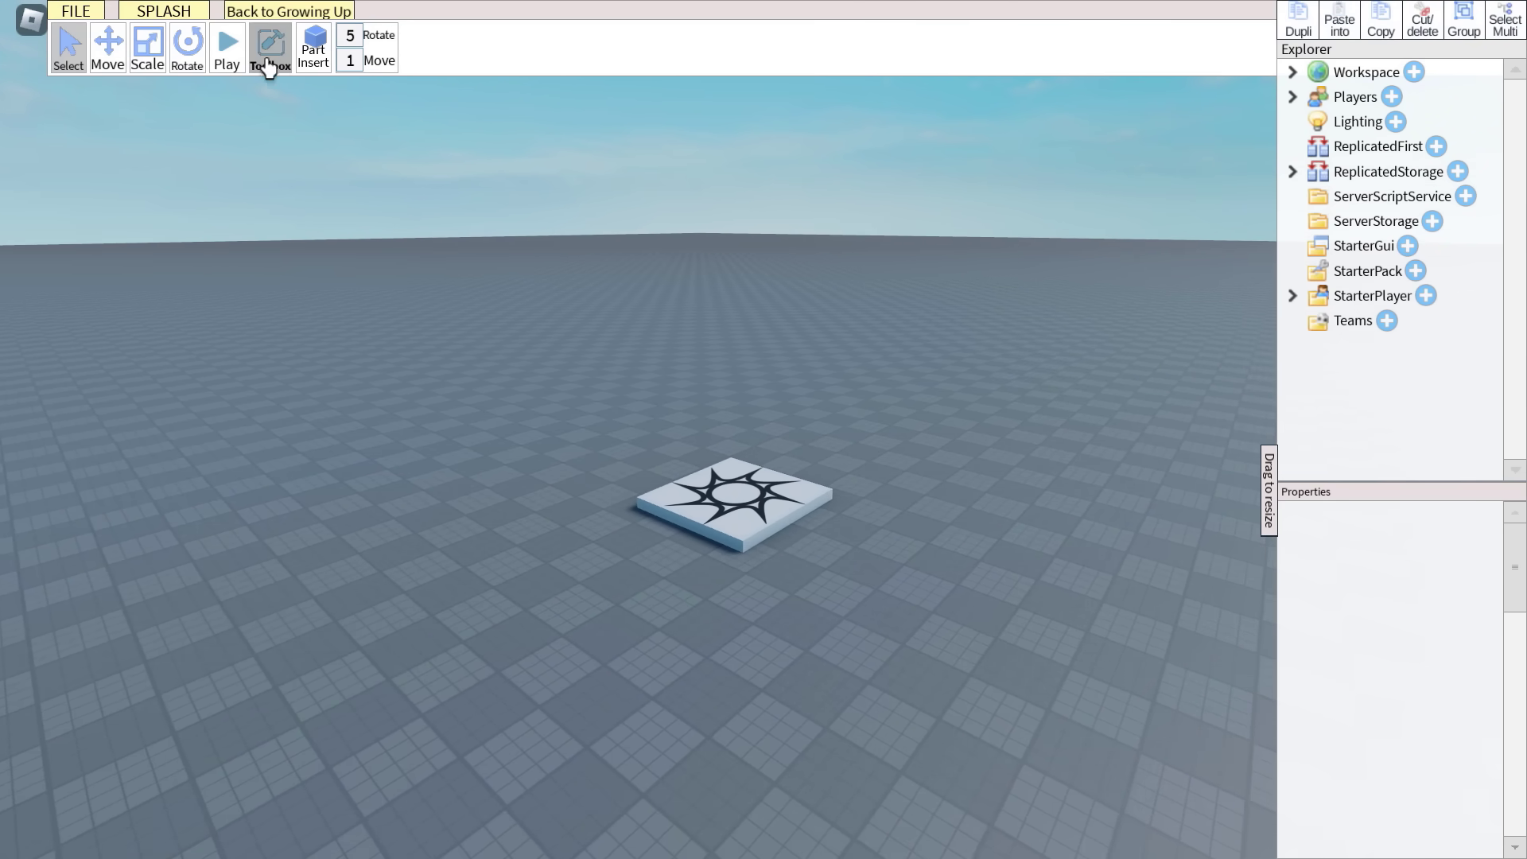
# Step: Insert a sofa from the Toolbox, then load the saved game 'skibidi toilet'
pyautogui.click(270, 47)
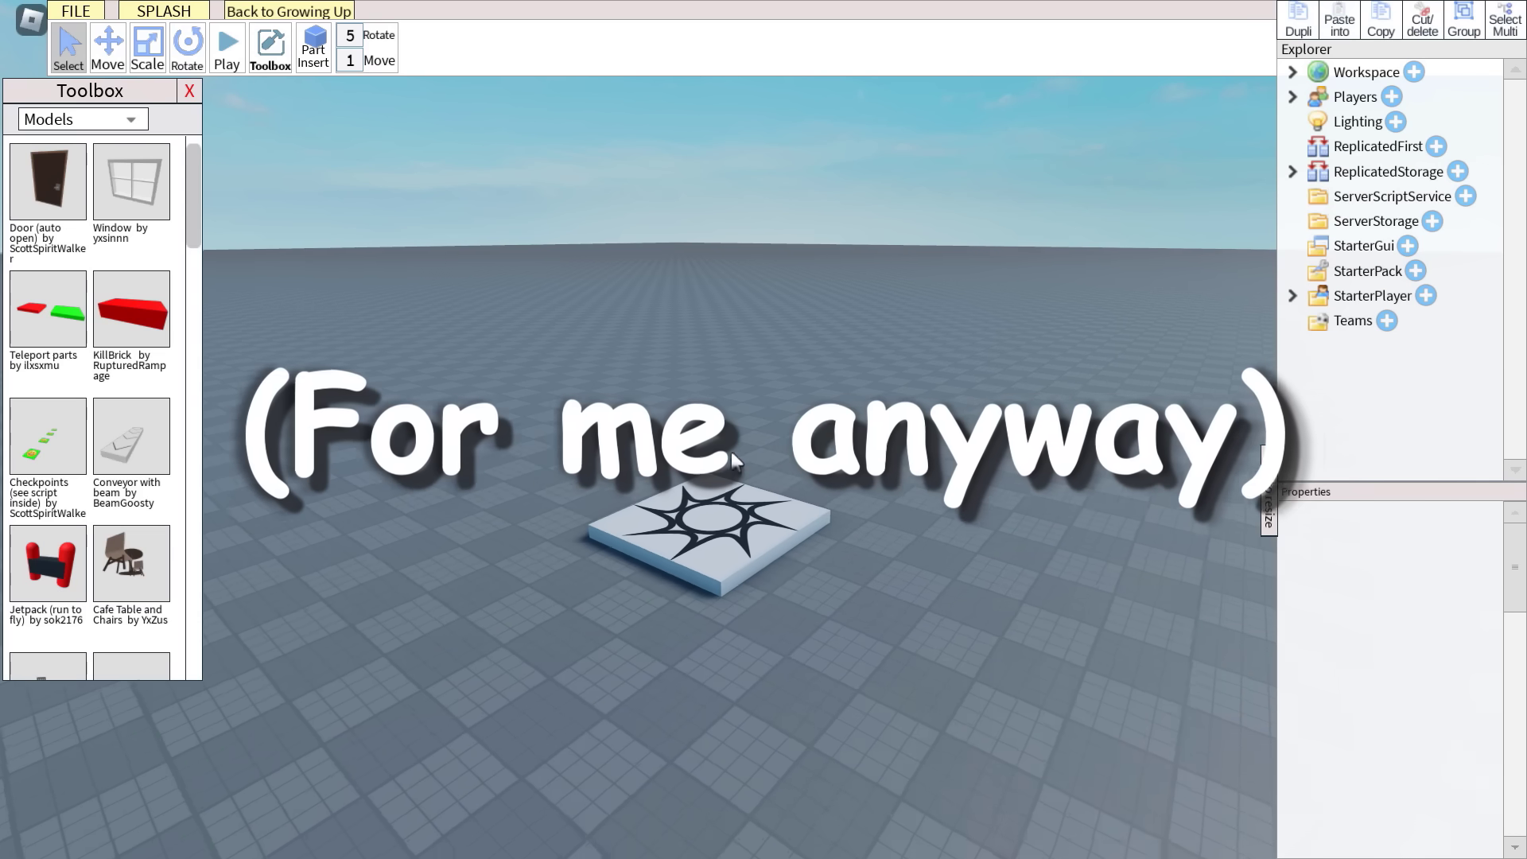
pyautogui.scroll(-3)
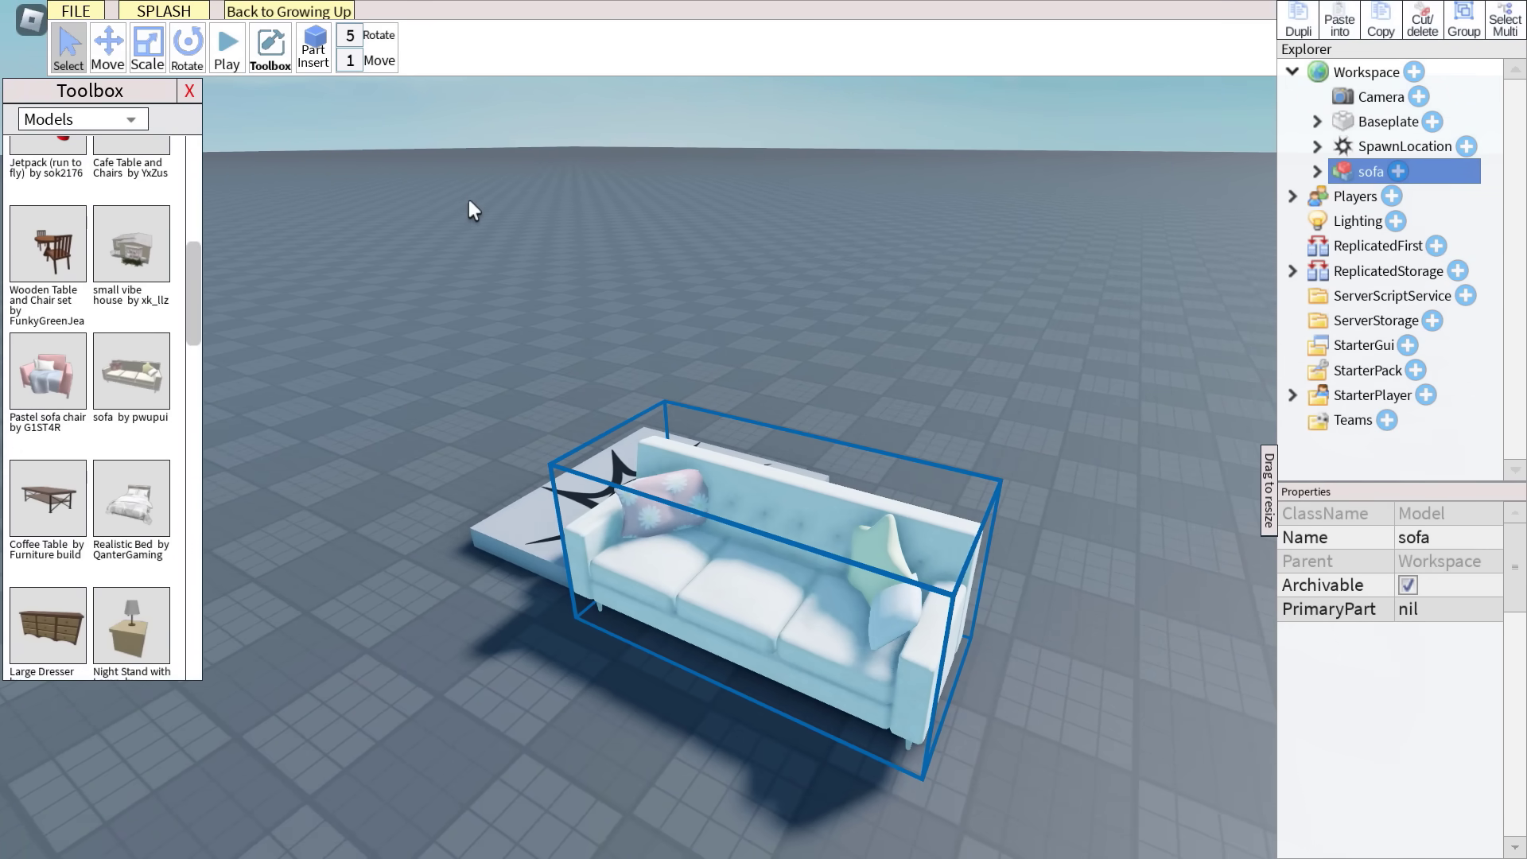
pyautogui.click(75, 11)
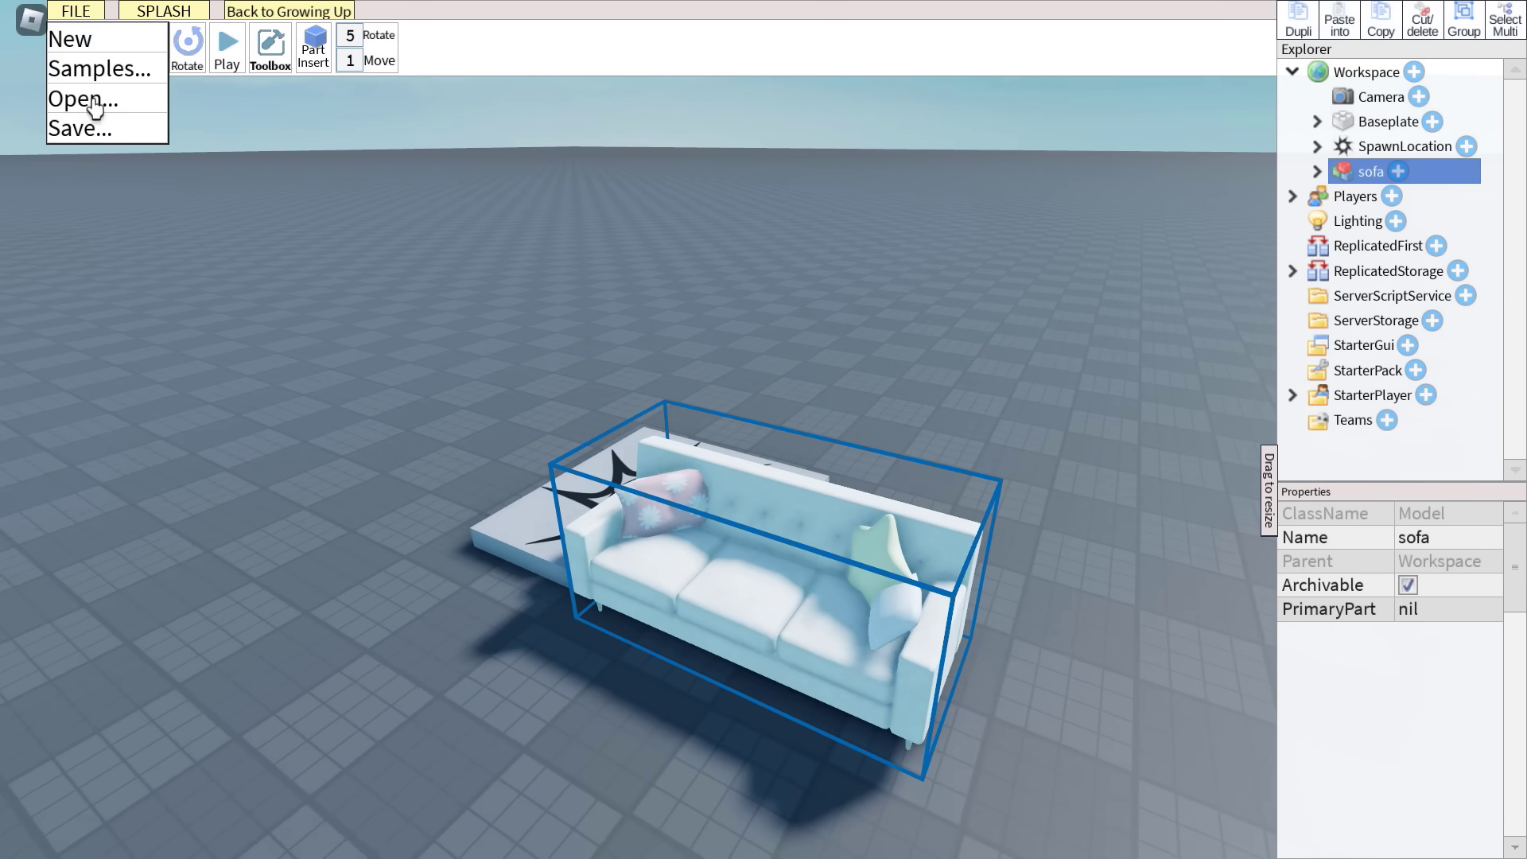
pyautogui.click(82, 99)
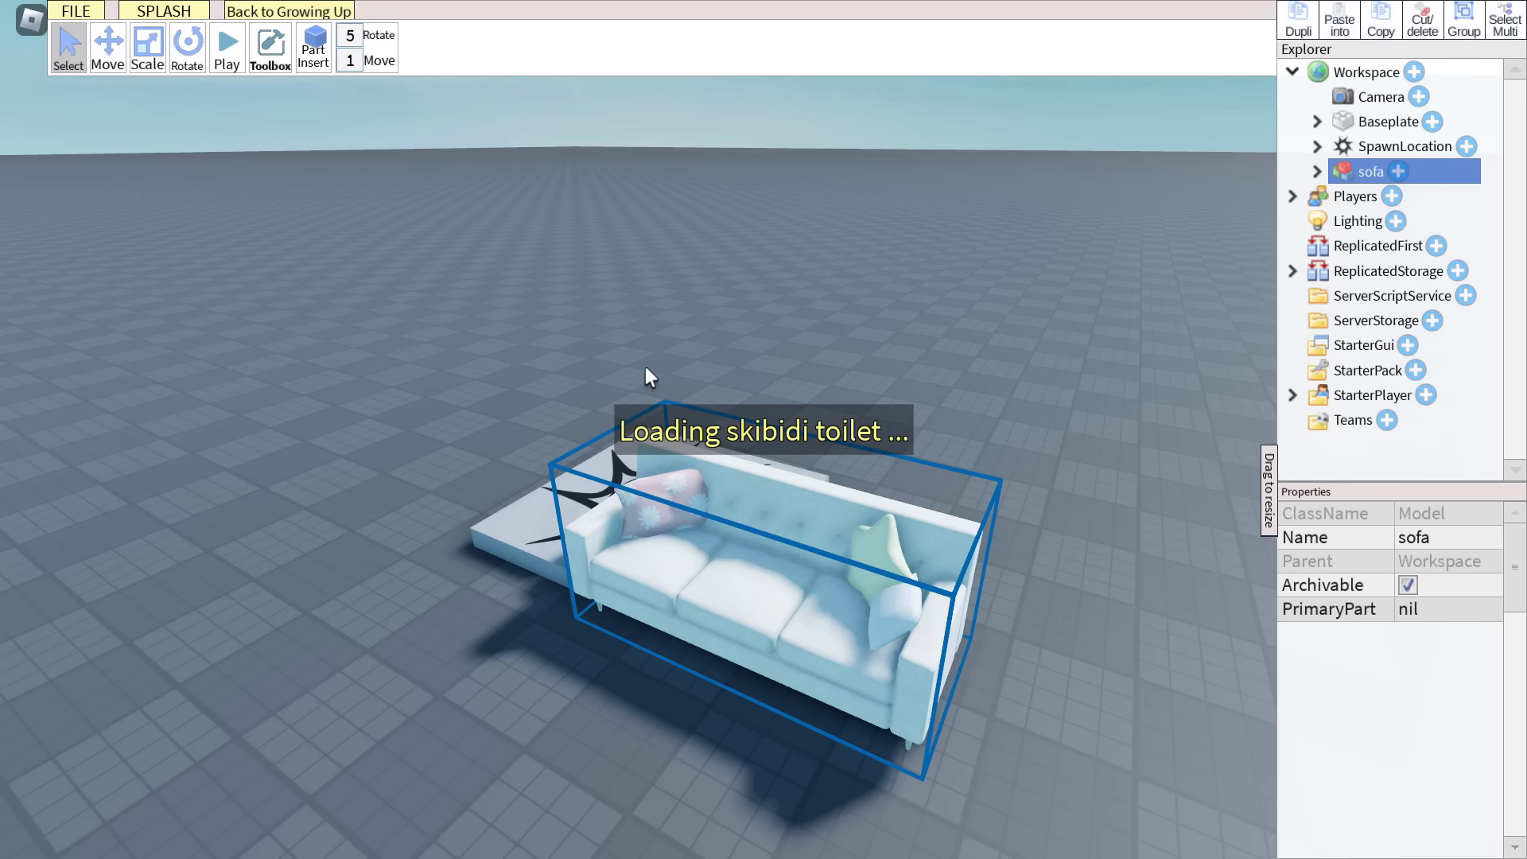
pyautogui.click(226, 46)
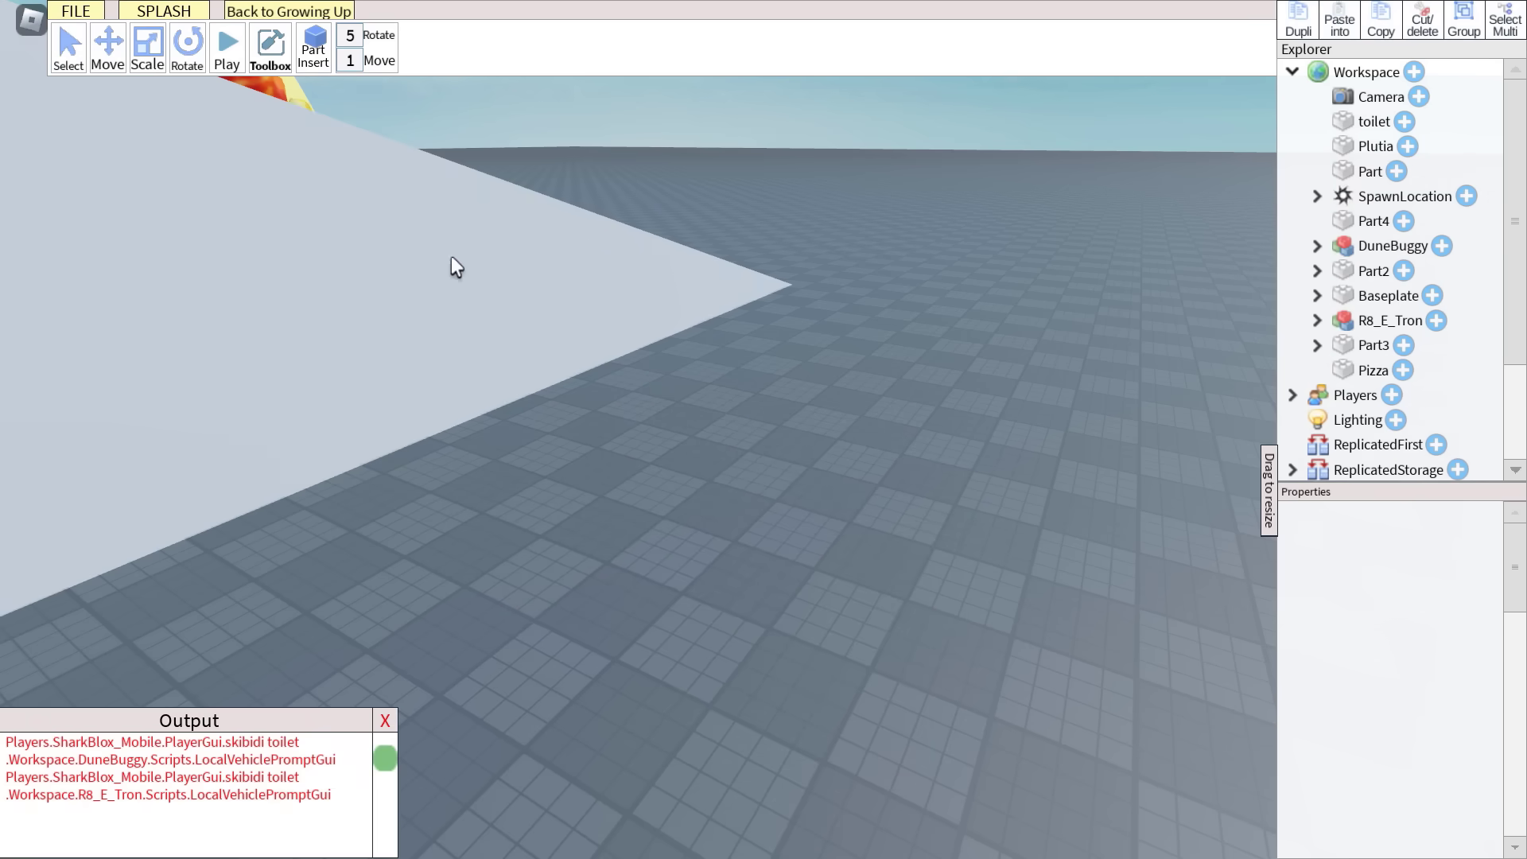
# Step: Play-test the game by driving a car around the baseplate, then stop the test
pyautogui.click(226, 46)
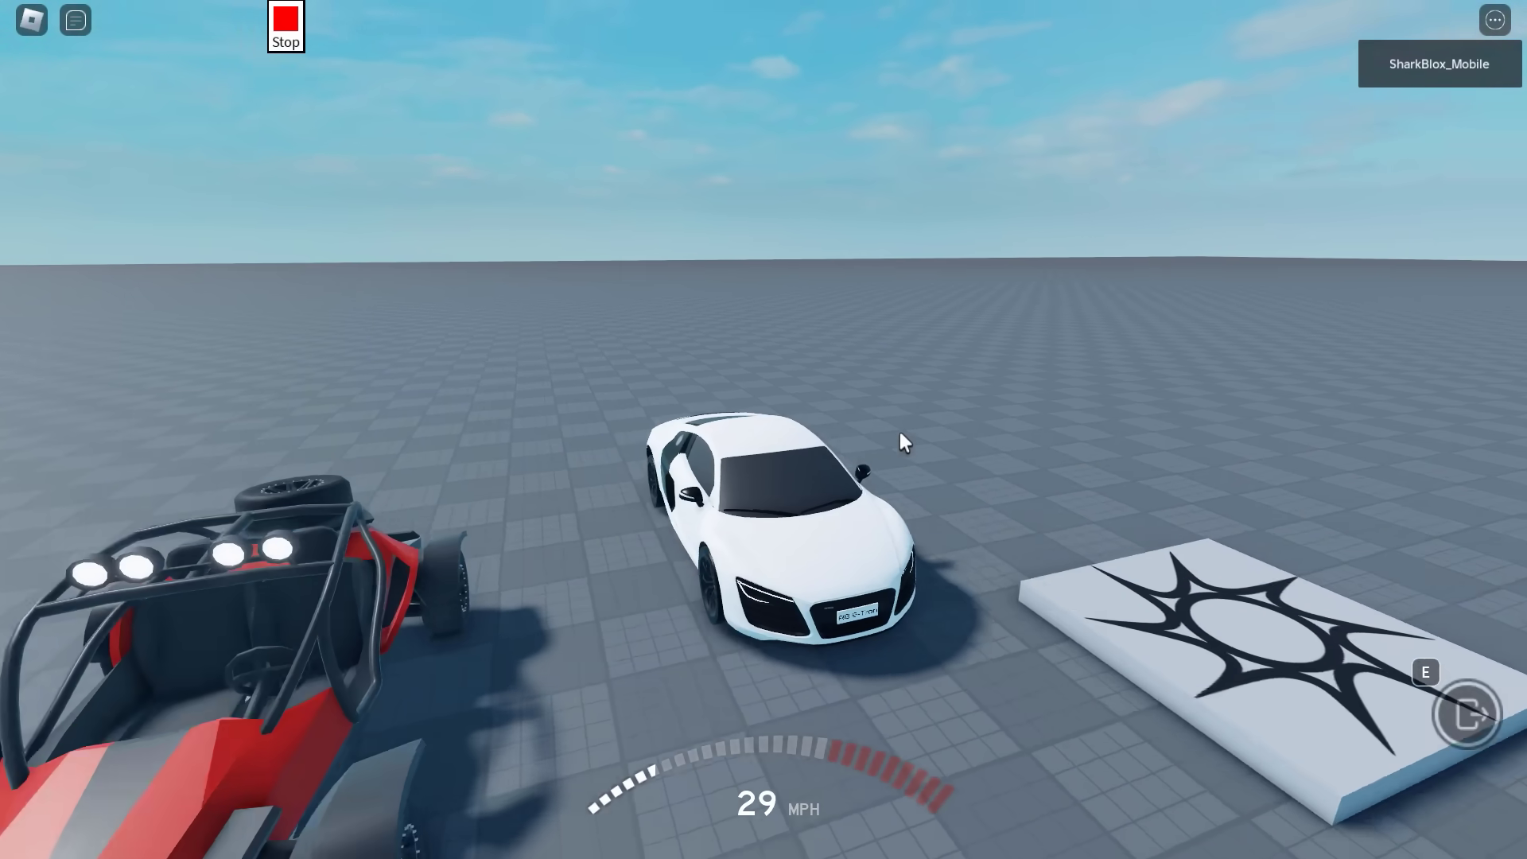
pyautogui.press('w')
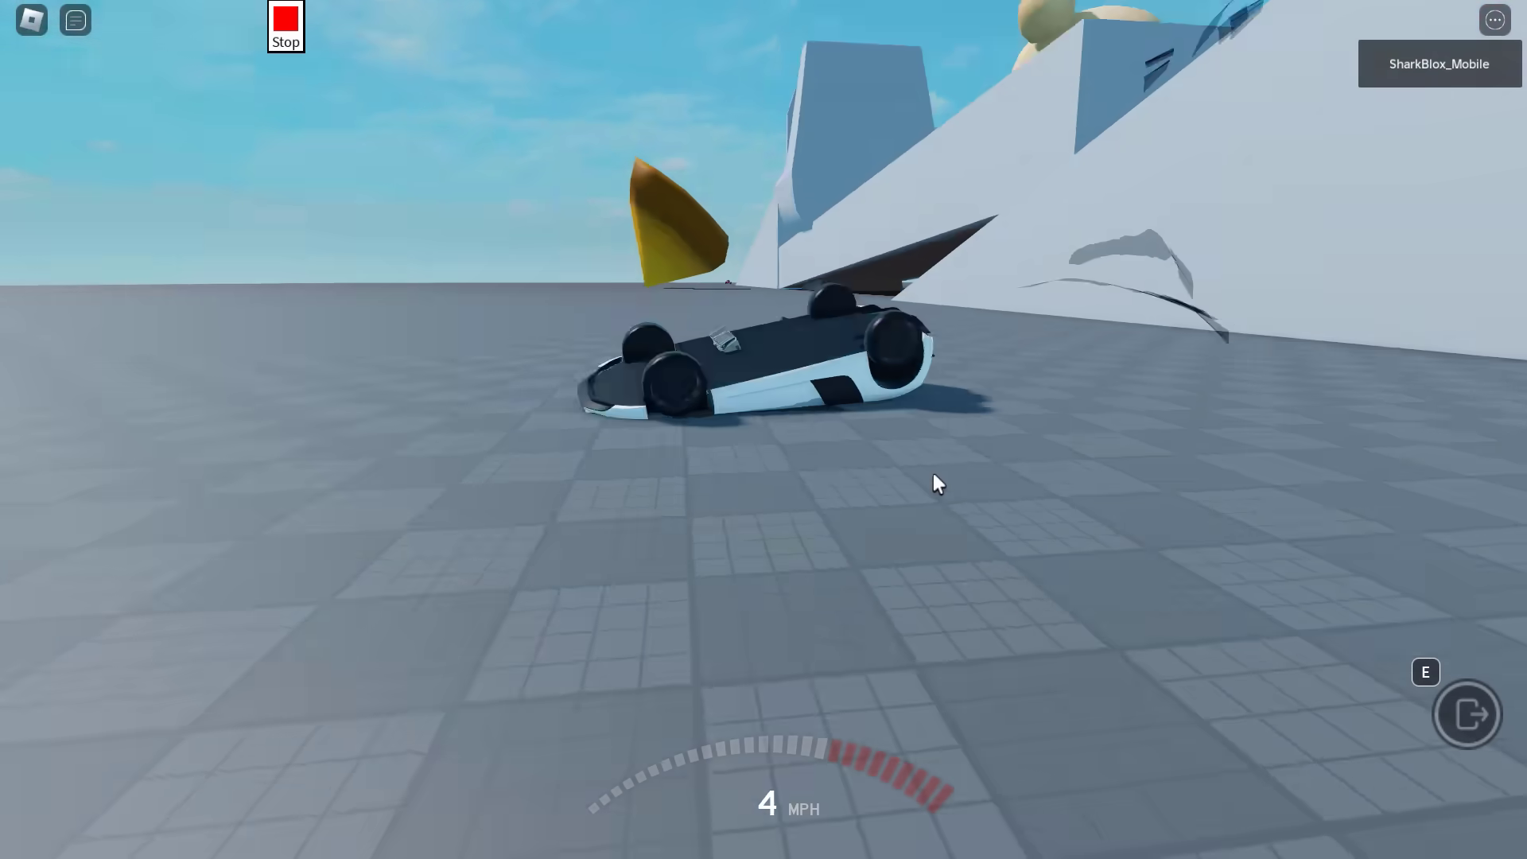
pyautogui.press('e')
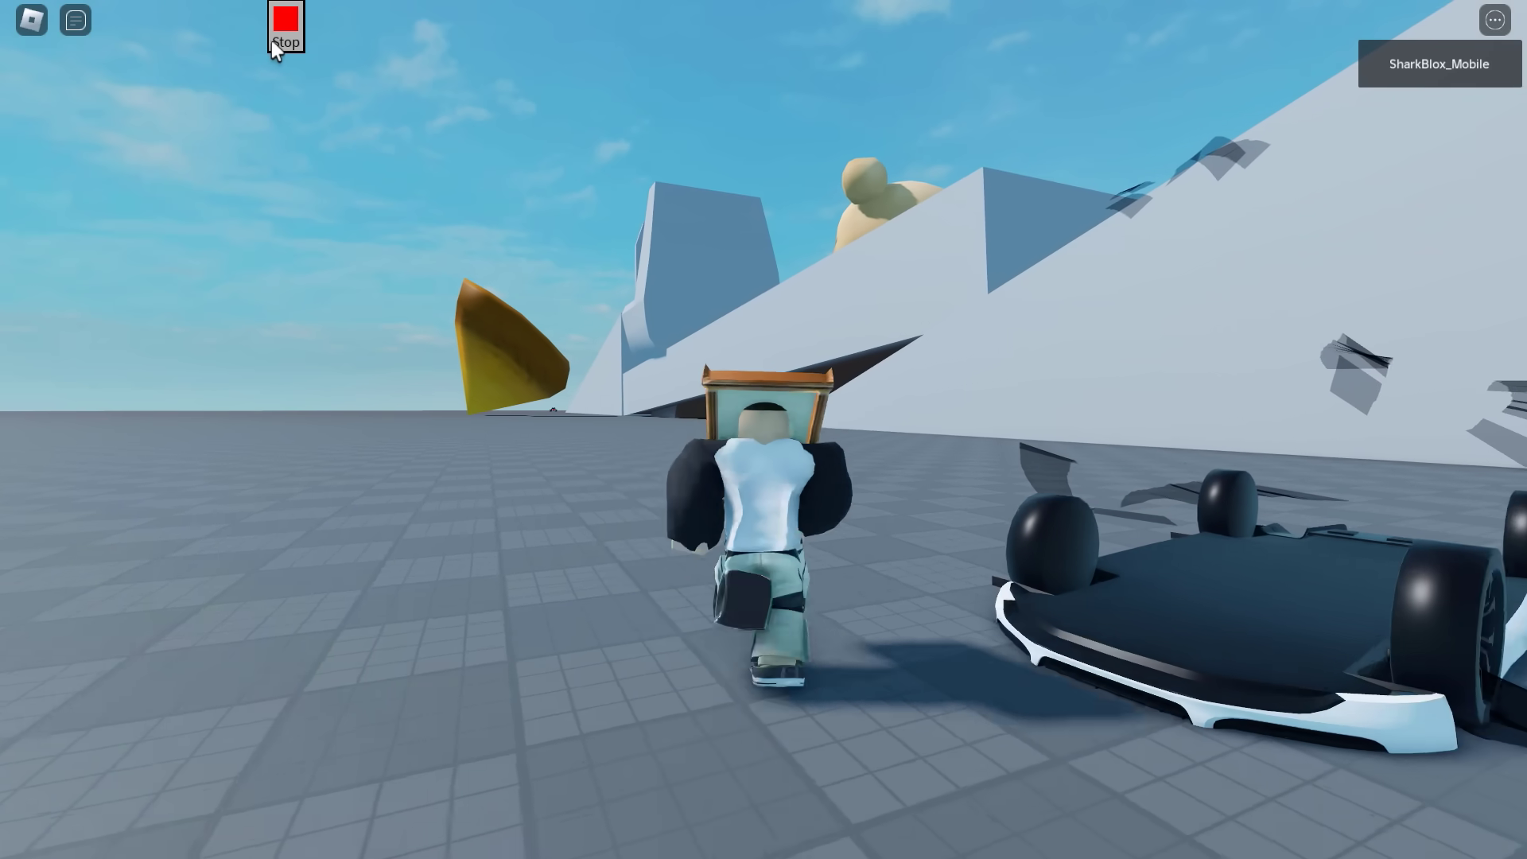
pyautogui.click(286, 18)
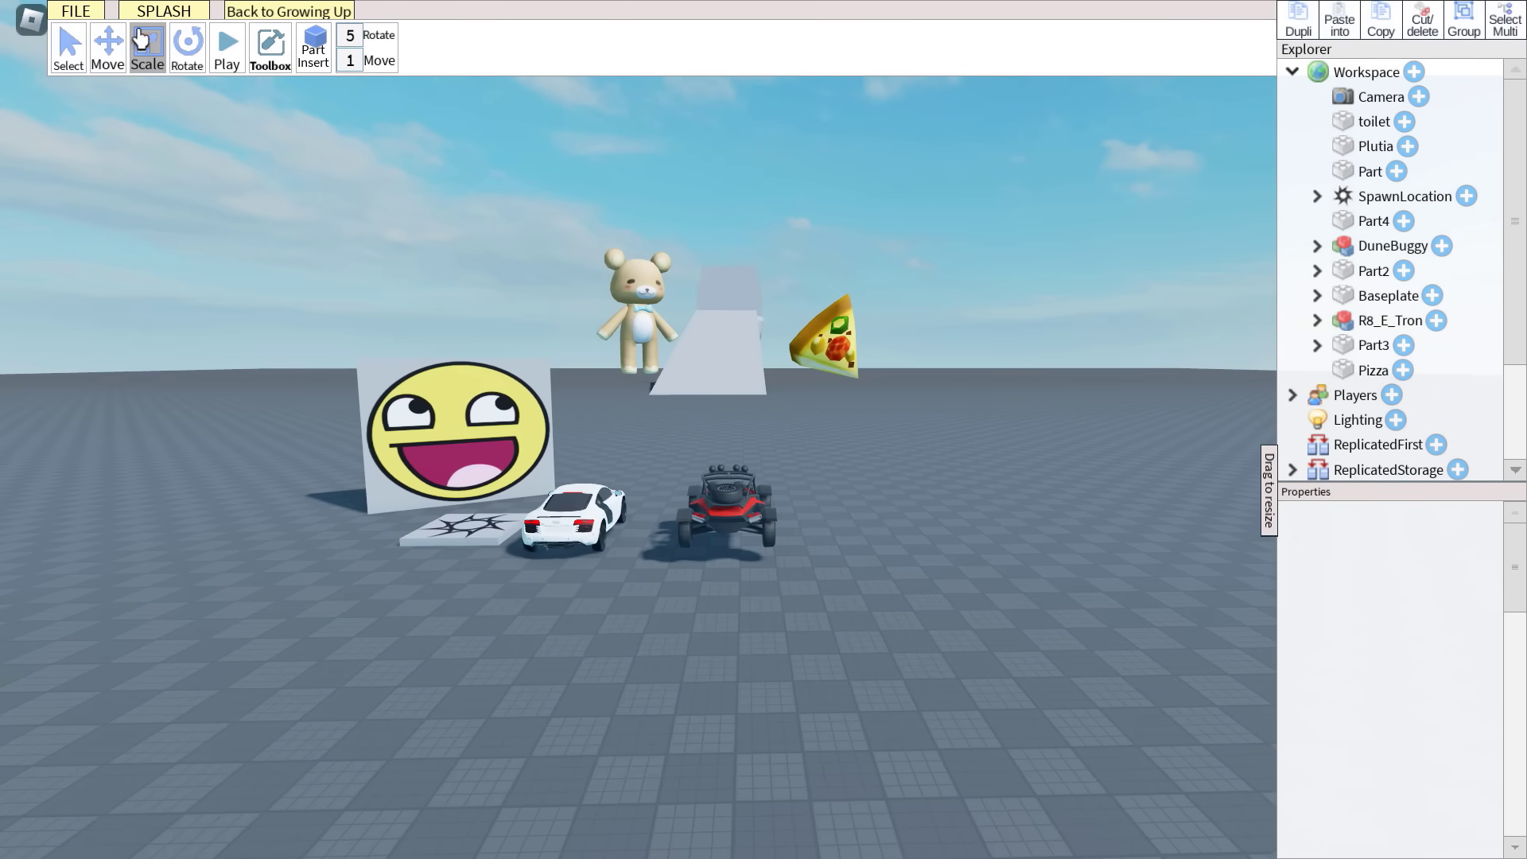
pyautogui.click(75, 10)
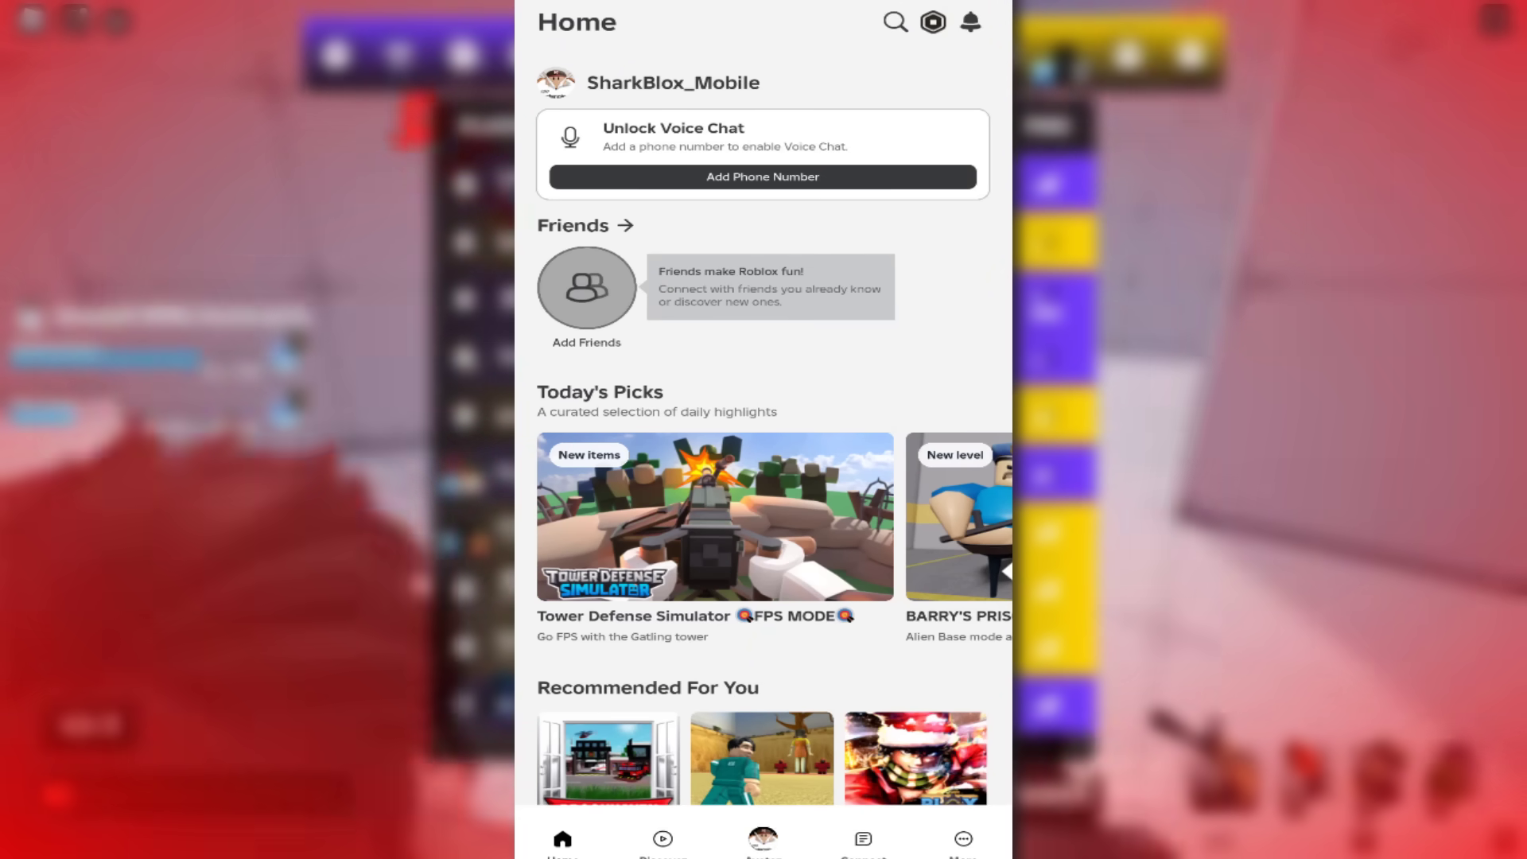
# Step: Reach the Creator Hub's API Extensions page through More > Create
pyautogui.click(962, 837)
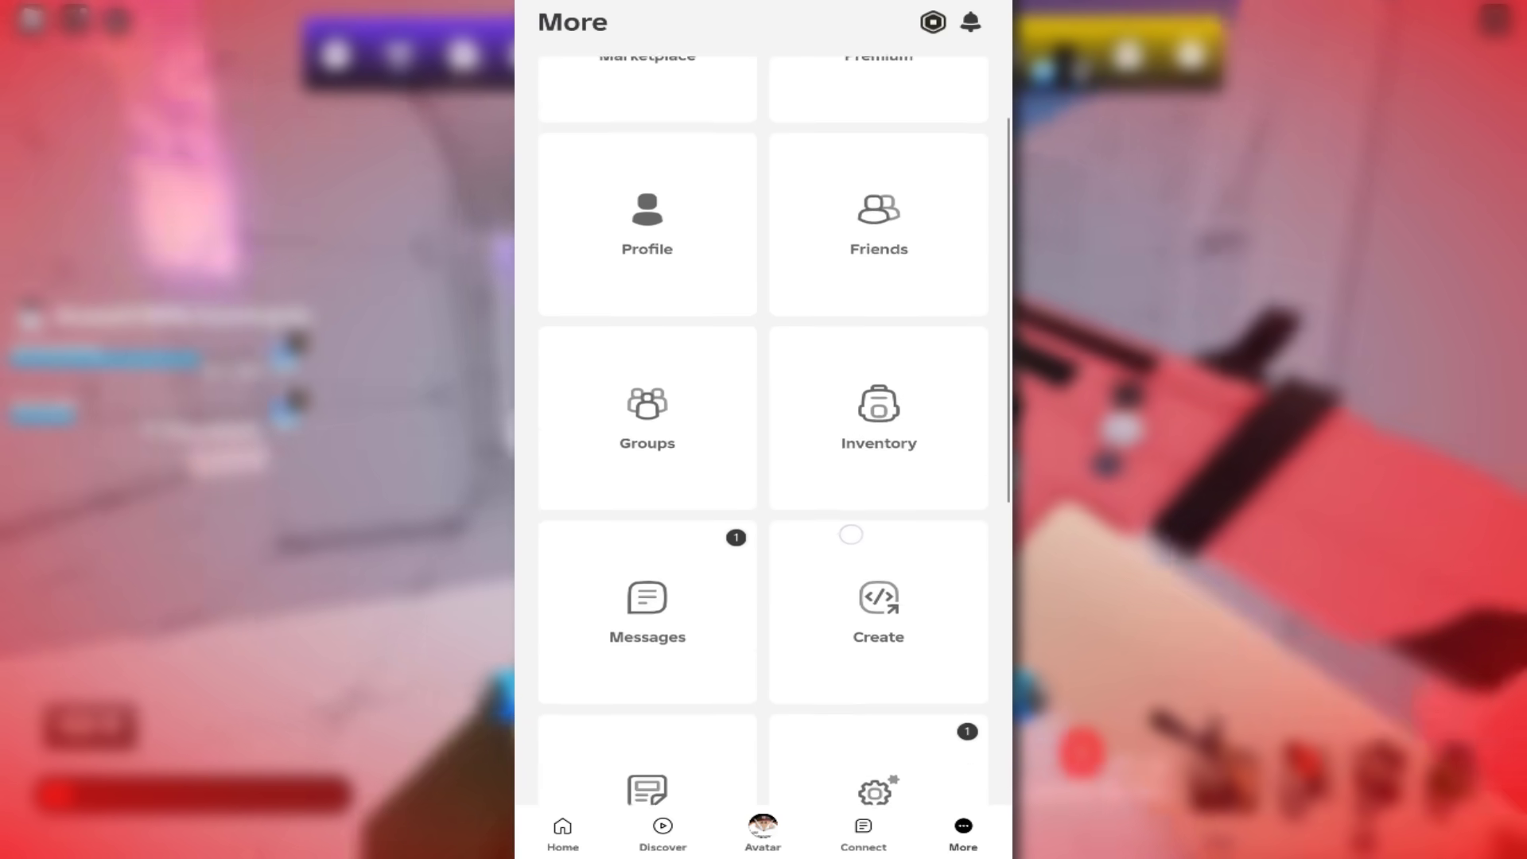
pyautogui.click(876, 609)
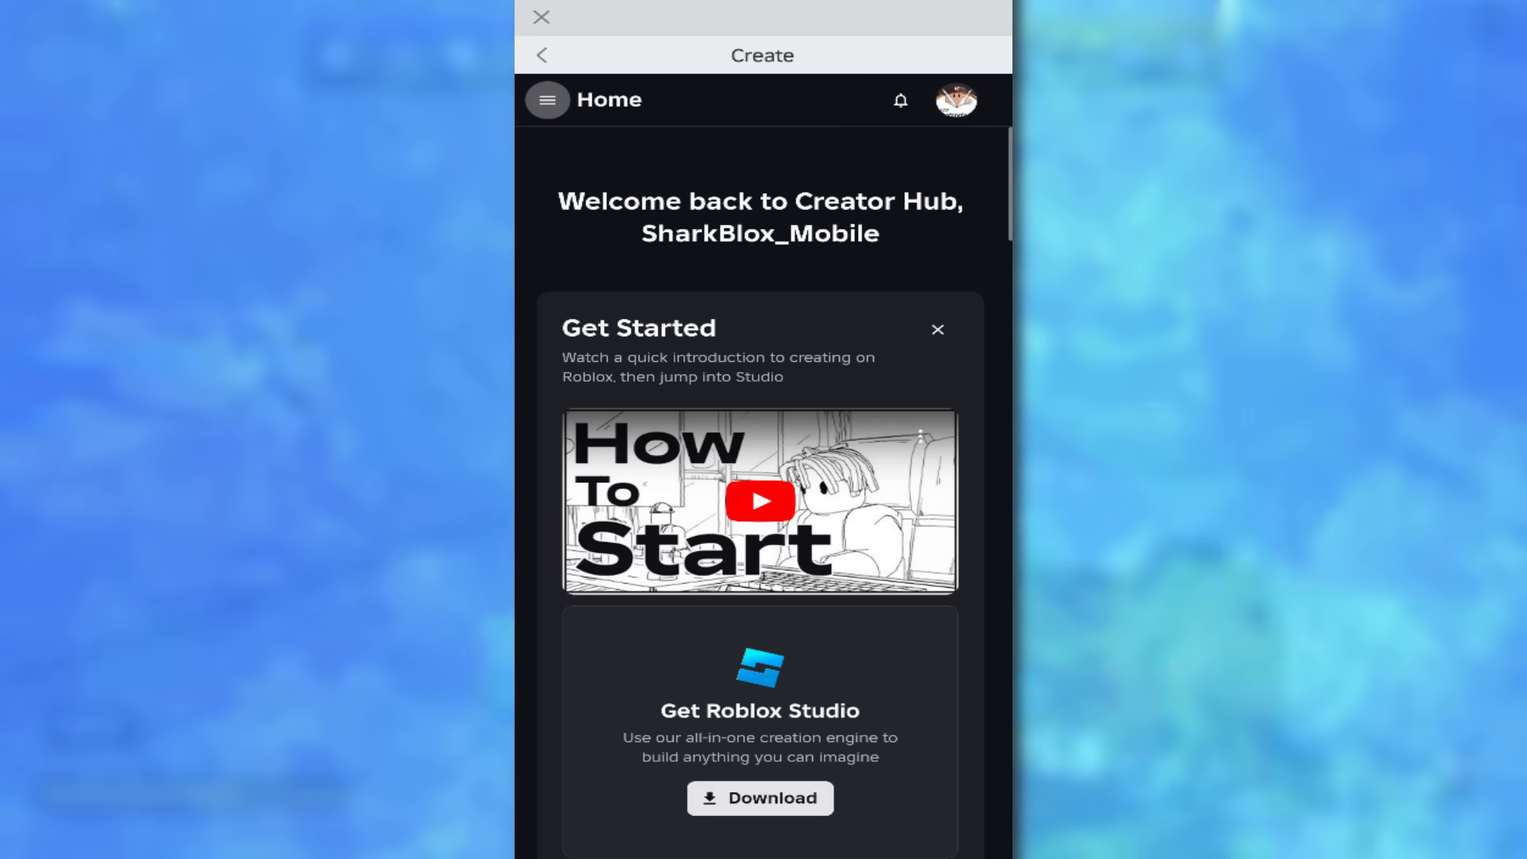
pyautogui.click(547, 99)
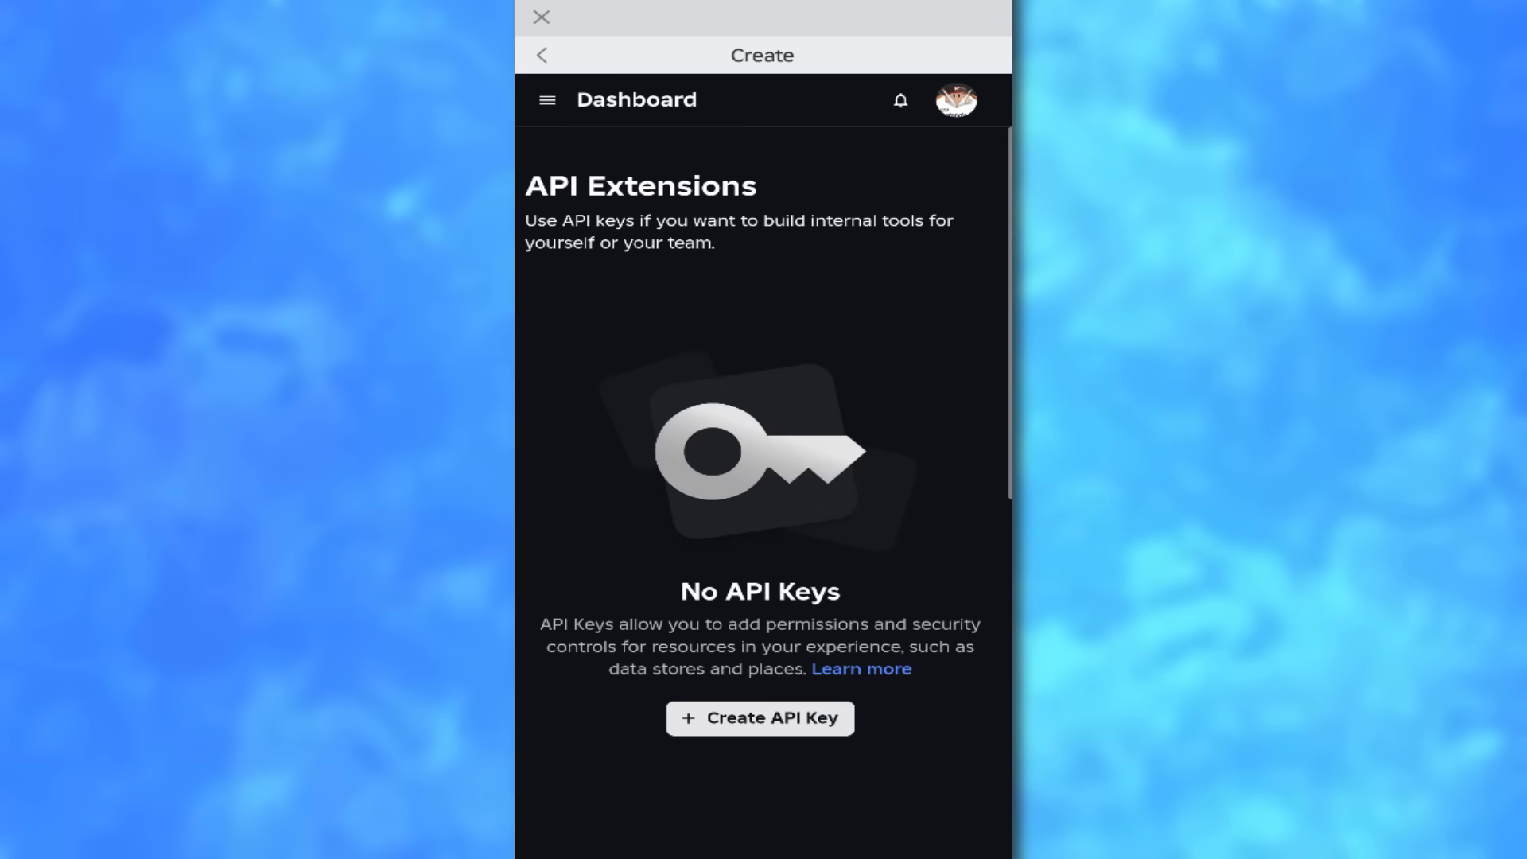
# Step: Name the new key SharkBloxMobileGame, describe it 'Test for my Roblox game', and begin choosing its API system
pyautogui.click(759, 717)
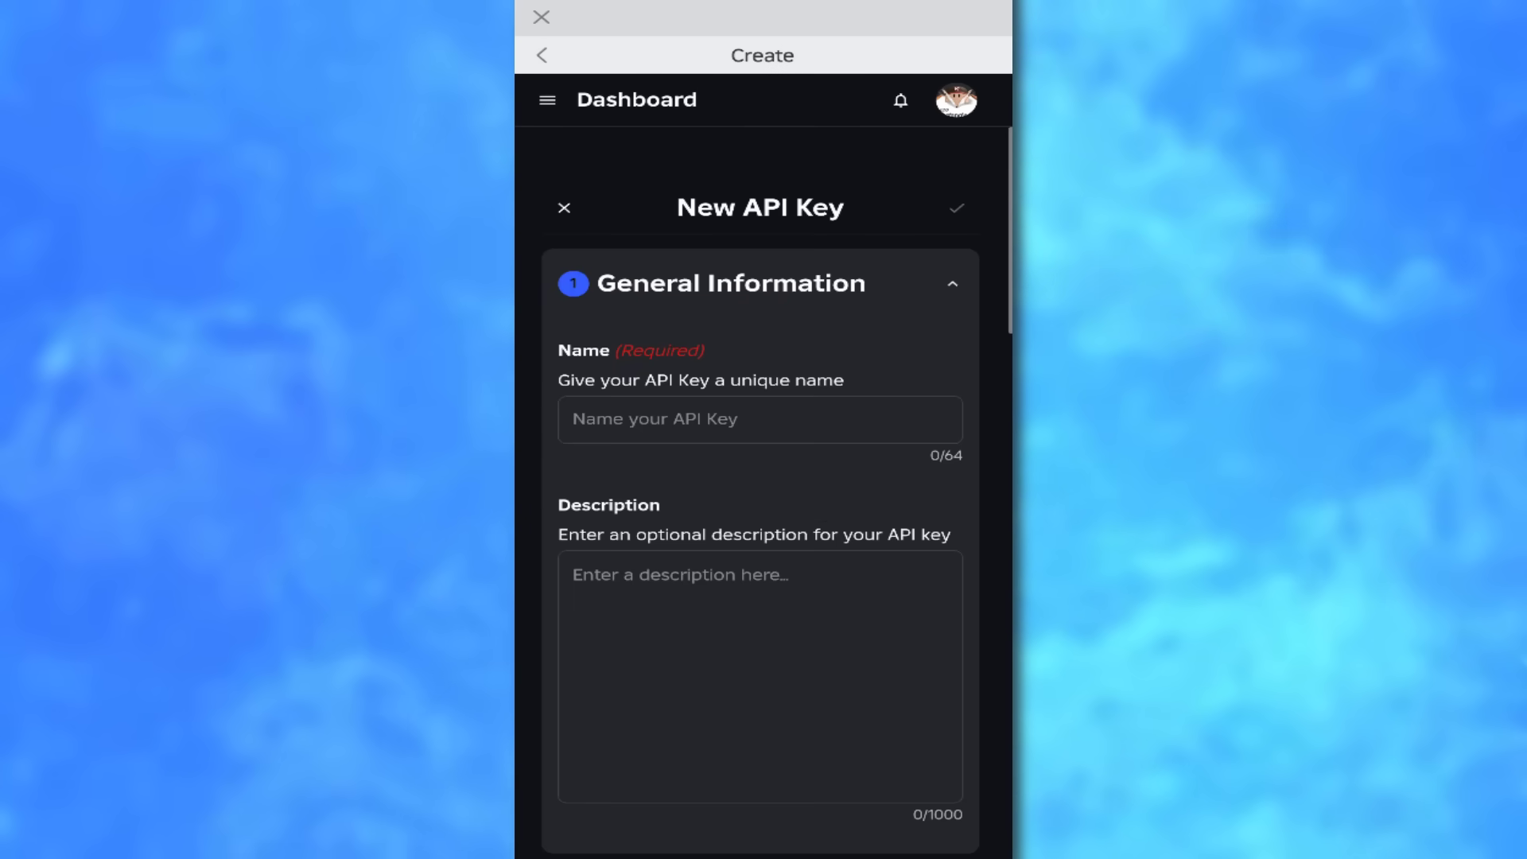
pyautogui.click(759, 419)
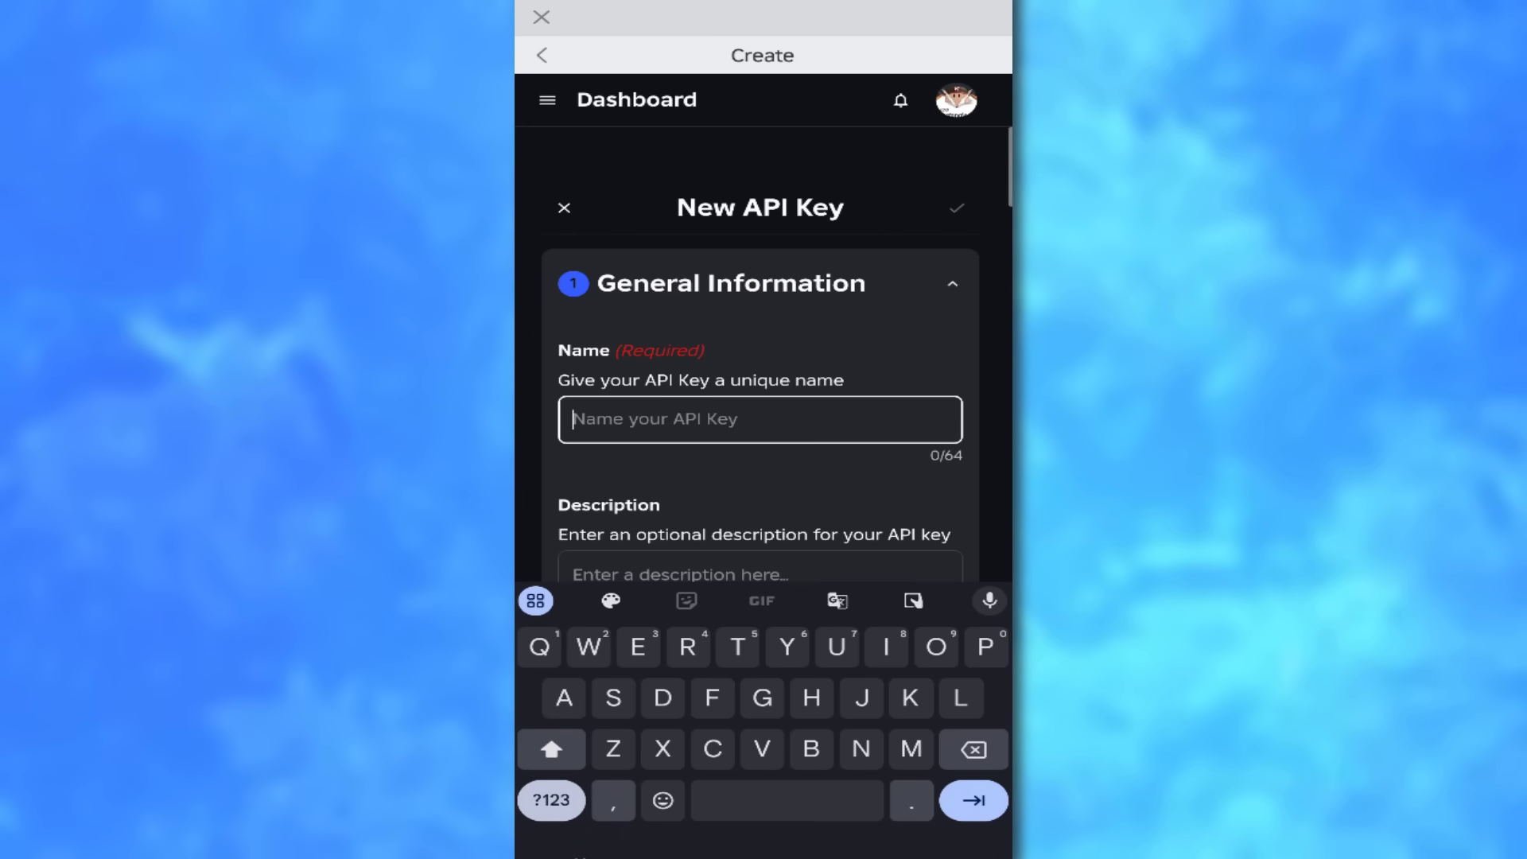
pyautogui.write('Shark')
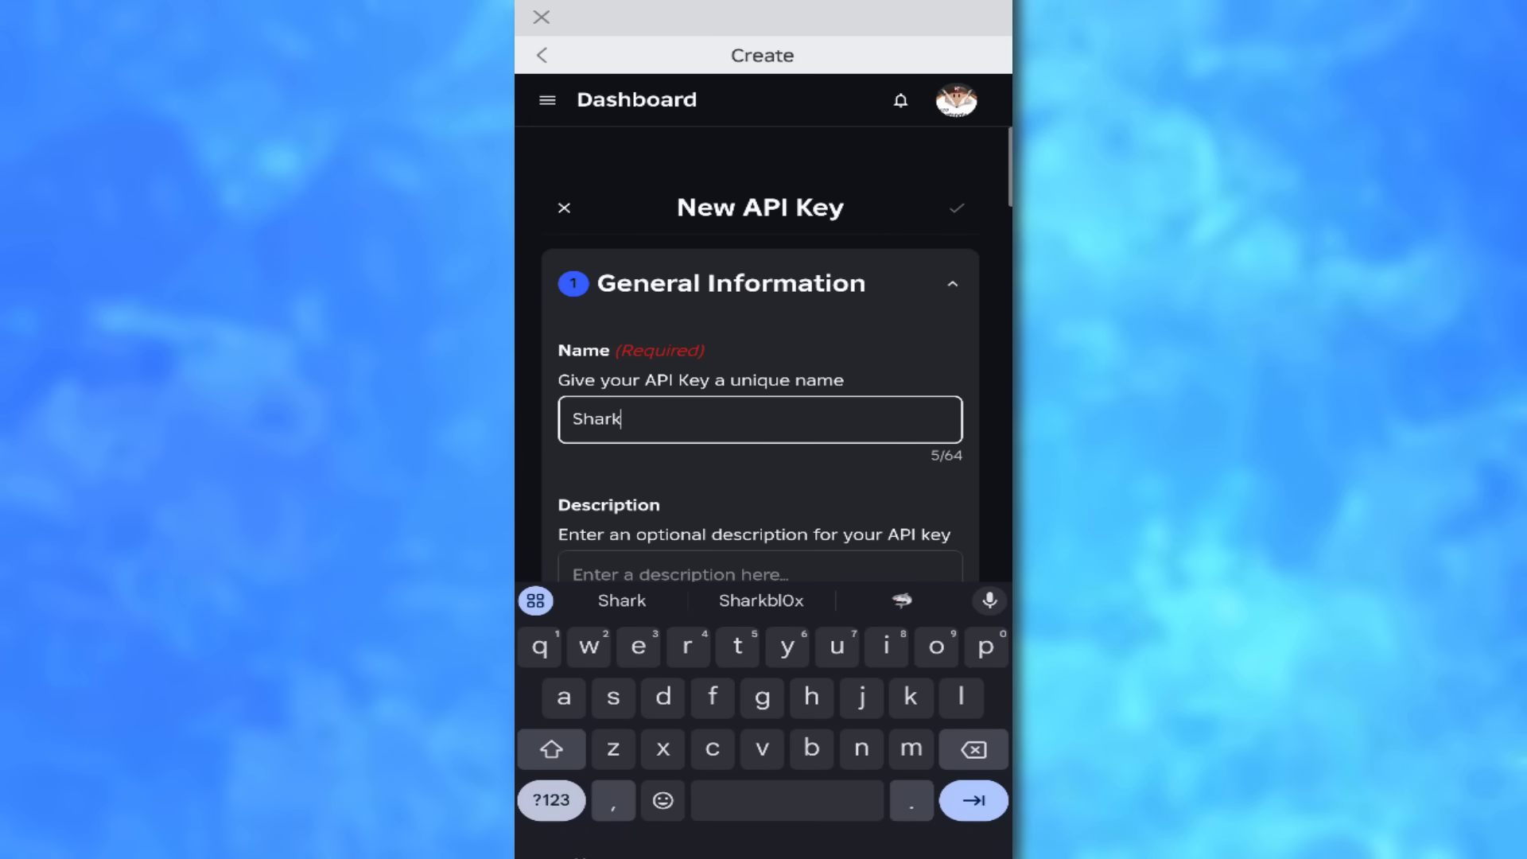
pyautogui.write('BloxM')
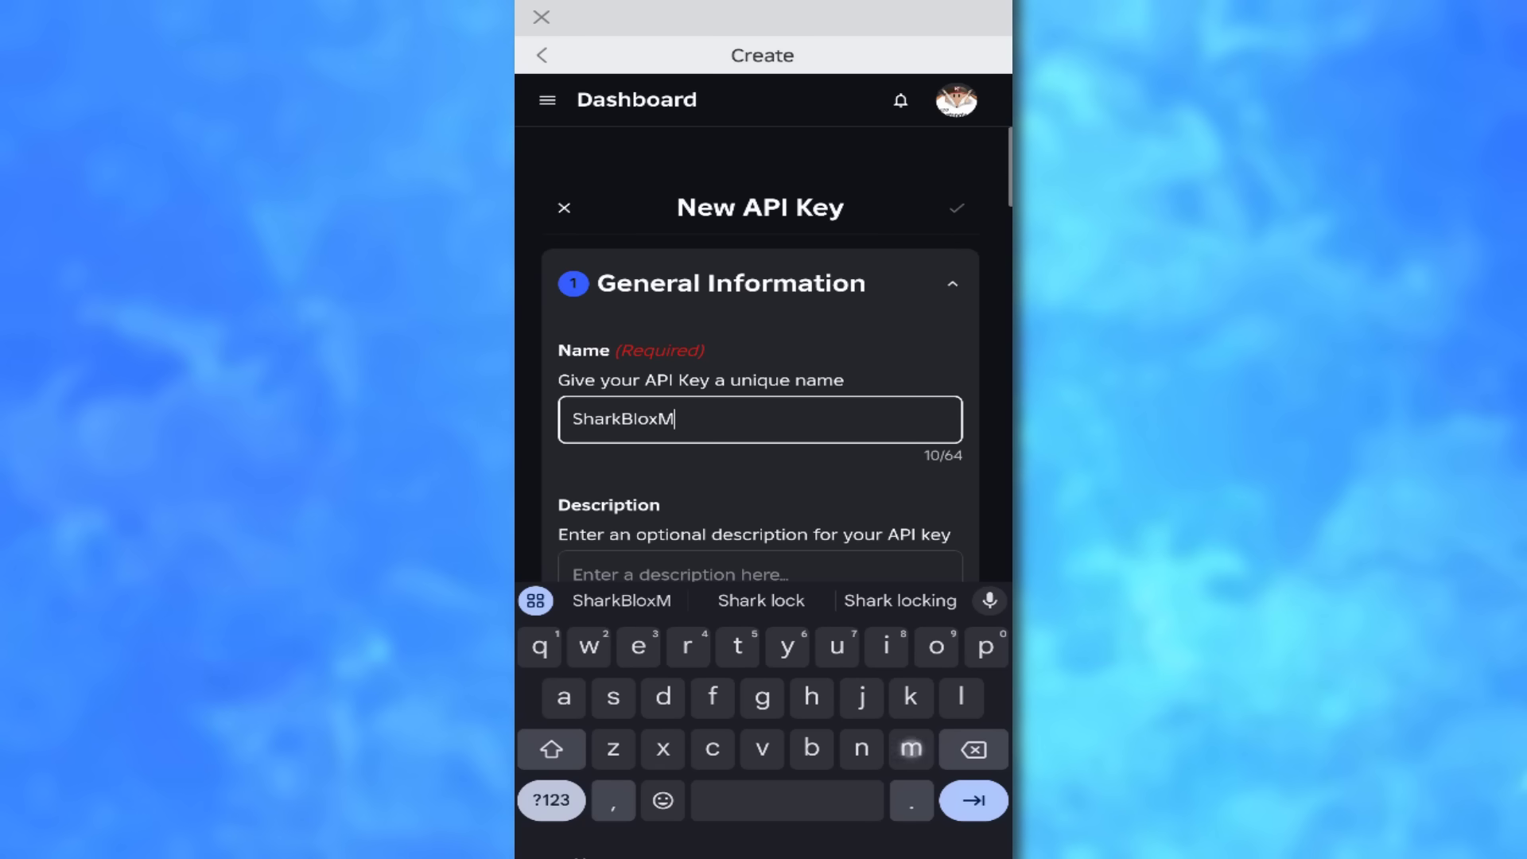
pyautogui.write('obileGame')
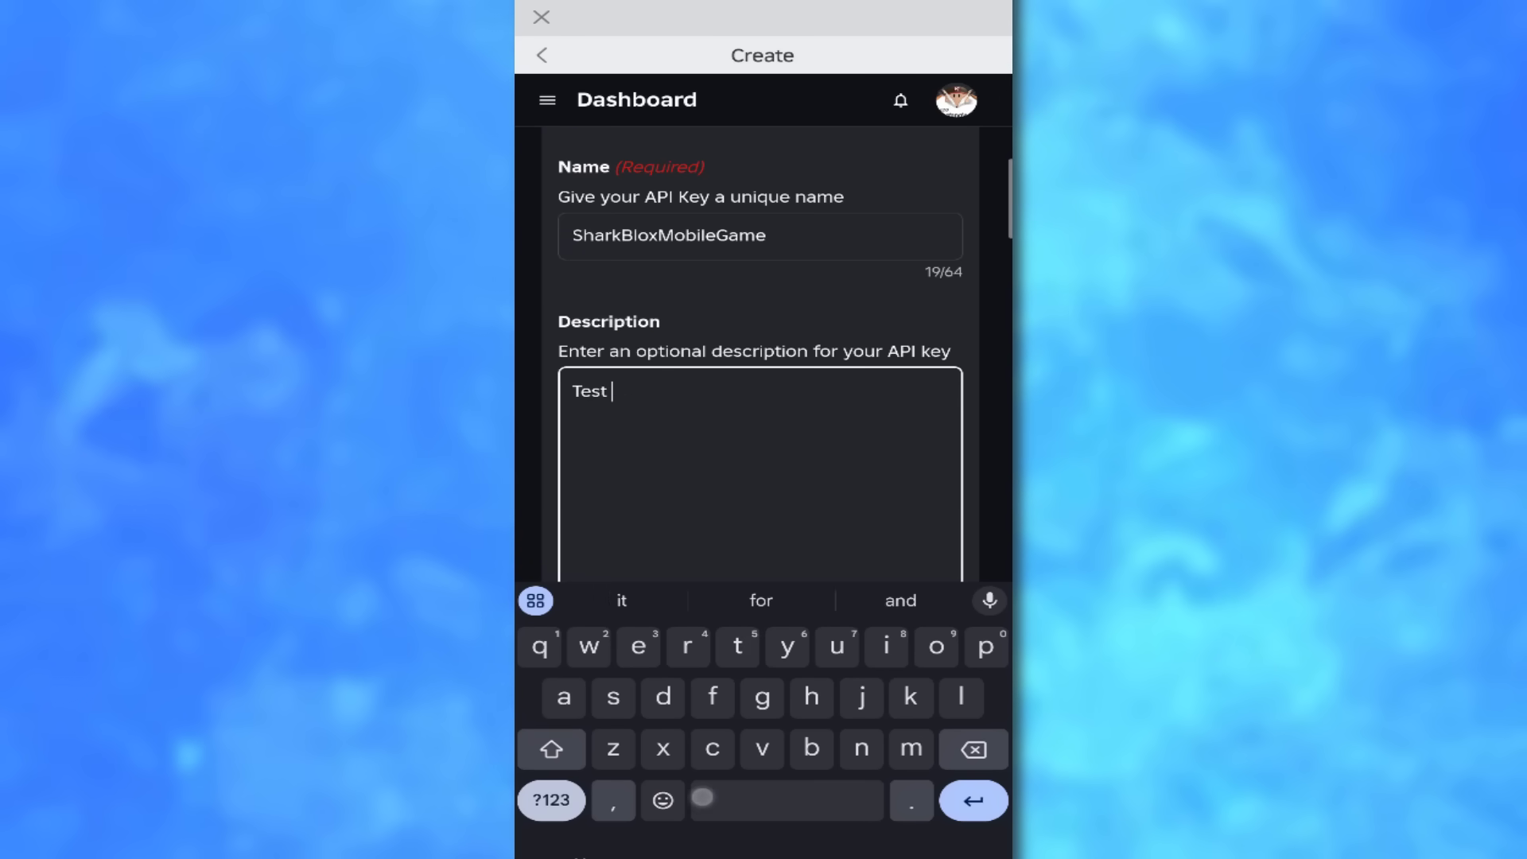
pyautogui.write('for my rovl')
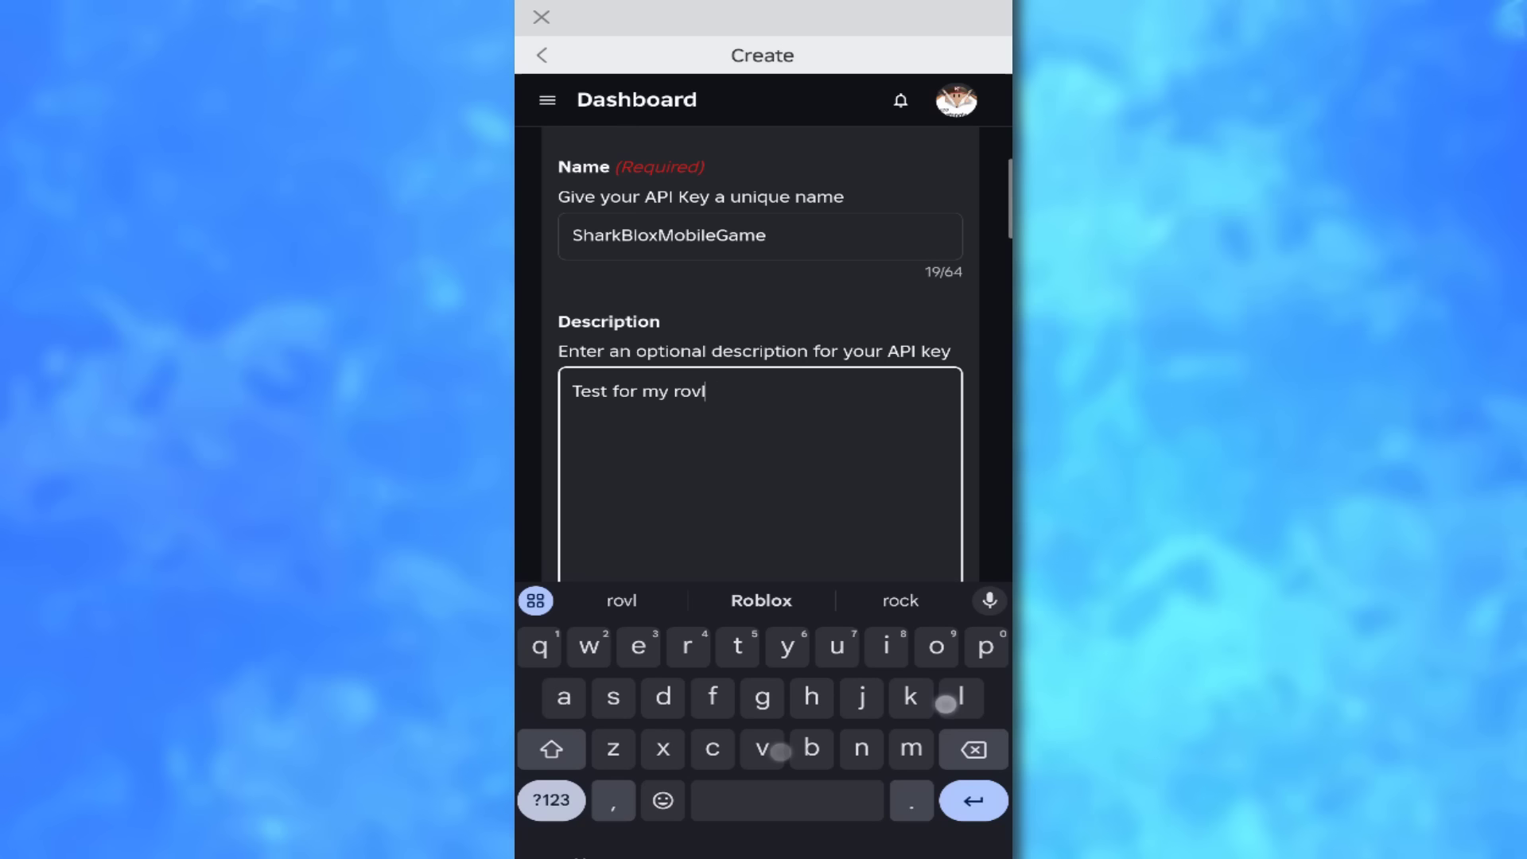
pyautogui.click(760, 600)
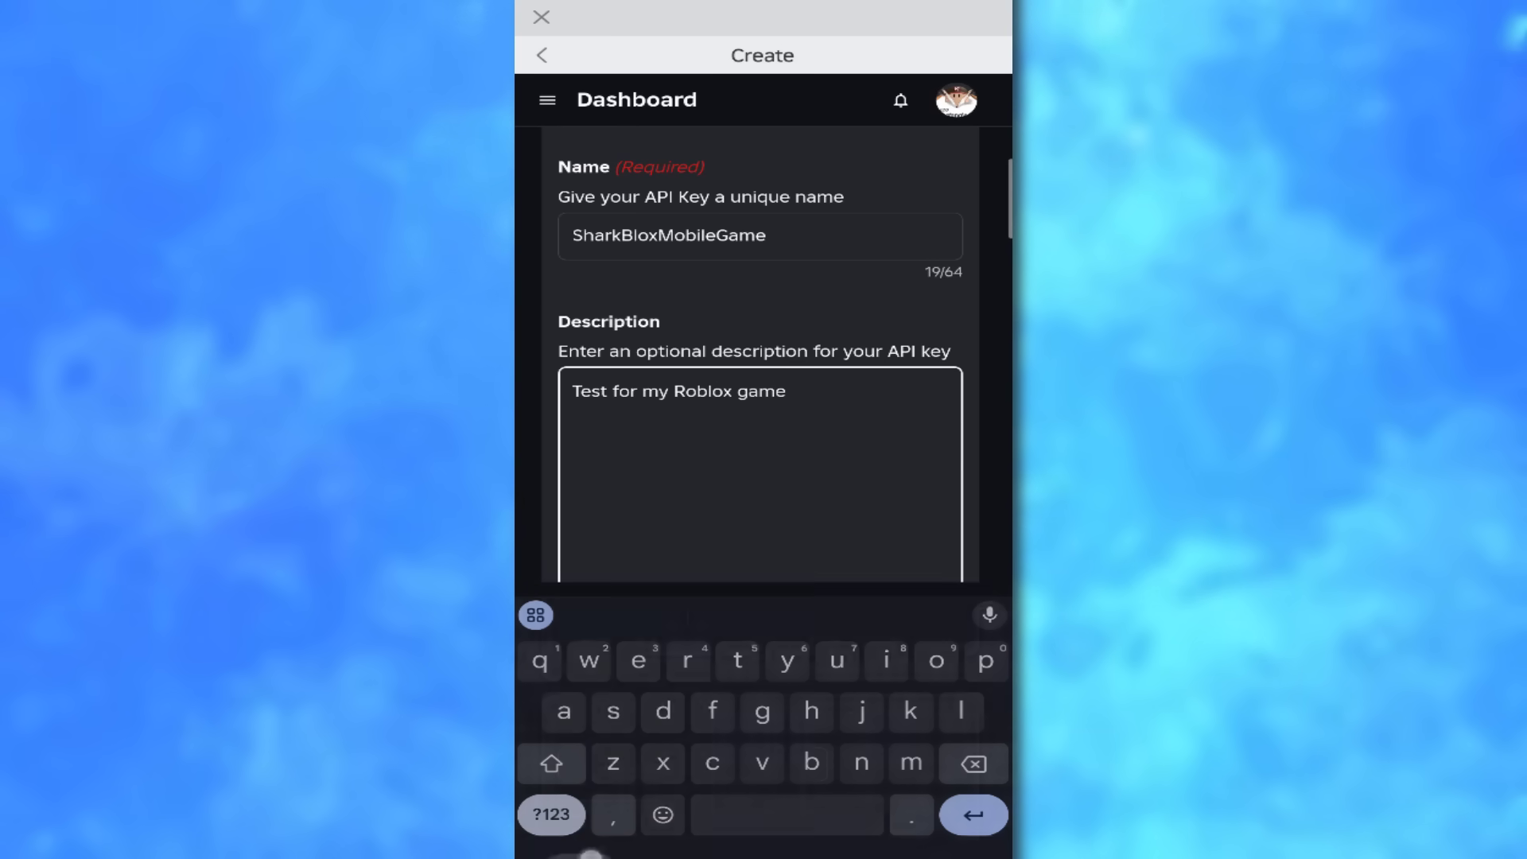
pyautogui.scroll(-3)
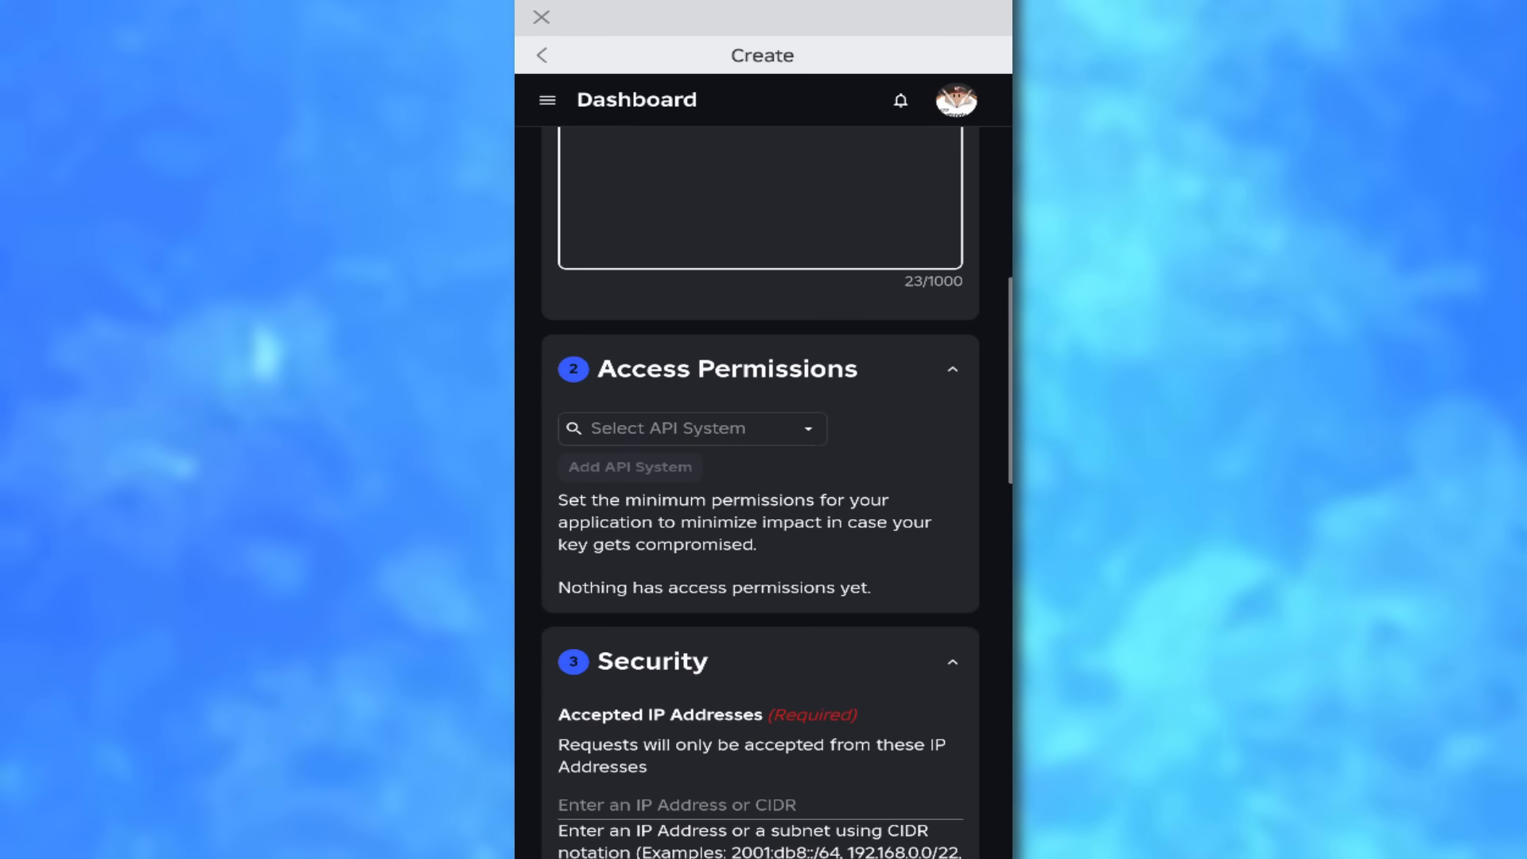
pyautogui.click(682, 429)
pyautogui.write('universe-places')
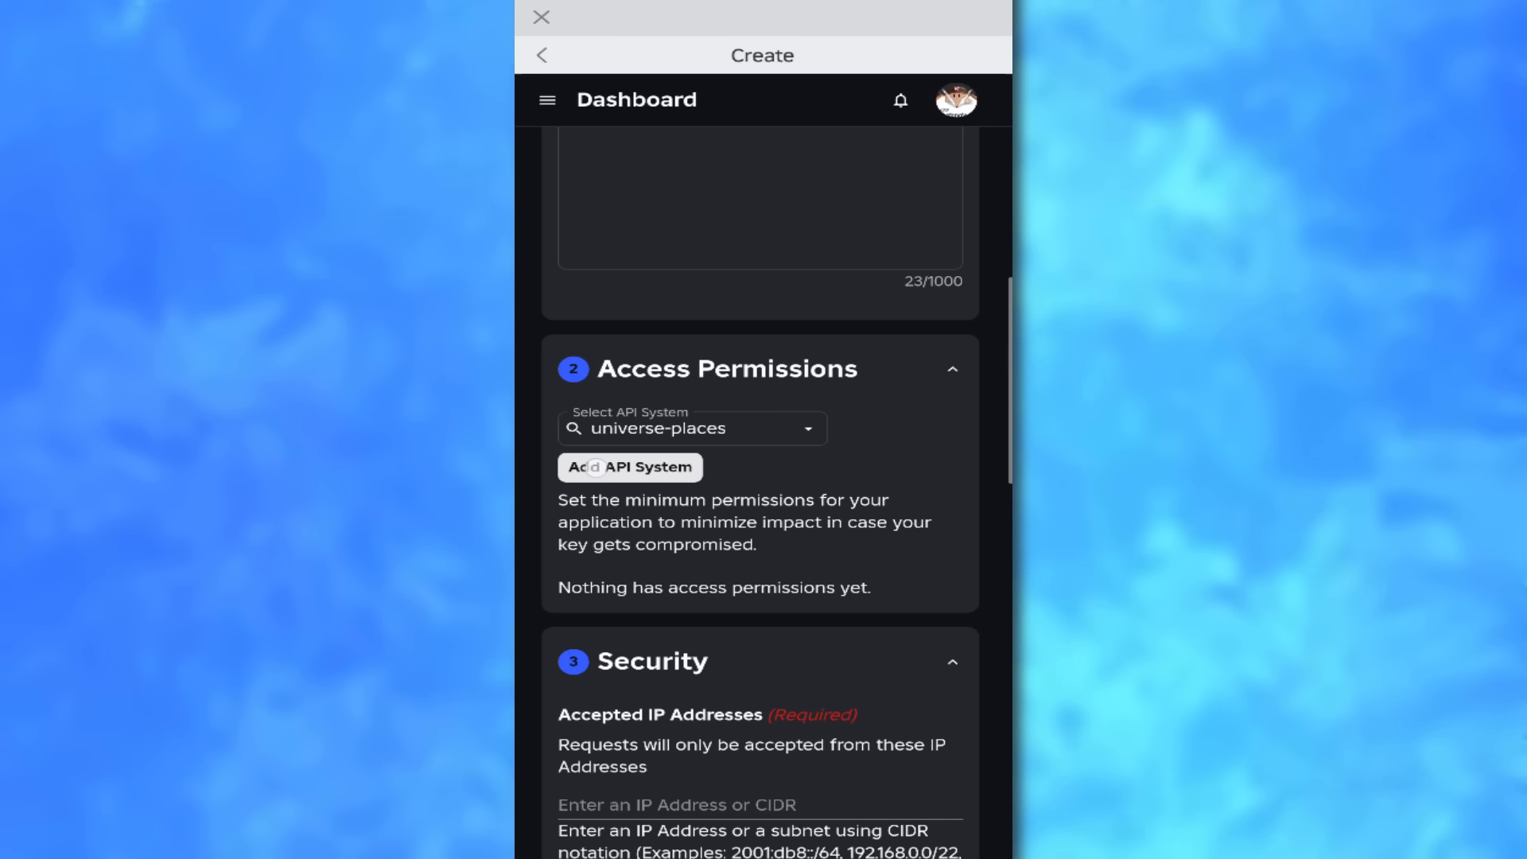
# Step: Add universe-places covering SharkBlox_Mobile's Place and grant it write operations
pyautogui.click(629, 468)
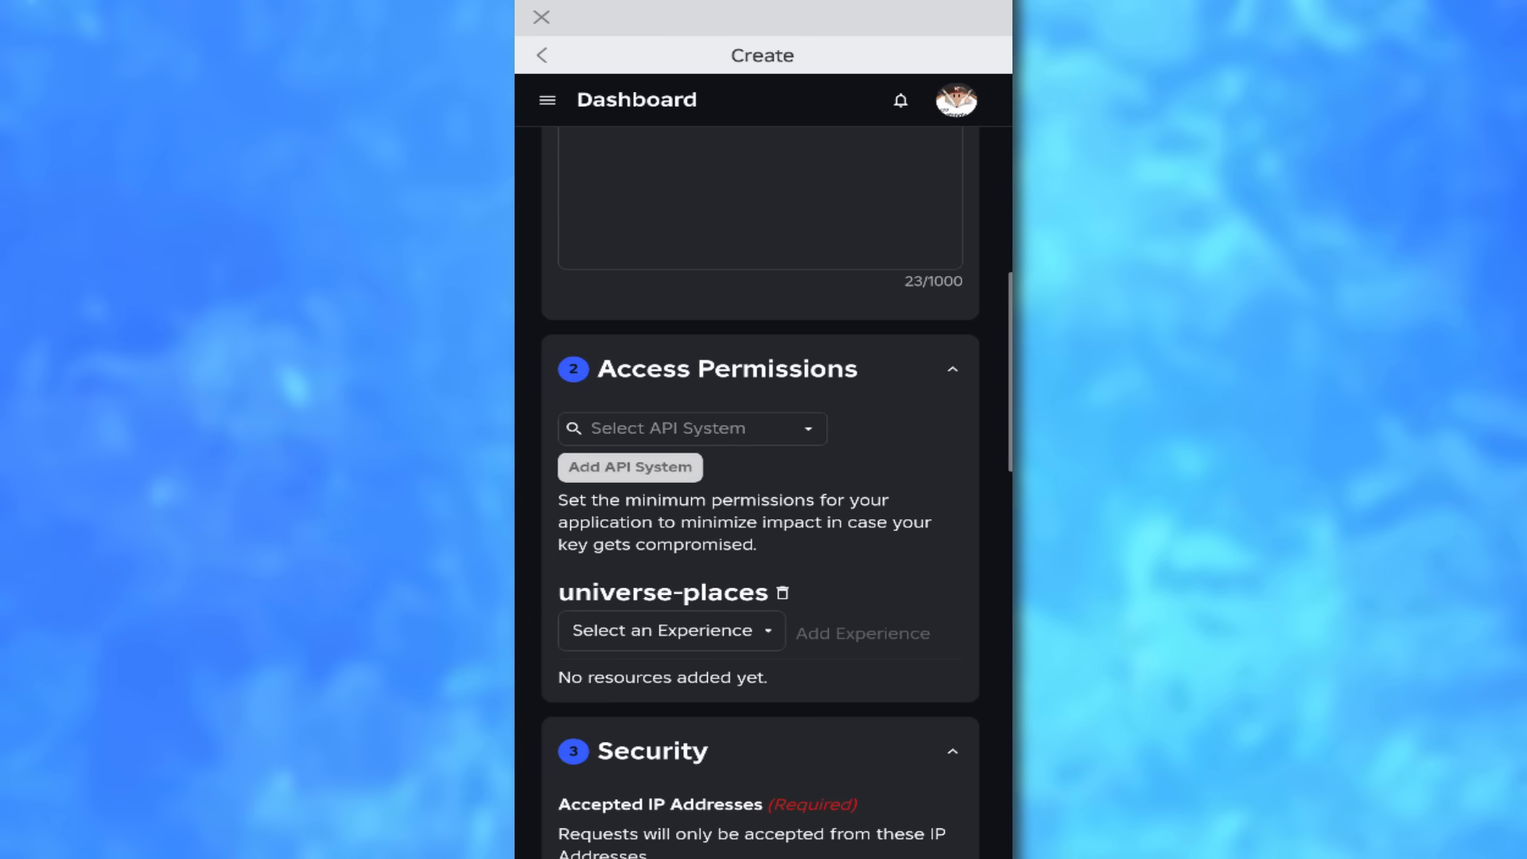
pyautogui.click(670, 629)
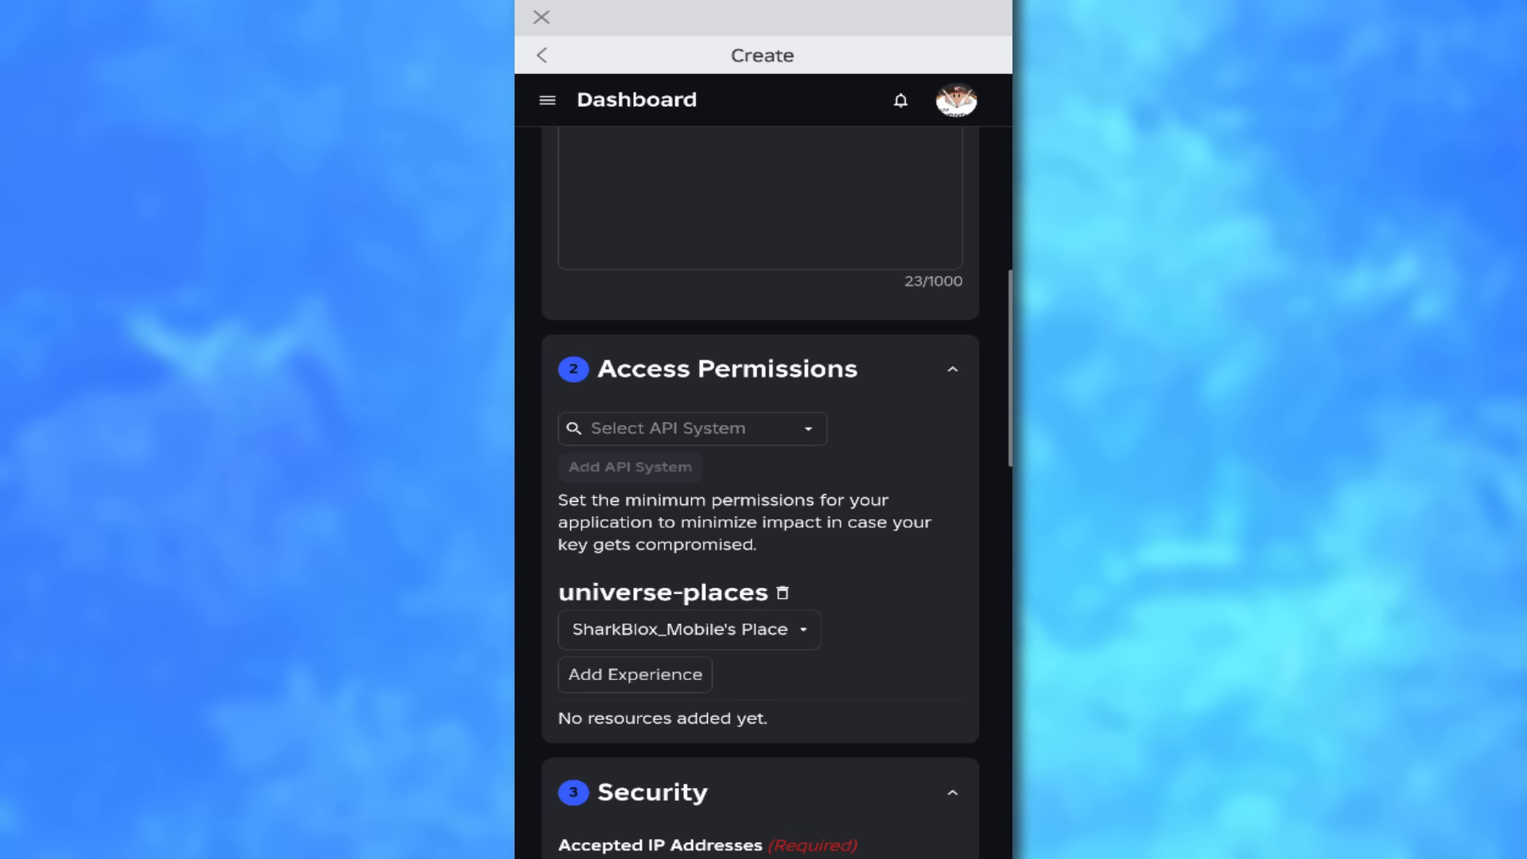
pyautogui.click(633, 673)
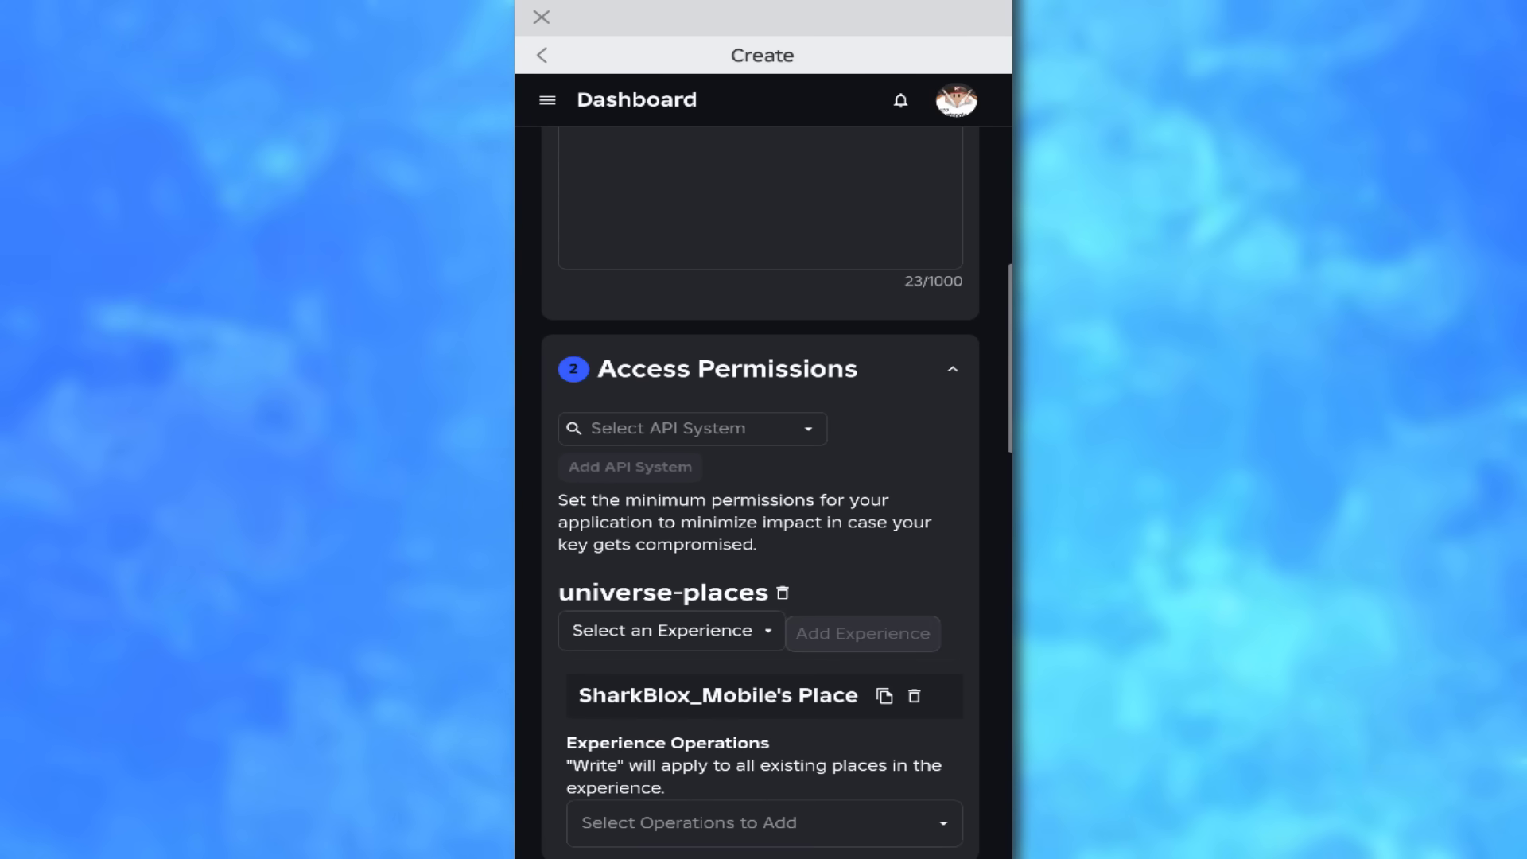
pyautogui.click(763, 822)
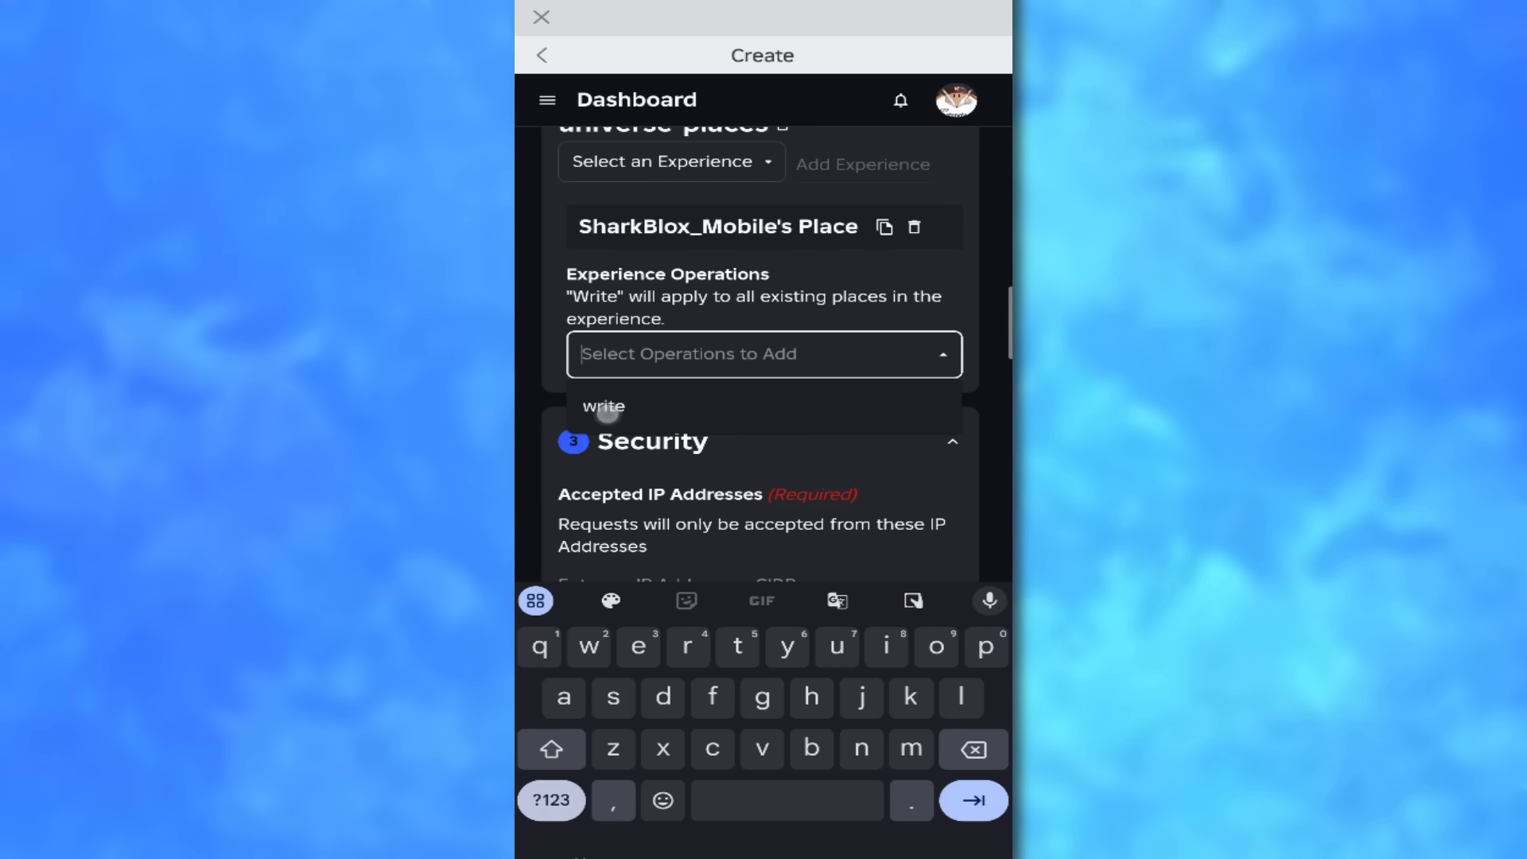
pyautogui.click(604, 406)
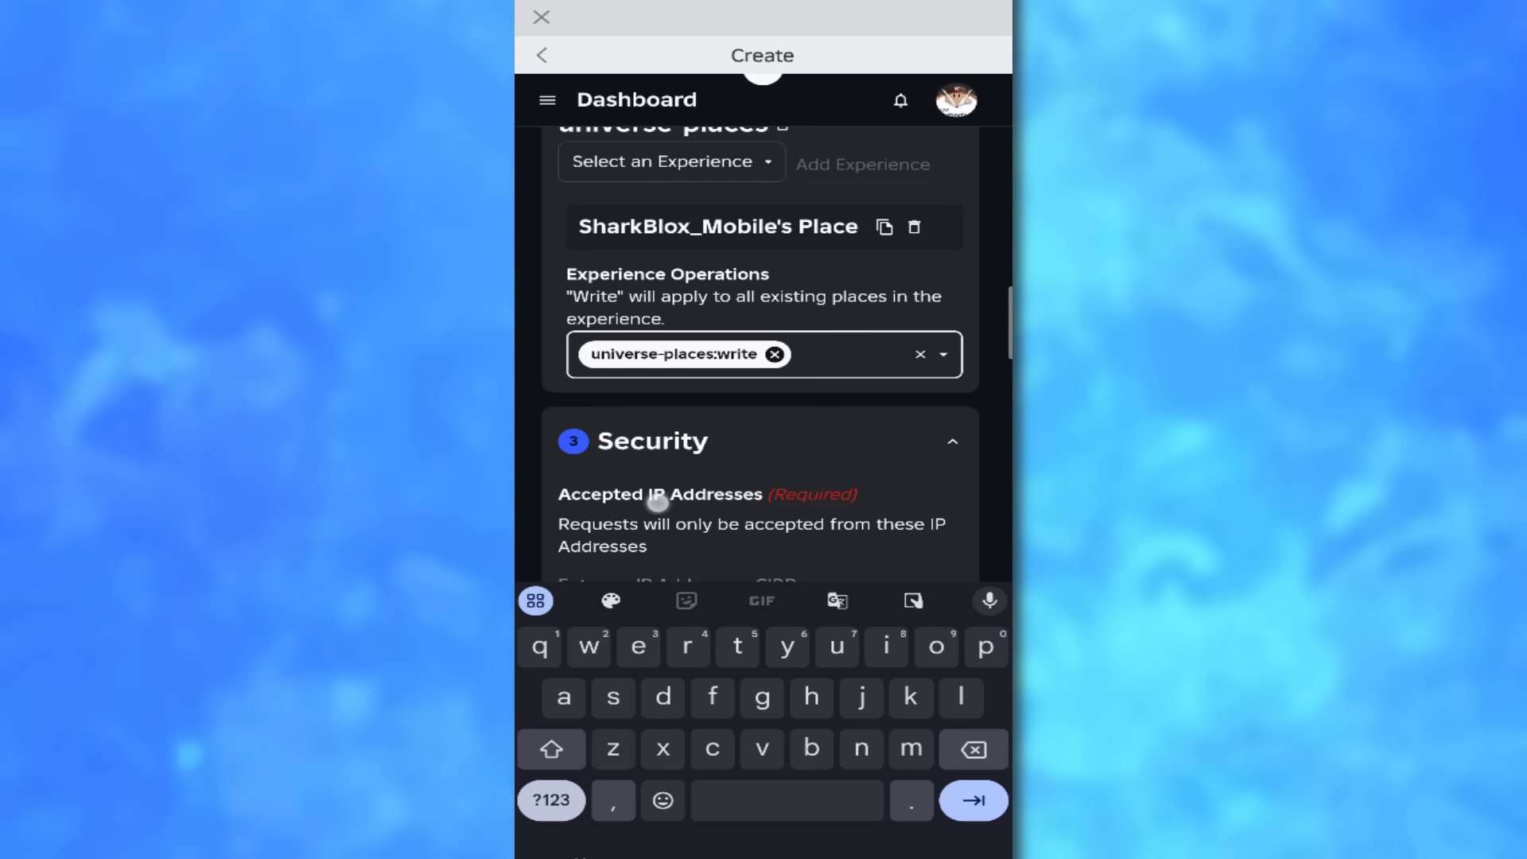
pyautogui.click(807, 353)
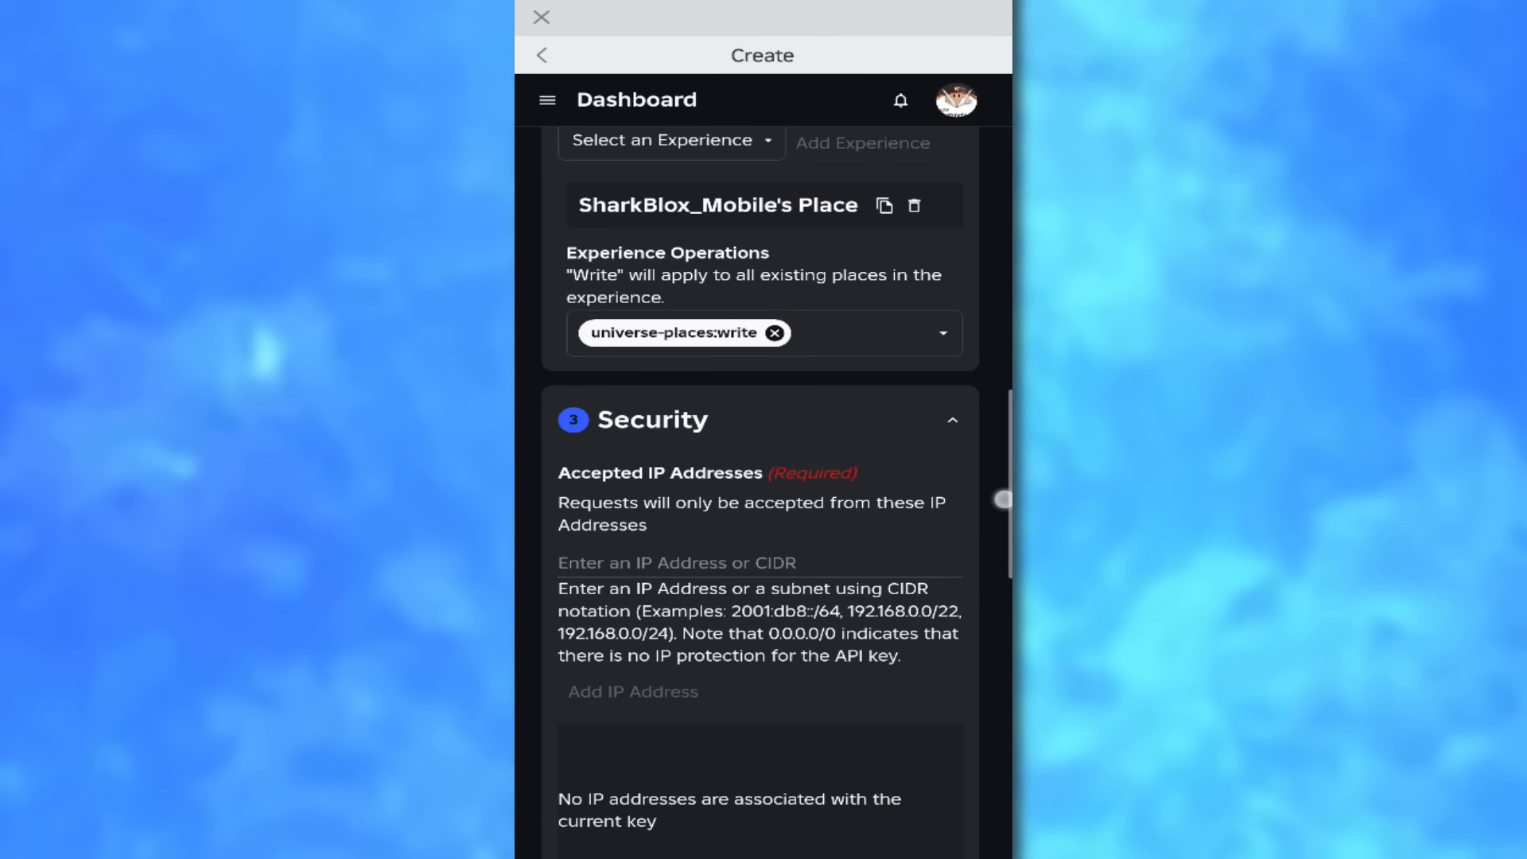
# Step: Allow IP range 0.0.0.0/0, then save and generate the key to reveal its secret
pyautogui.scroll(3)
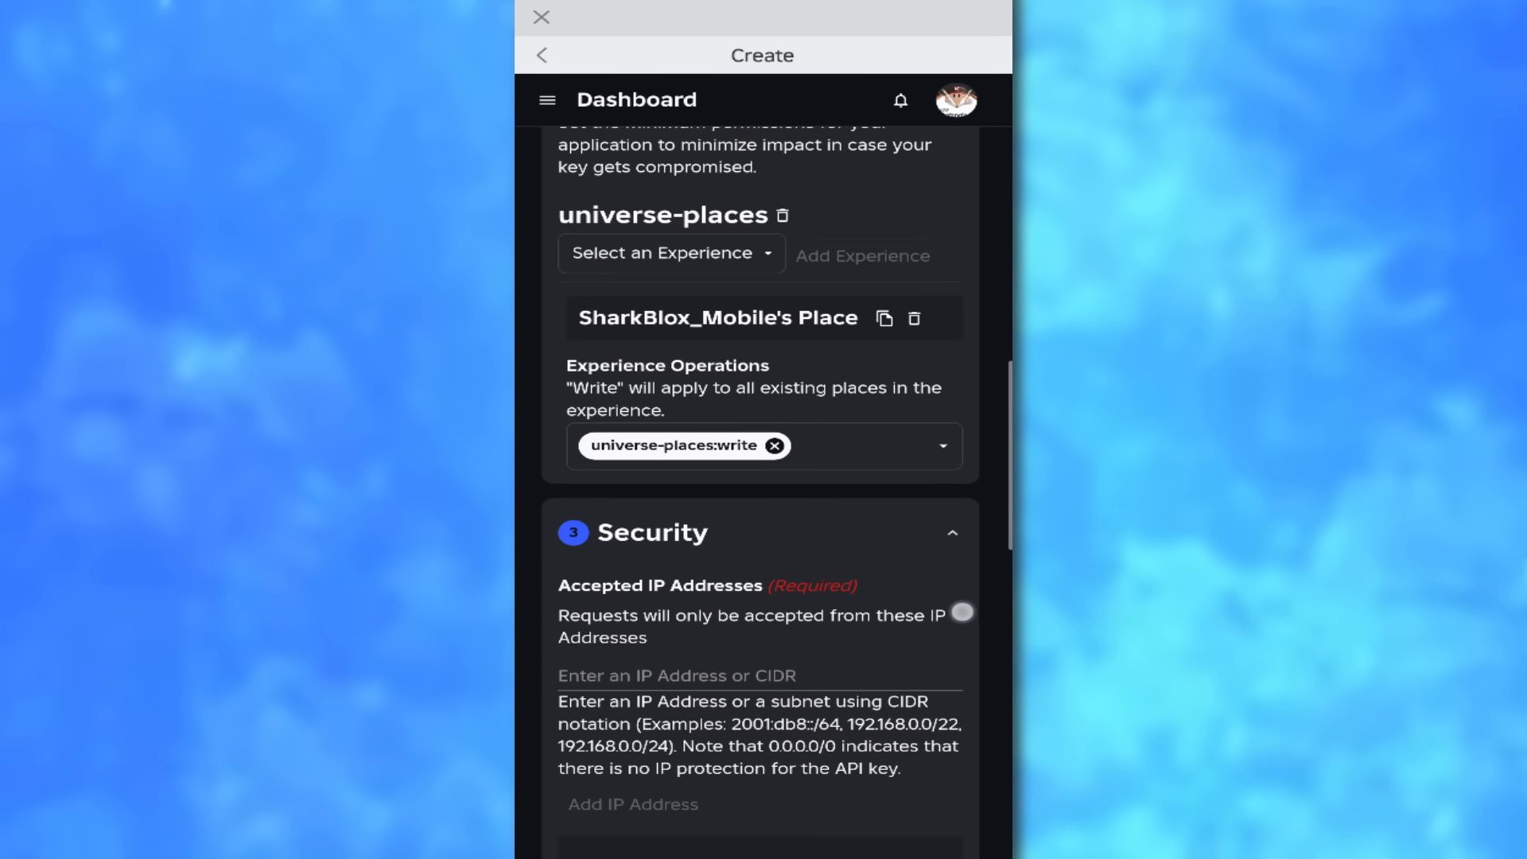
pyautogui.scroll(-3)
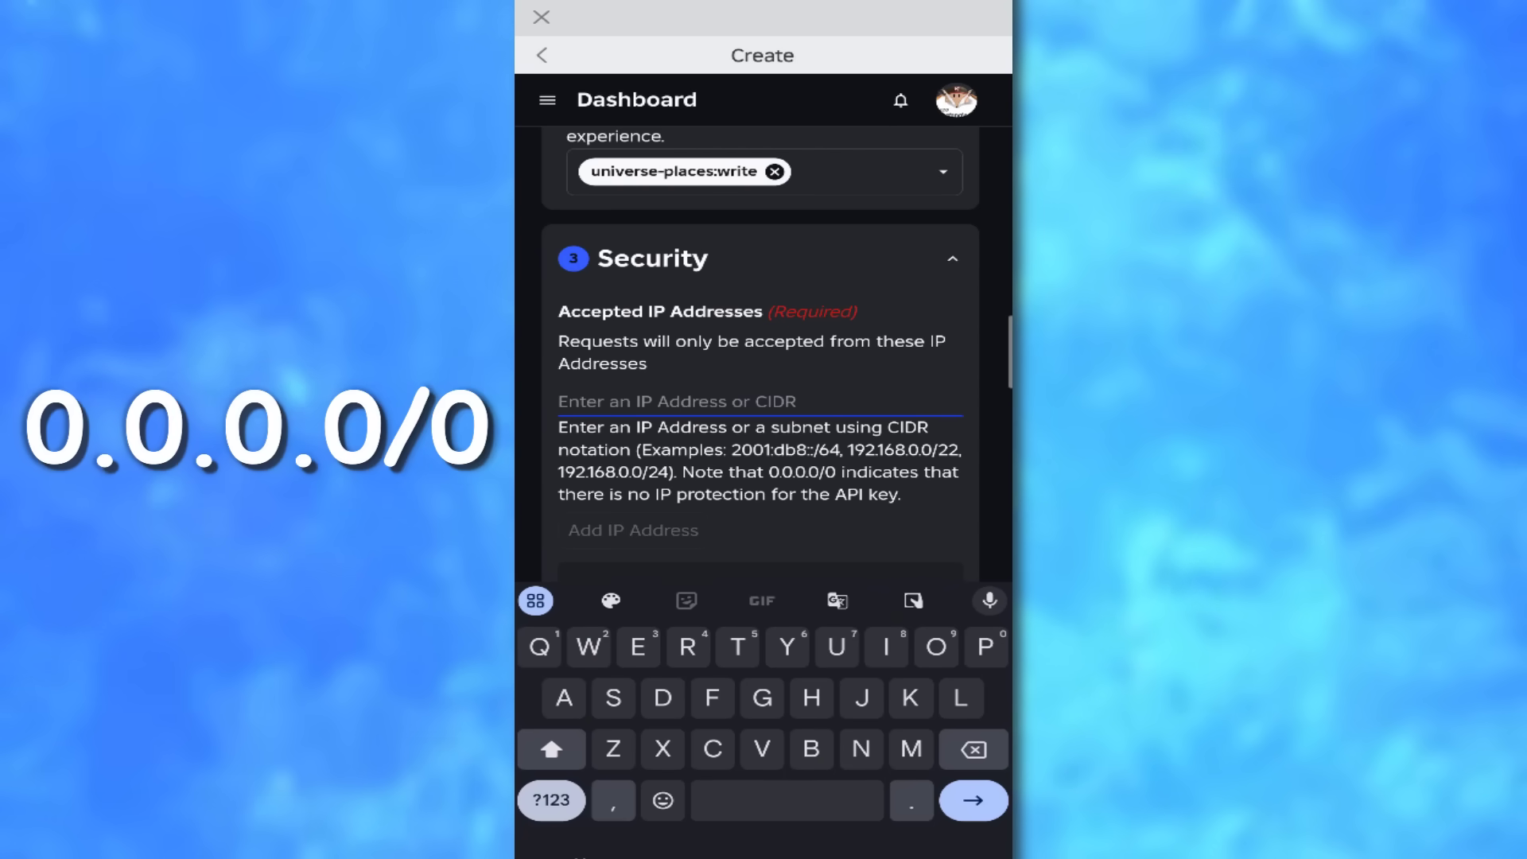
pyautogui.write('0.0.')
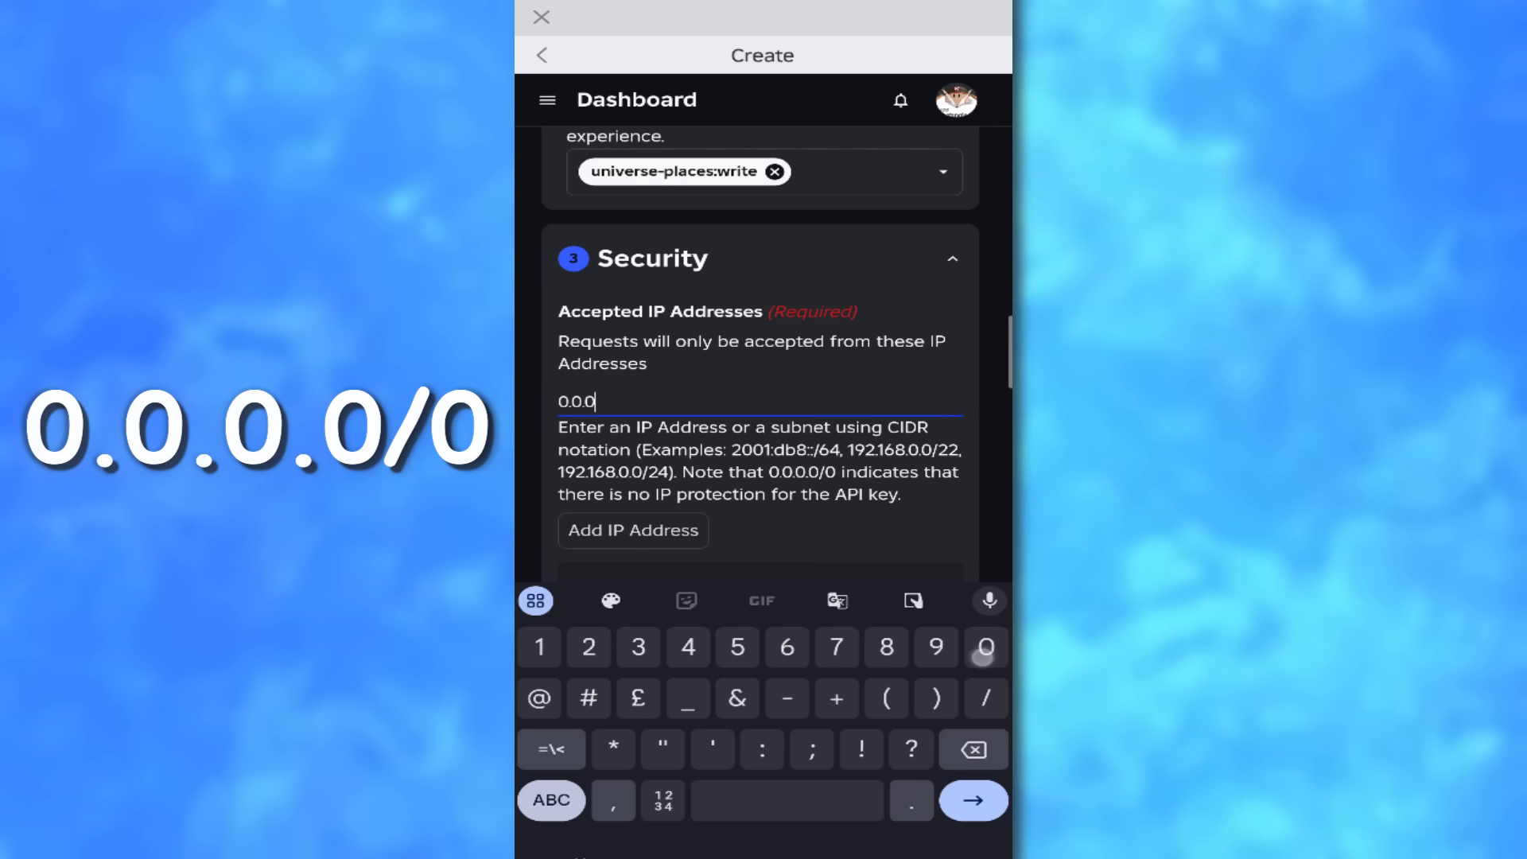
pyautogui.write('0/0')
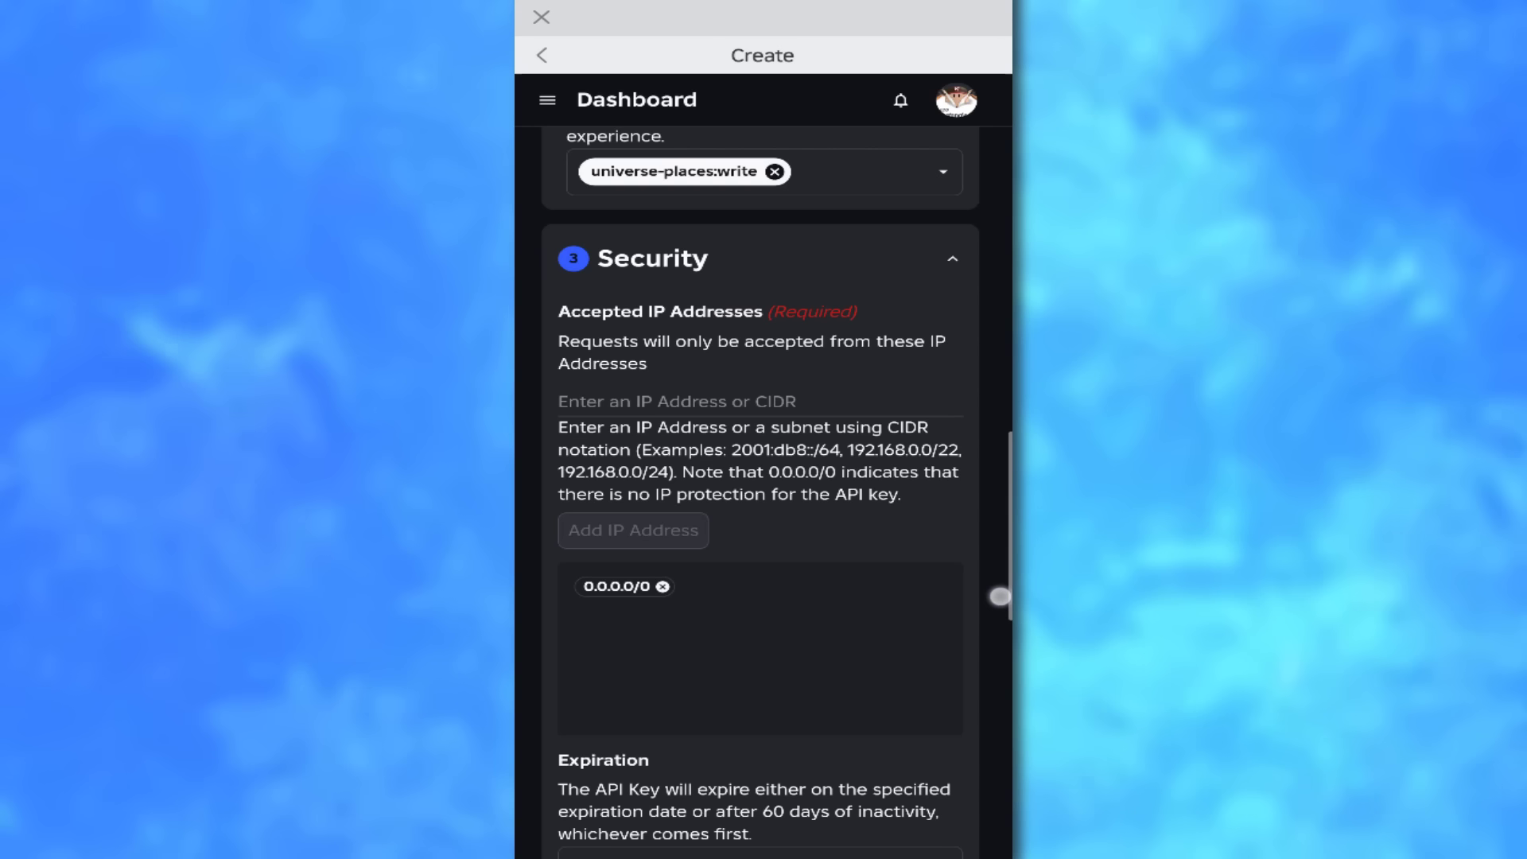
pyautogui.scroll(-3)
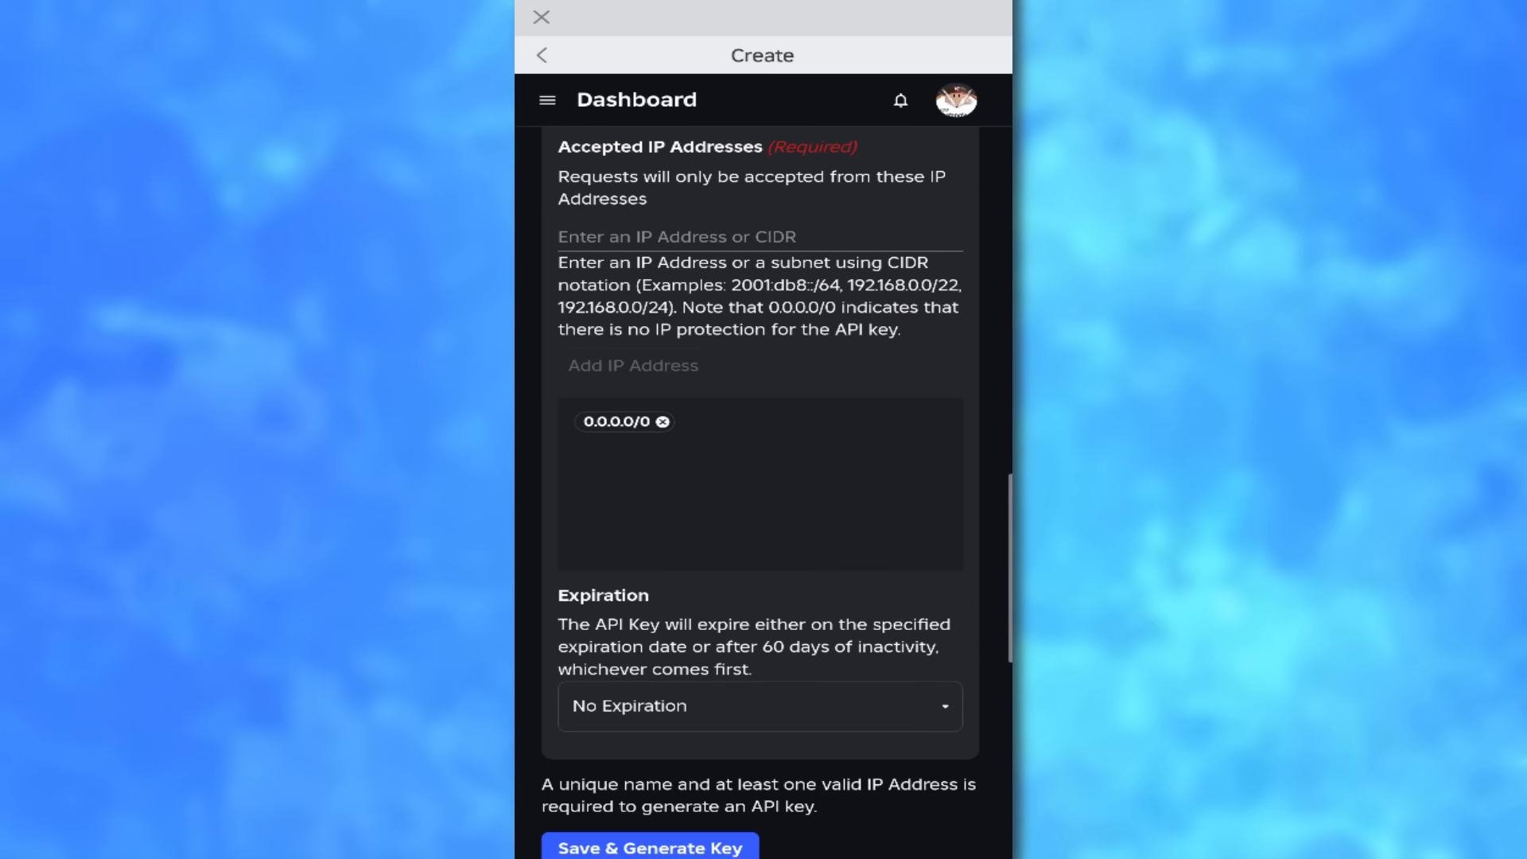
pyautogui.click(650, 846)
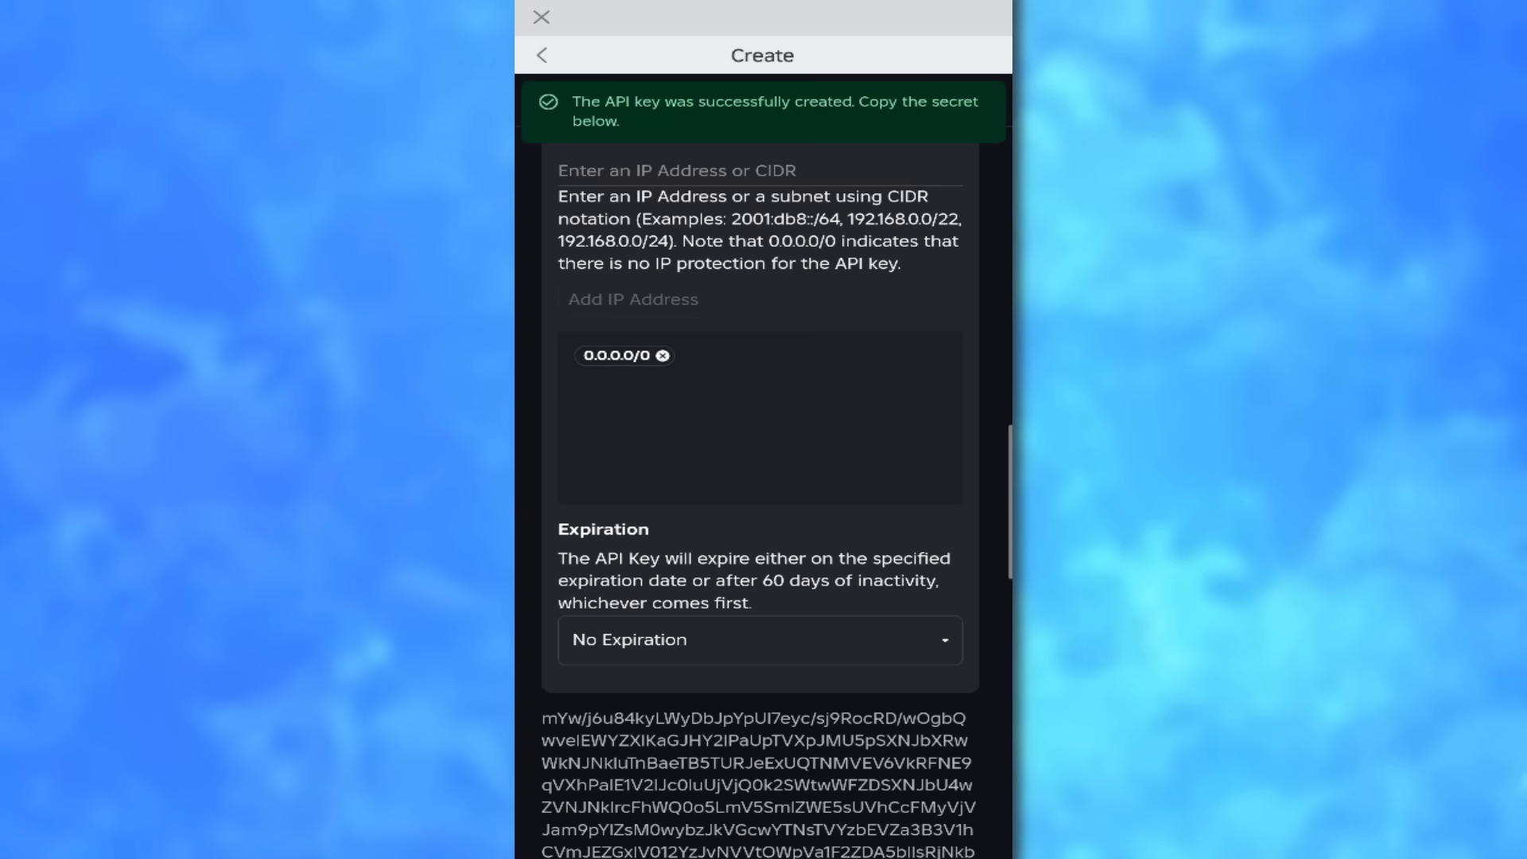
pyautogui.scroll(-3)
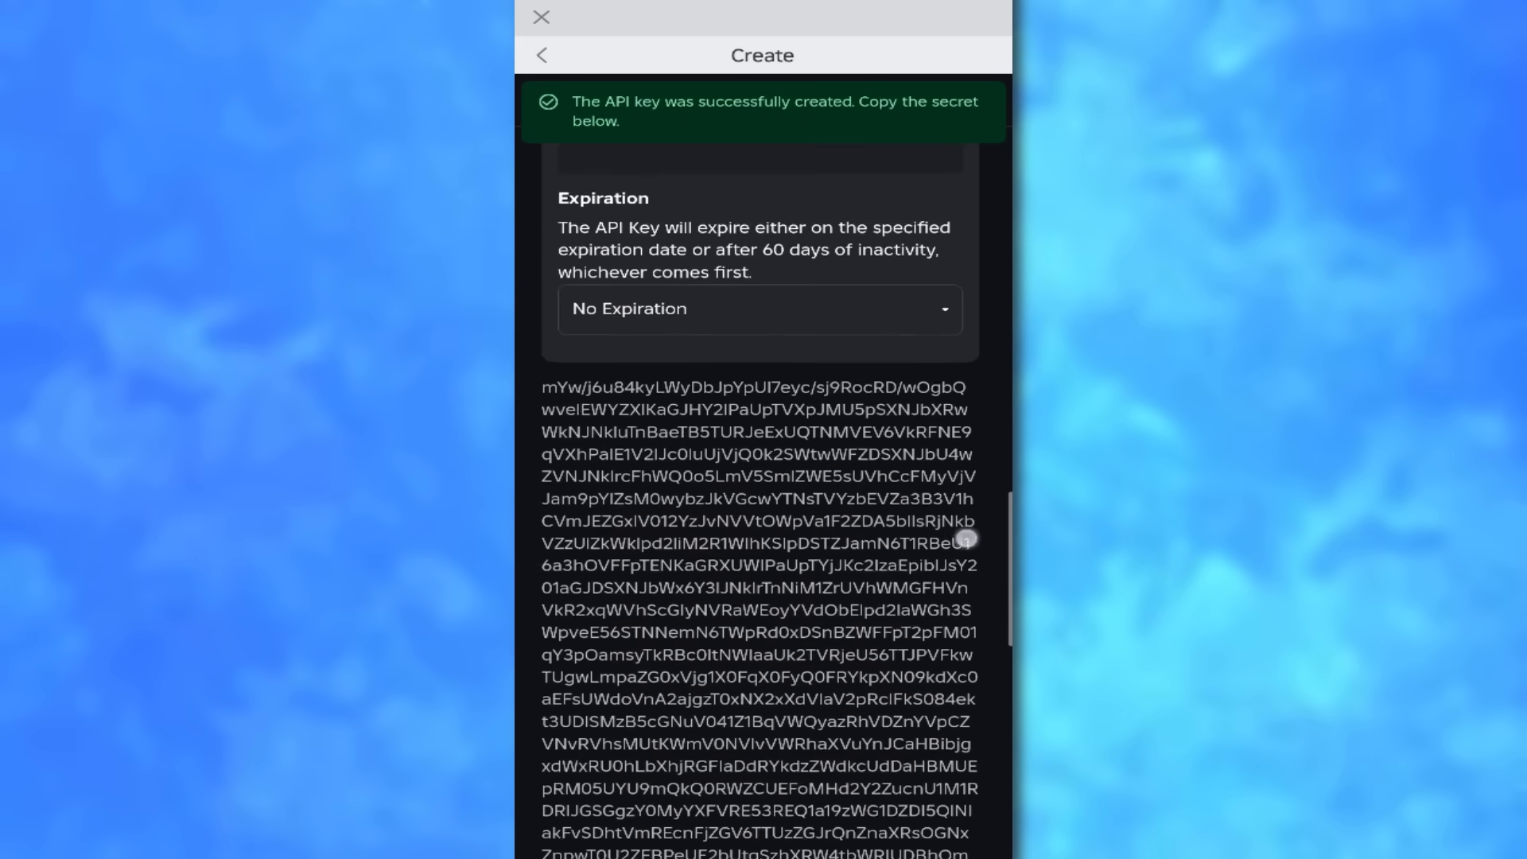
pyautogui.scroll(-3)
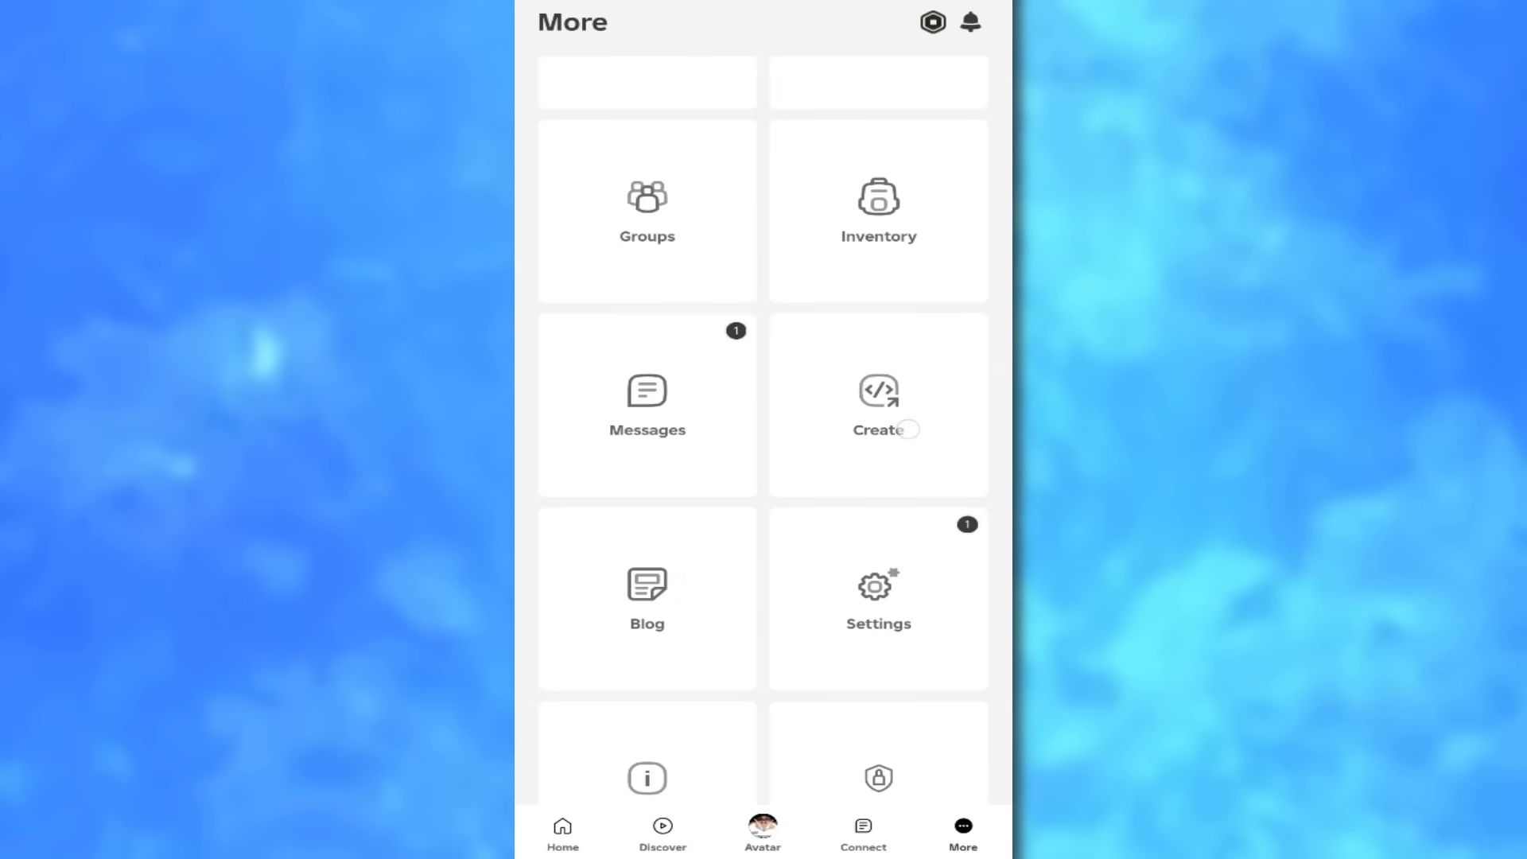
# Step: Leave the More screen for the Home page showing Studio Lite under Continue
pyautogui.click(876, 403)
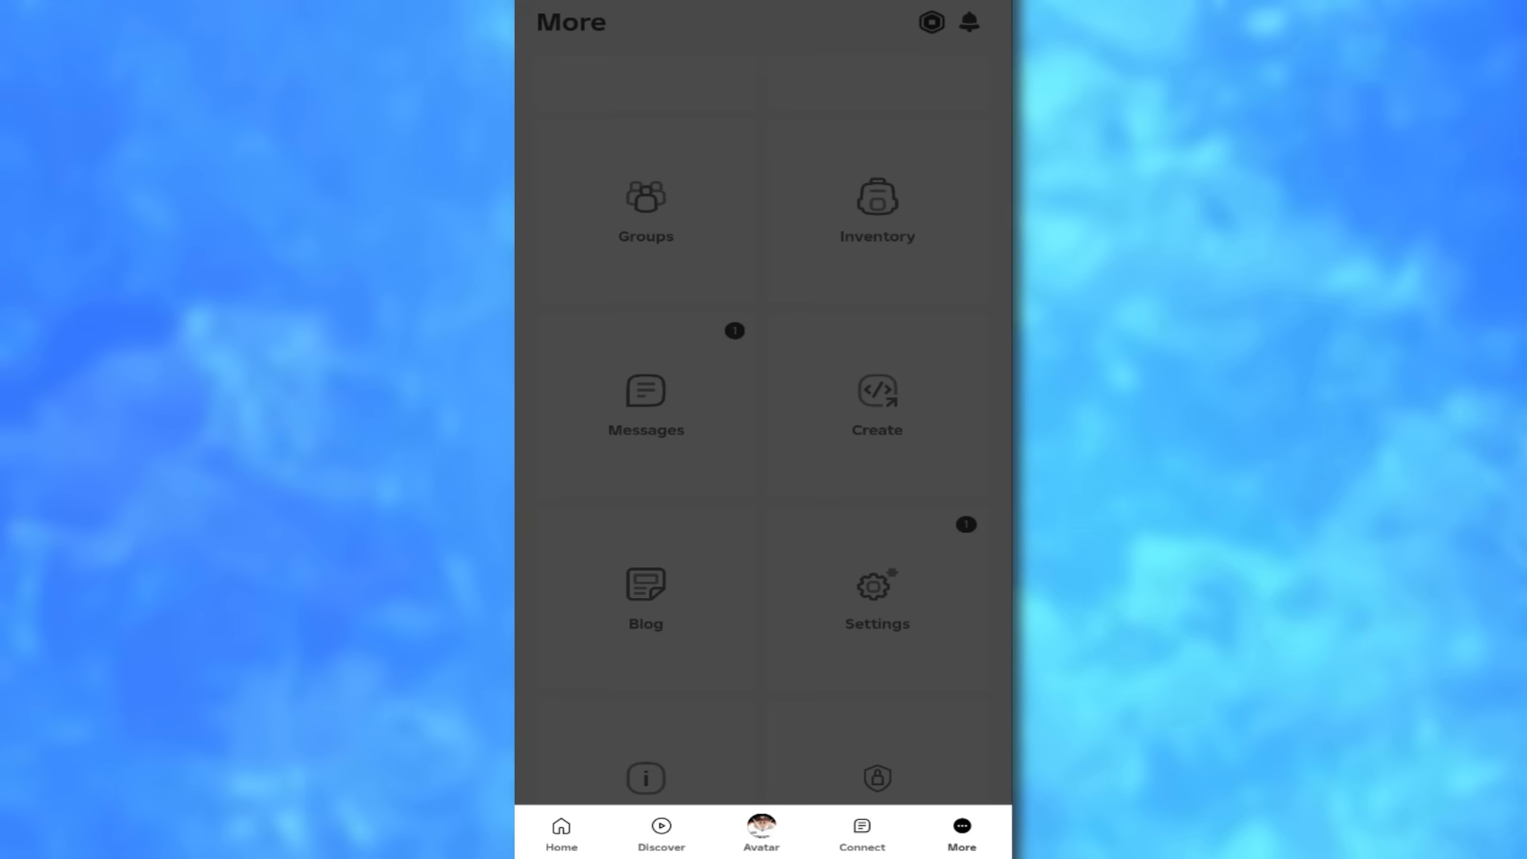
pyautogui.click(561, 832)
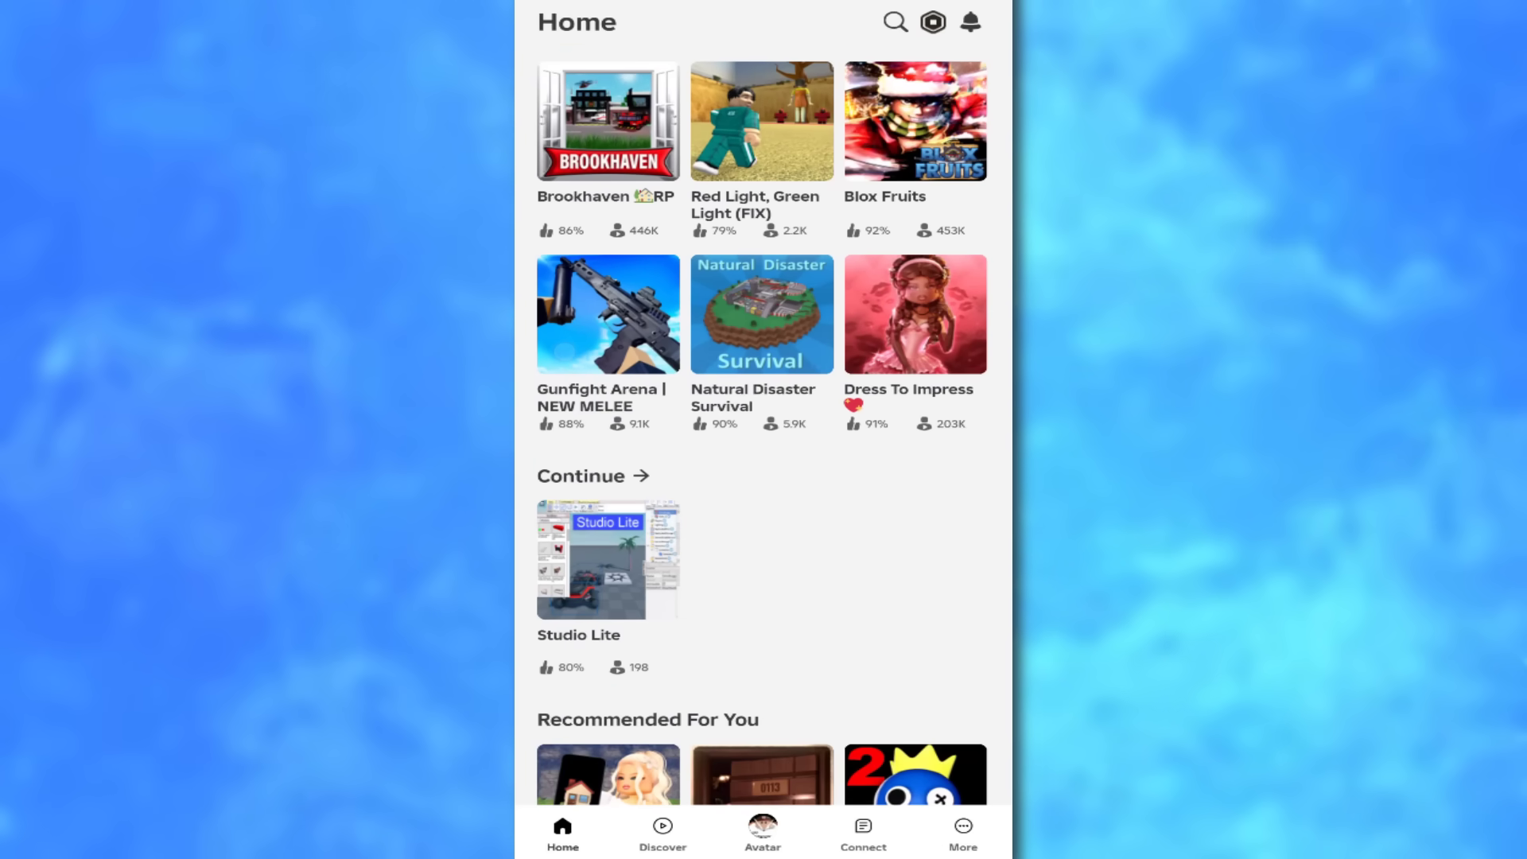
# Step: Relaunch Studio Lite, reopen the saved 'skibidi toilet' game and bring up its save choices
pyautogui.click(606, 559)
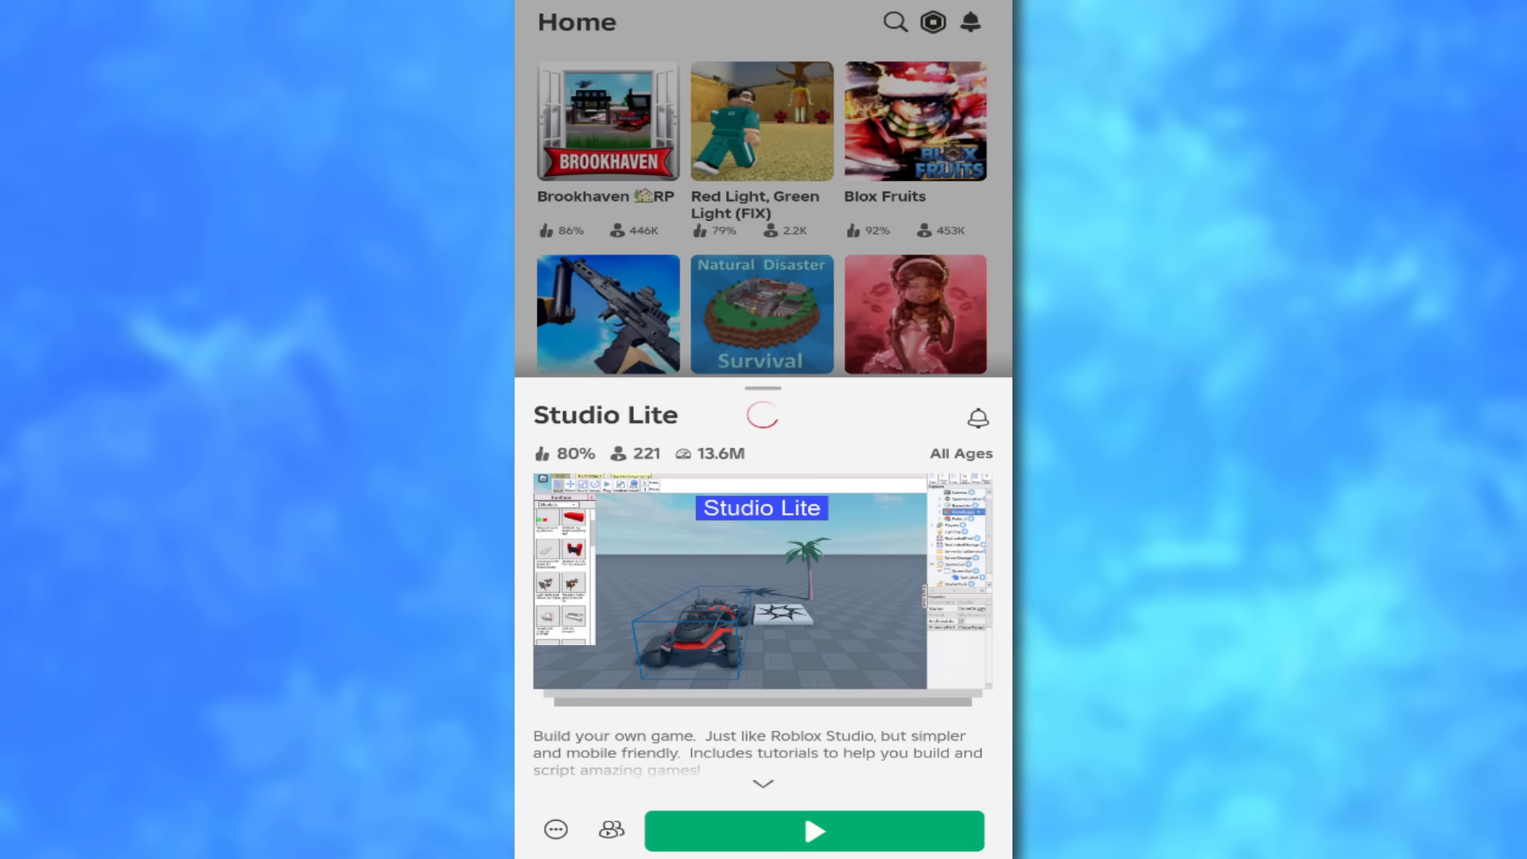
pyautogui.click(813, 830)
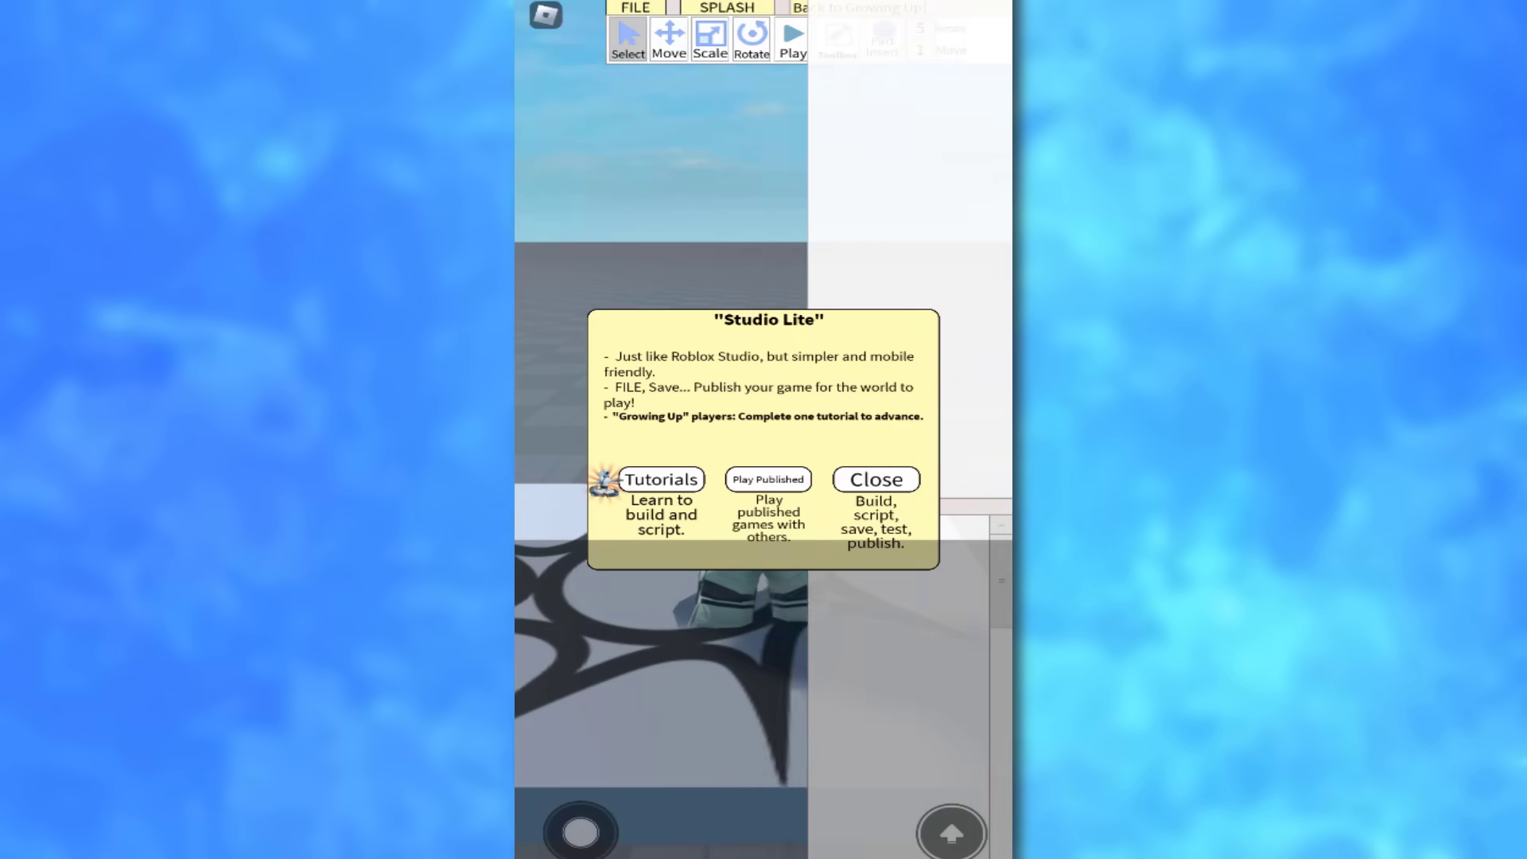
pyautogui.click(873, 478)
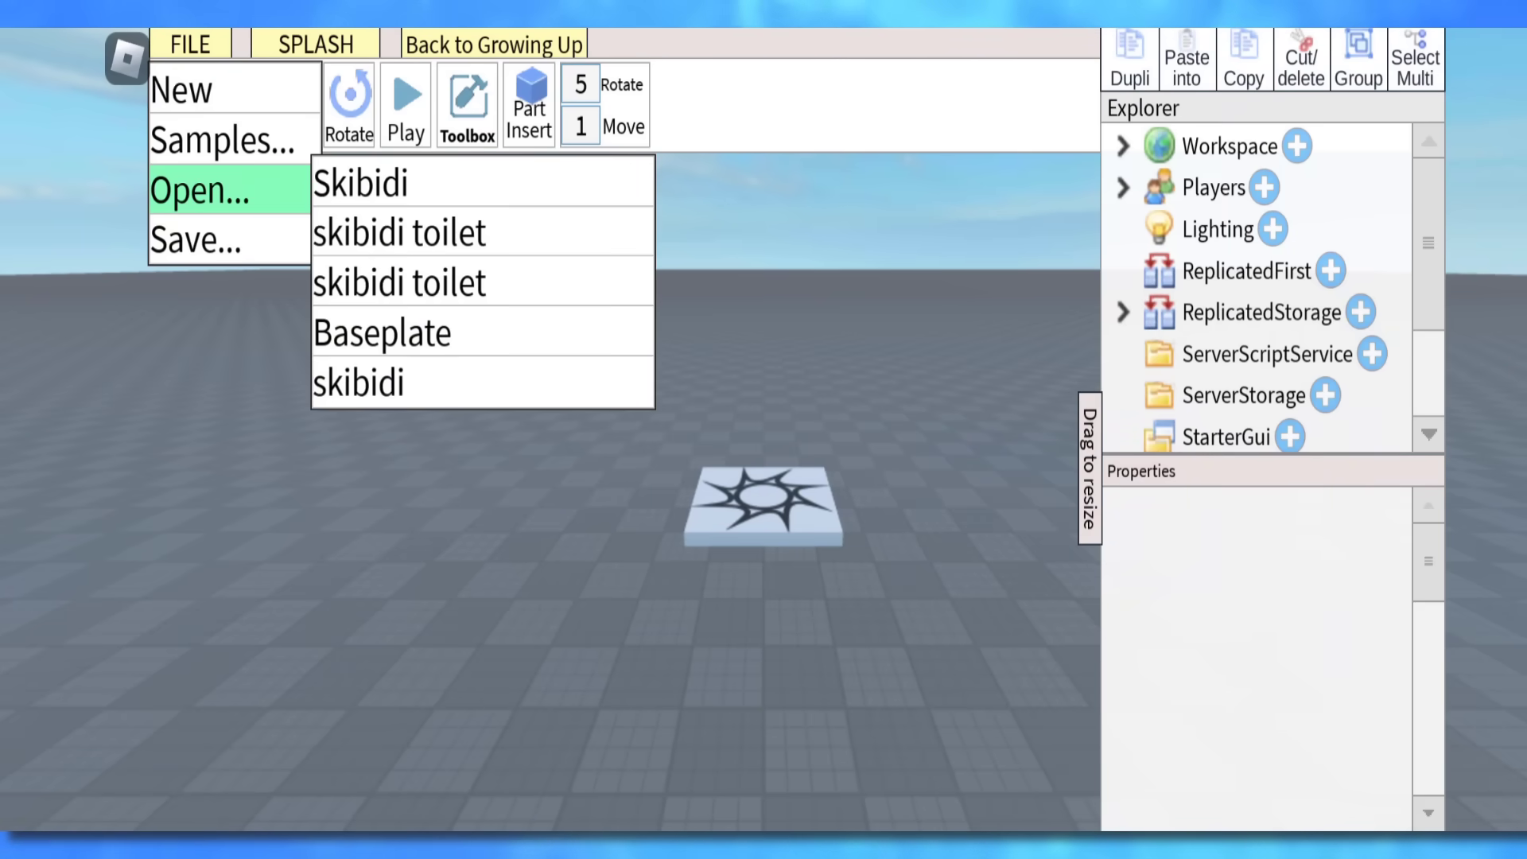
pyautogui.click(399, 231)
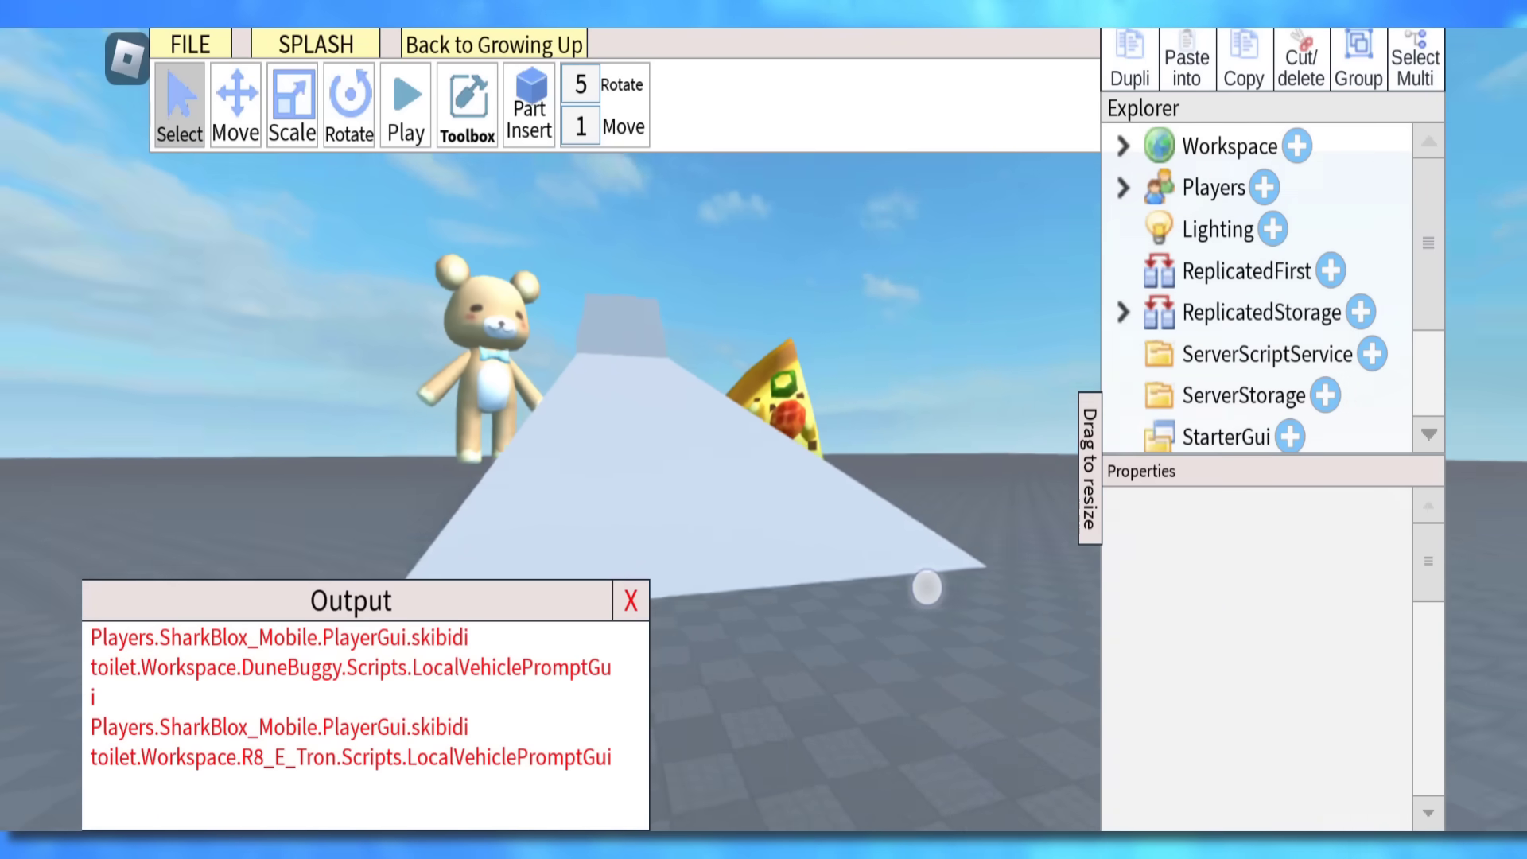
pyautogui.click(190, 43)
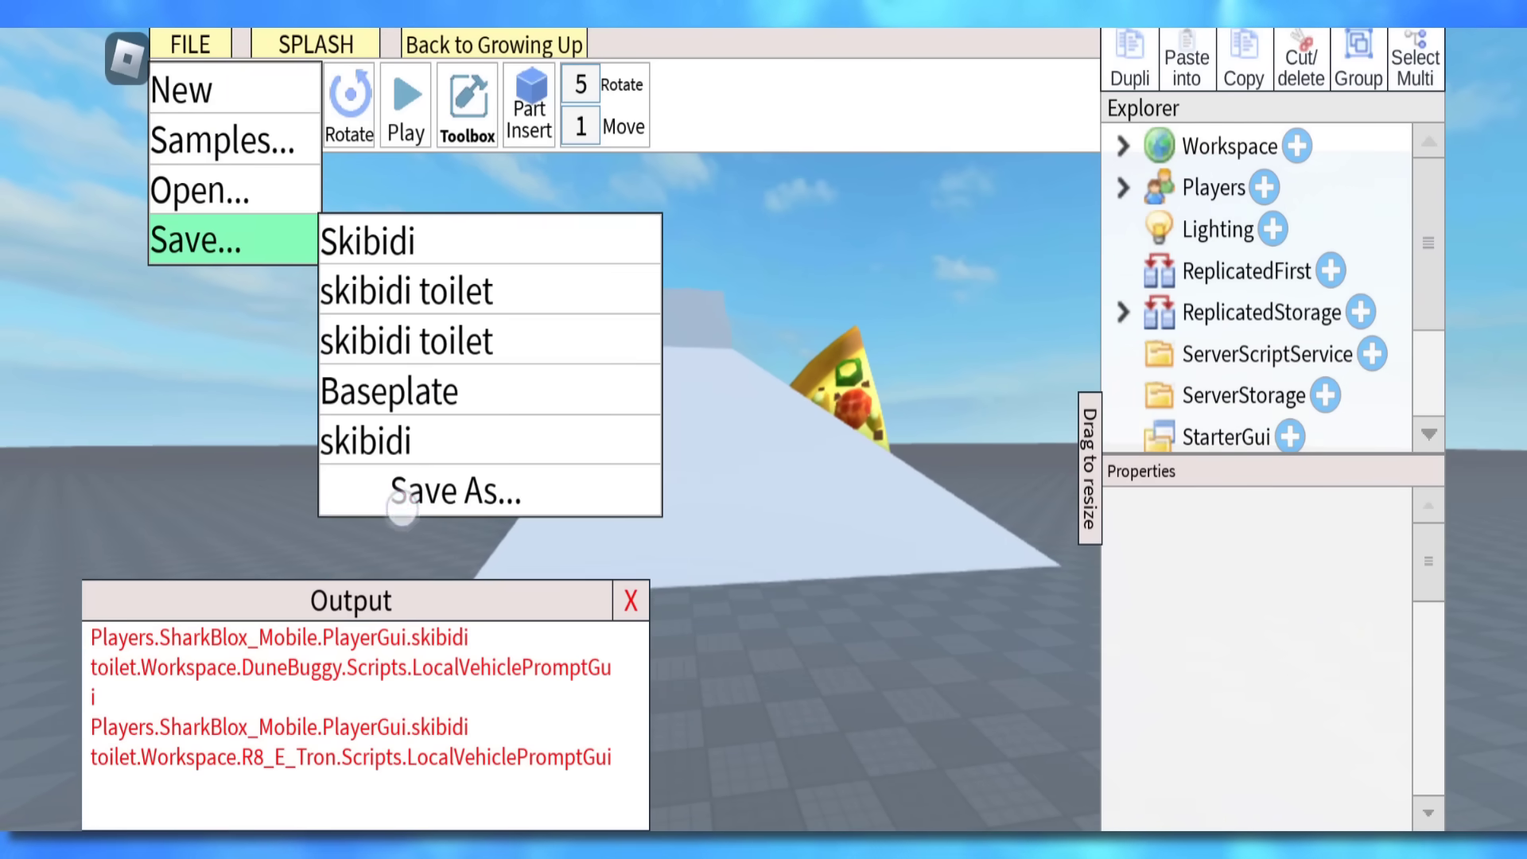
# Step: Save As a new game named 'my game' with description 'hello', Publish ticked, and save
pyautogui.click(448, 489)
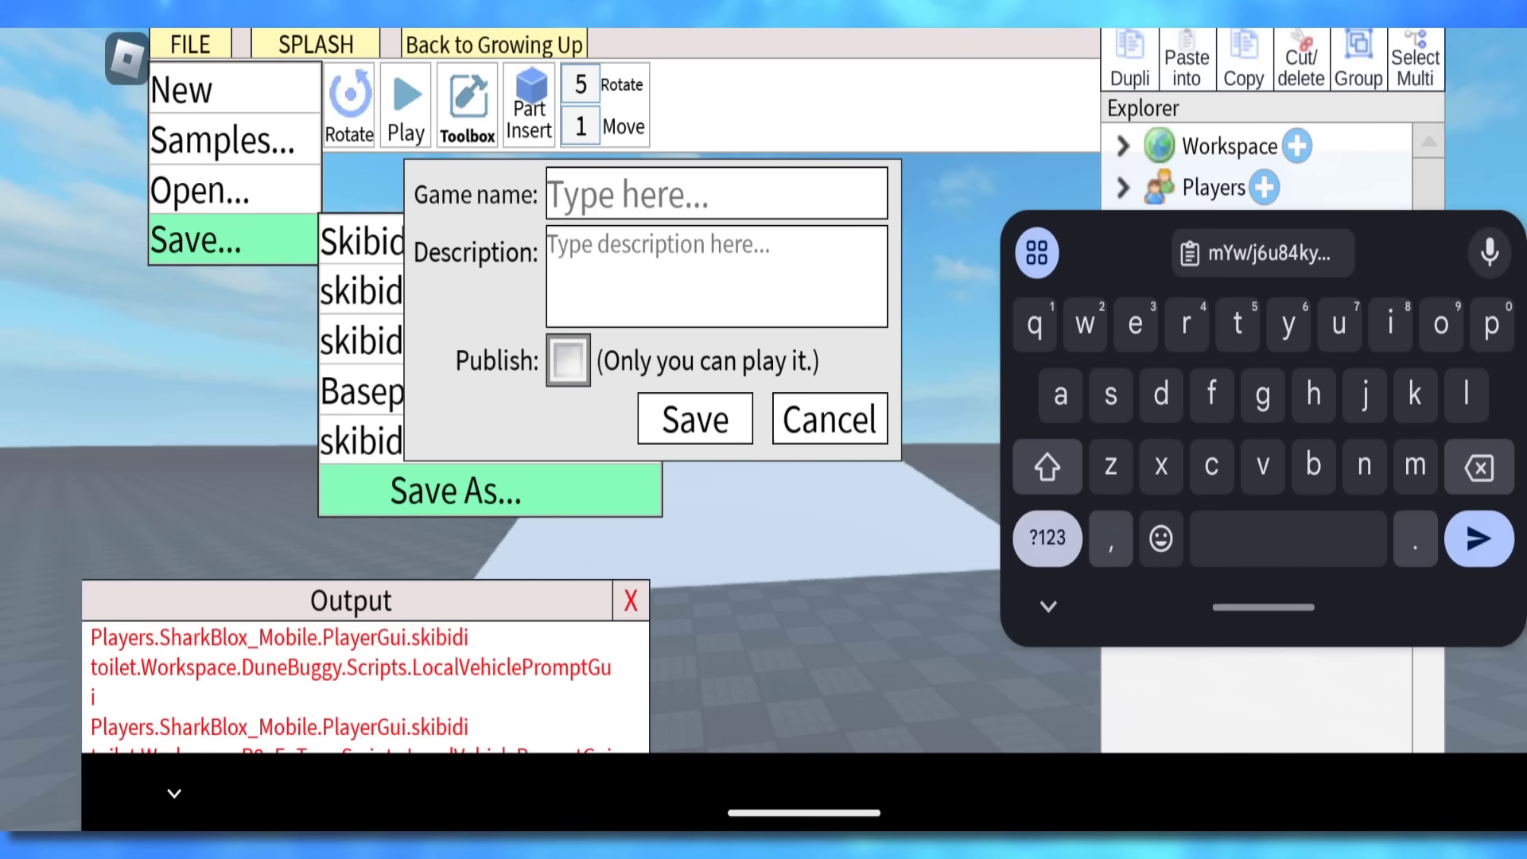
pyautogui.write('my')
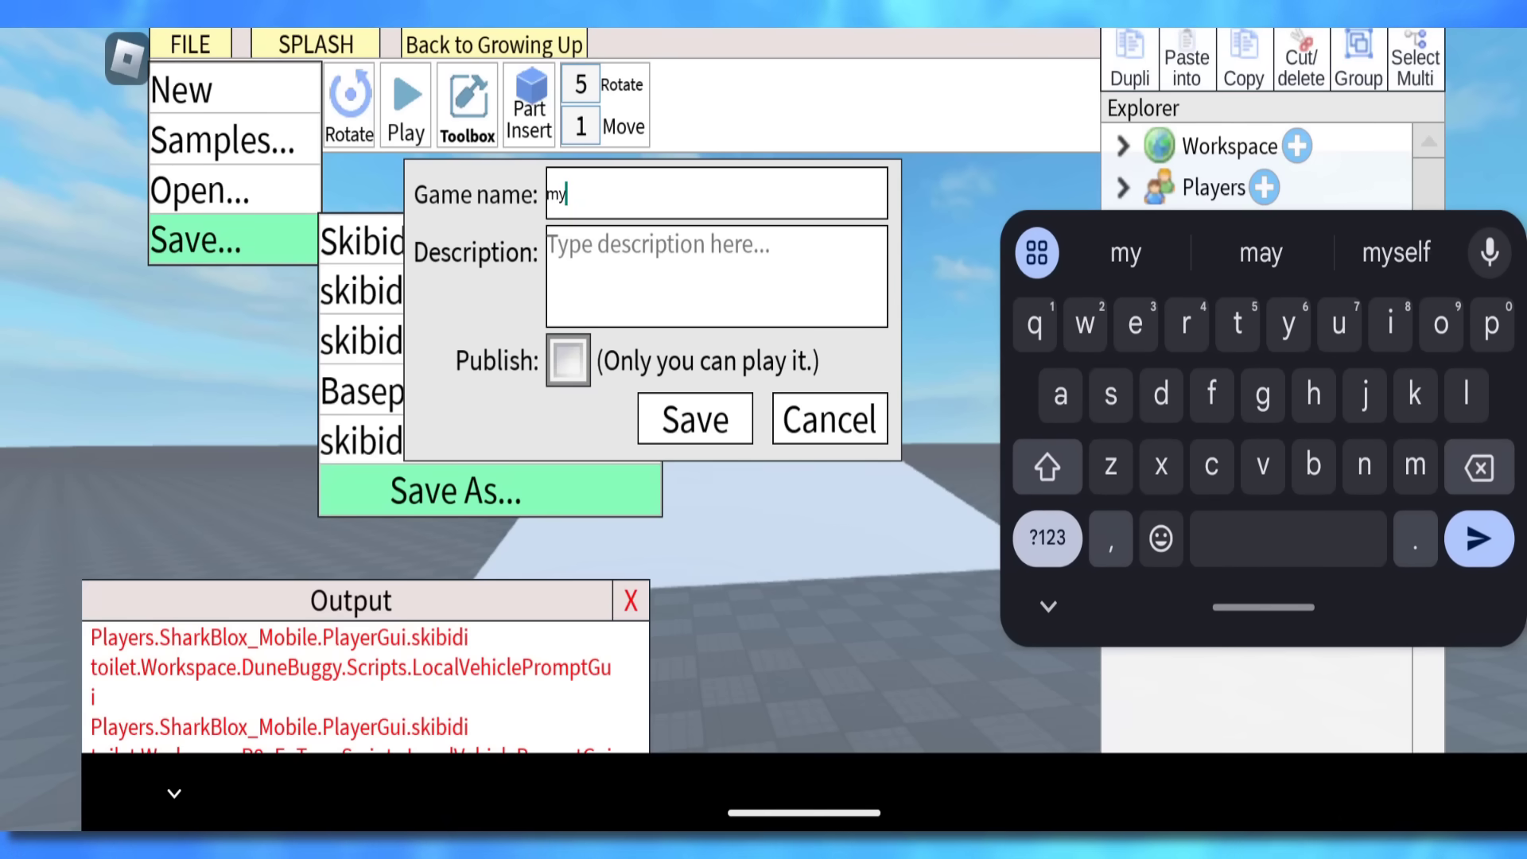
pyautogui.write('game')
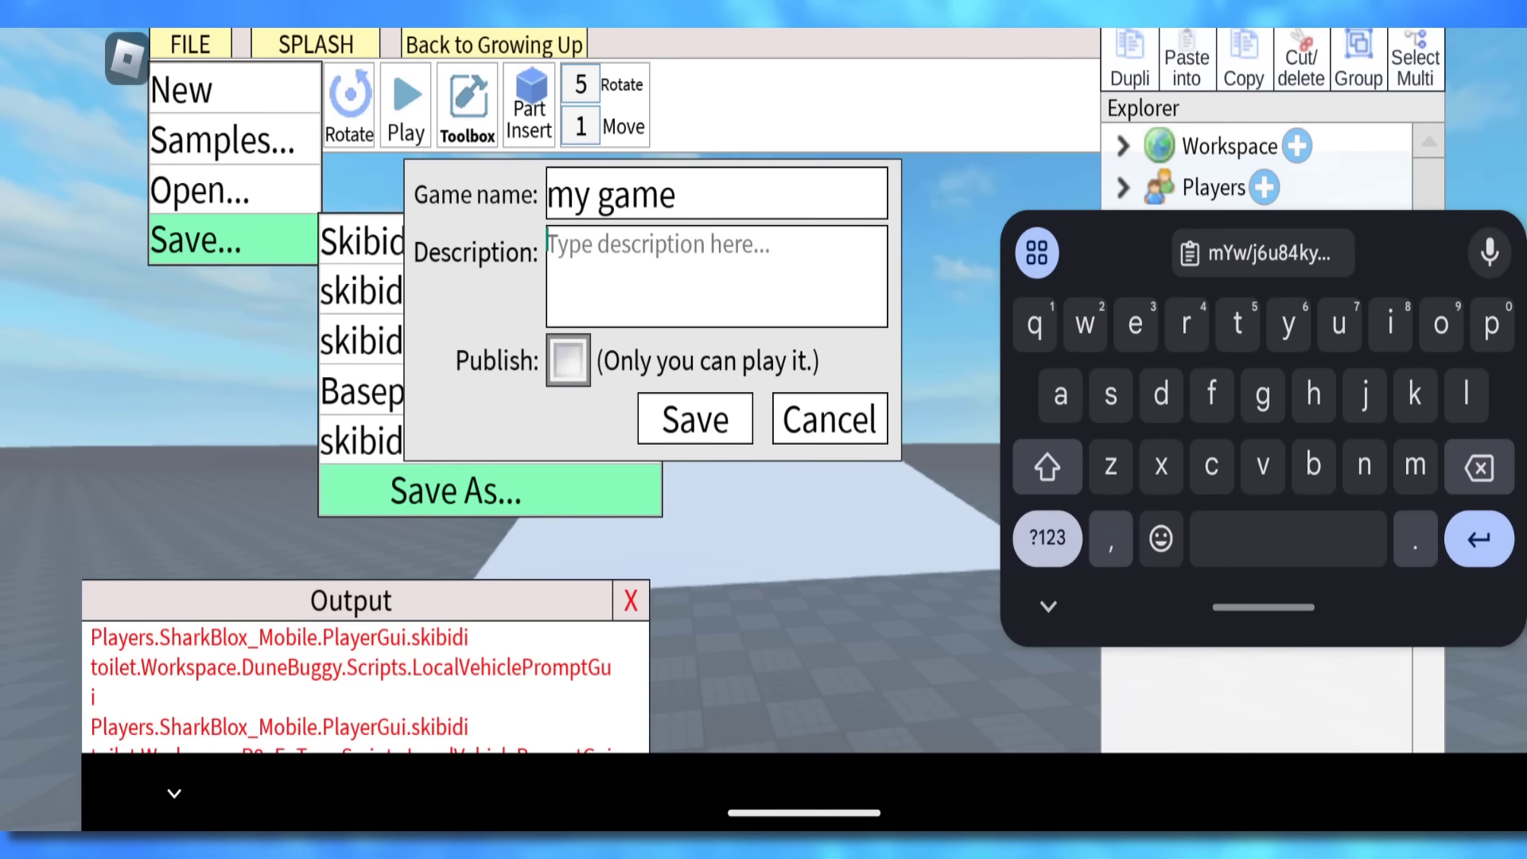
pyautogui.write('hello')
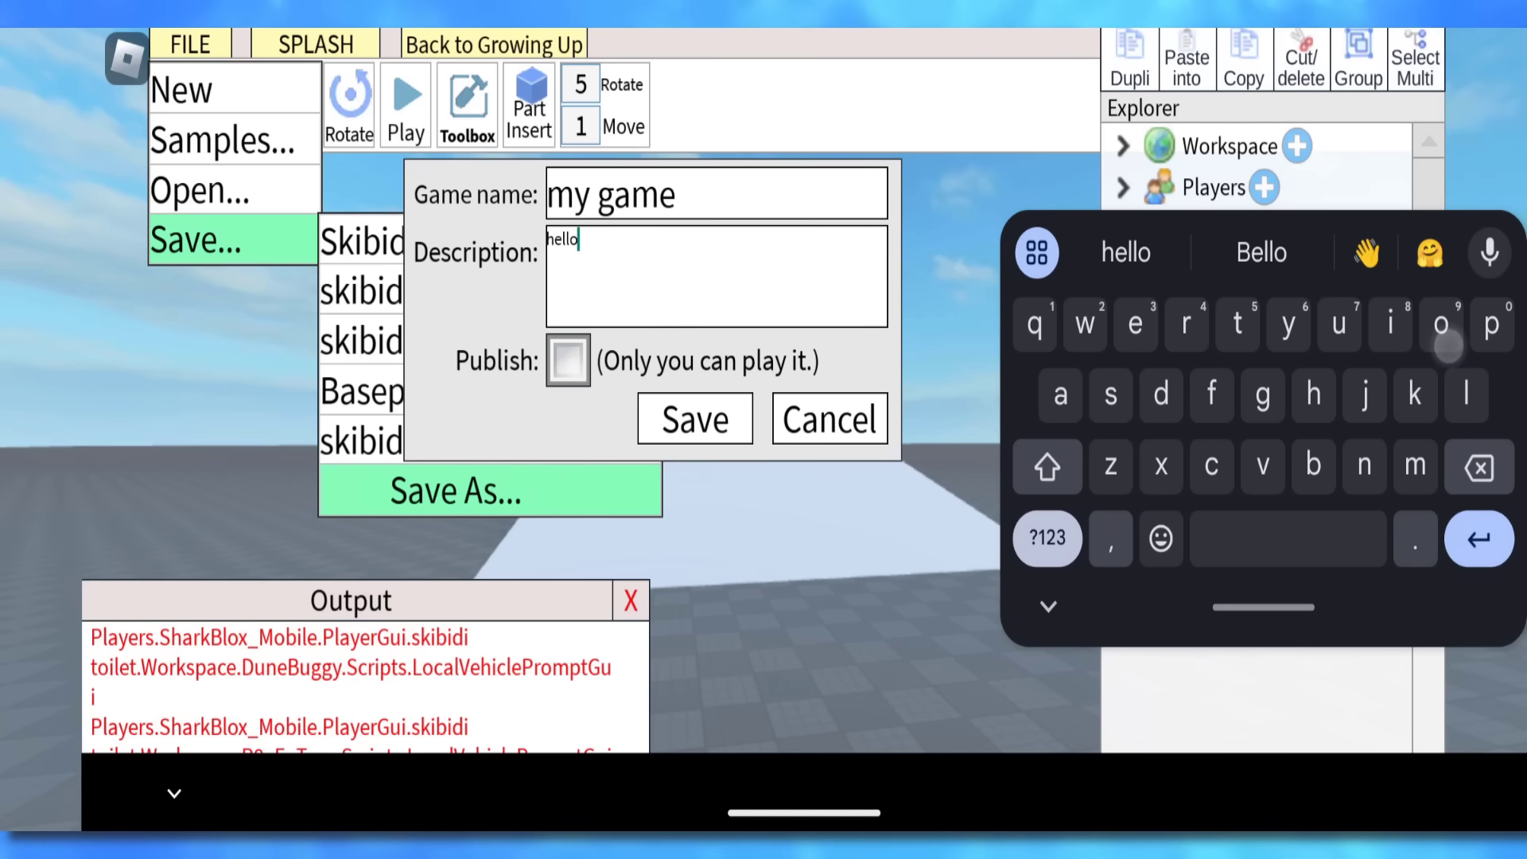
pyautogui.click(567, 360)
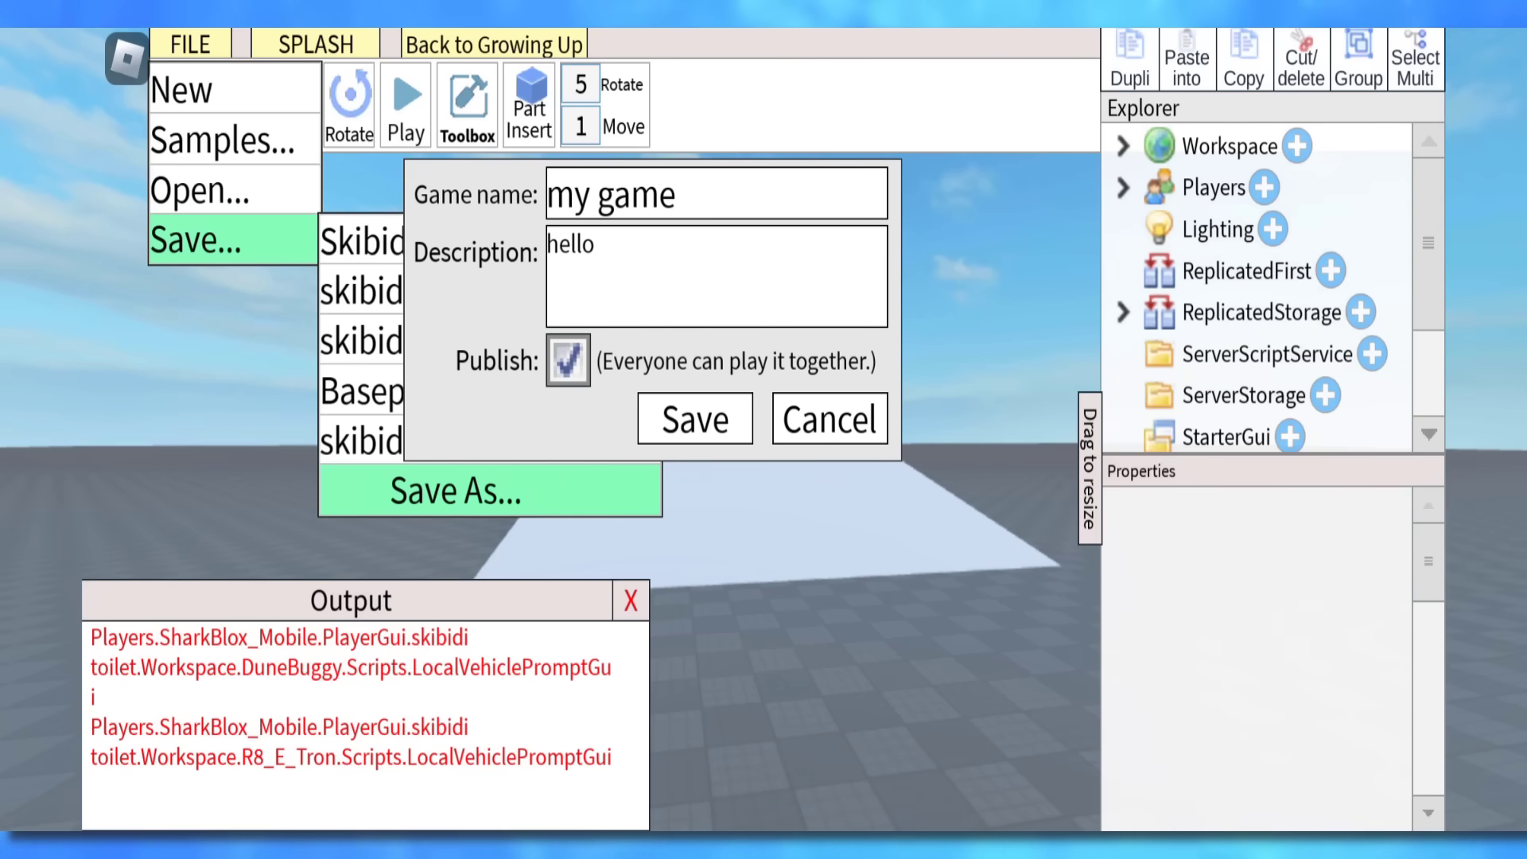
pyautogui.click(693, 419)
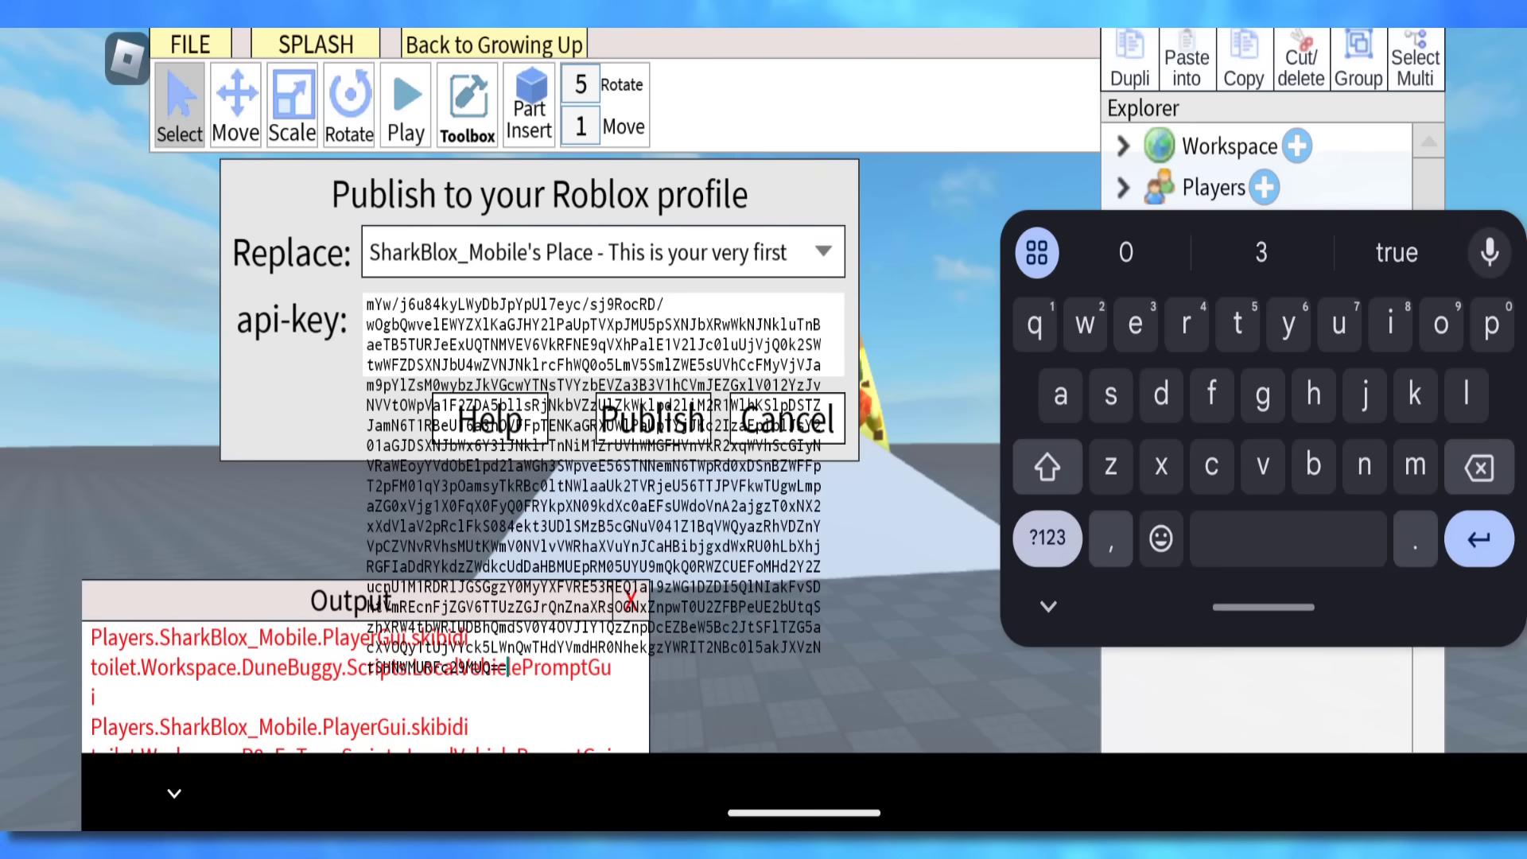
# Step: Publish over SharkBlox_Mobile's Place using the pasted API key
pyautogui.click(1046, 606)
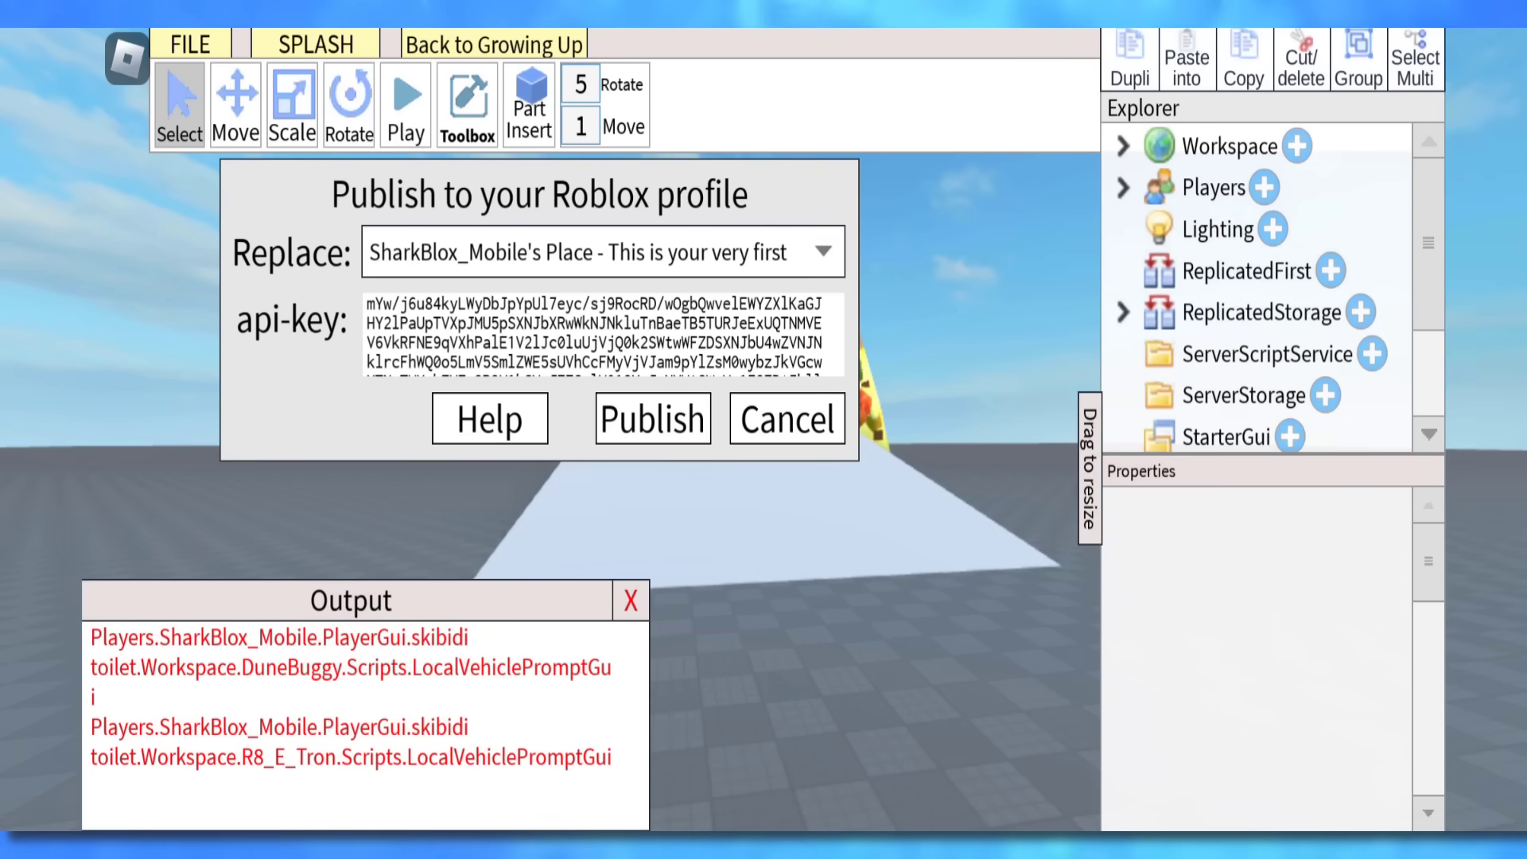
pyautogui.click(651, 419)
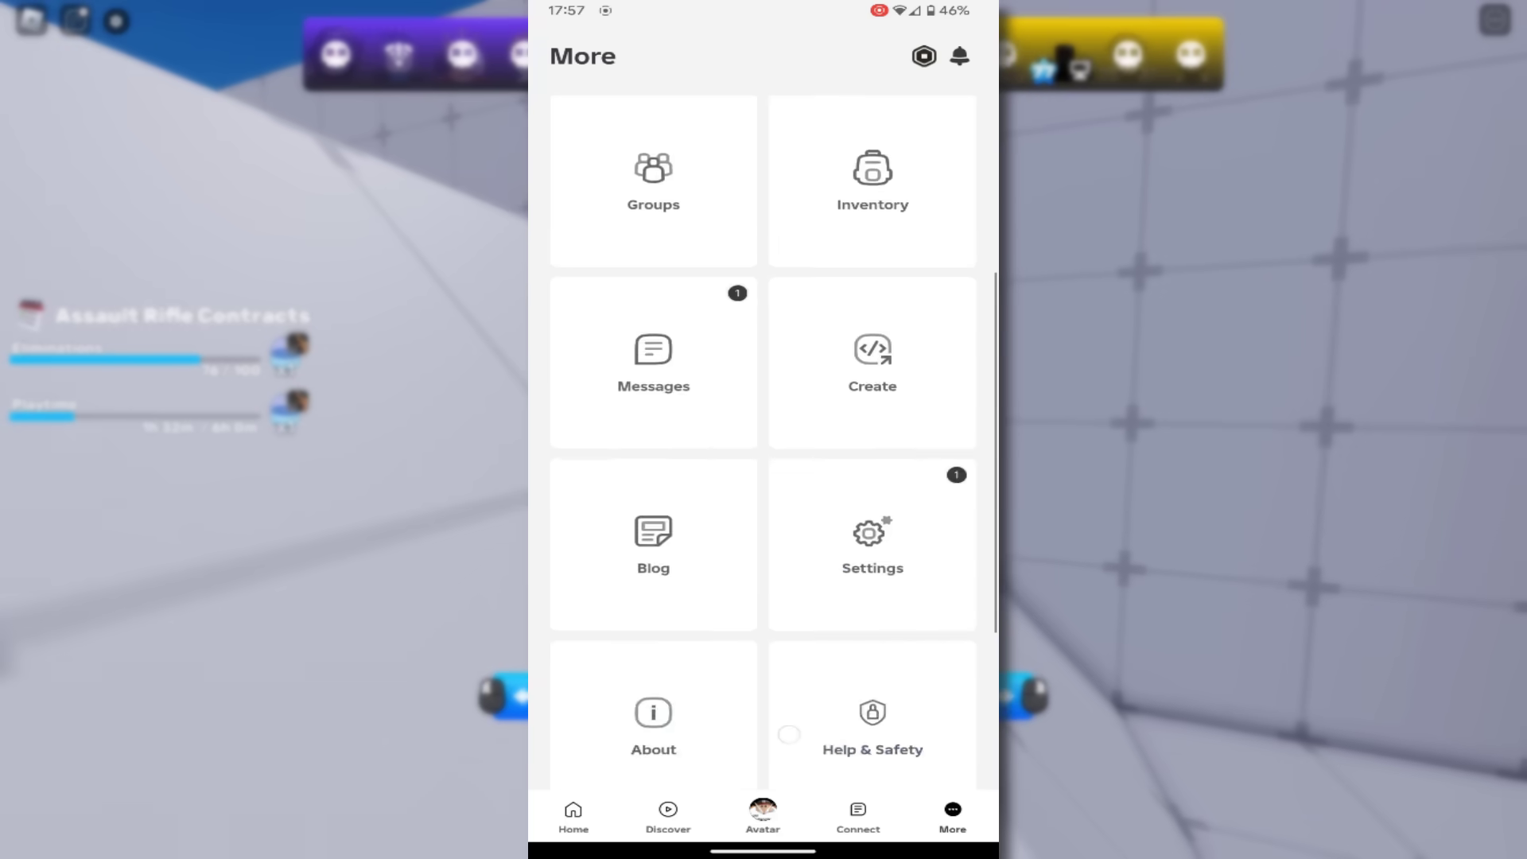
# Step: From the profile's Creations, open SharkBlox_Mobile's Place and join it with Play
pyautogui.click(762, 814)
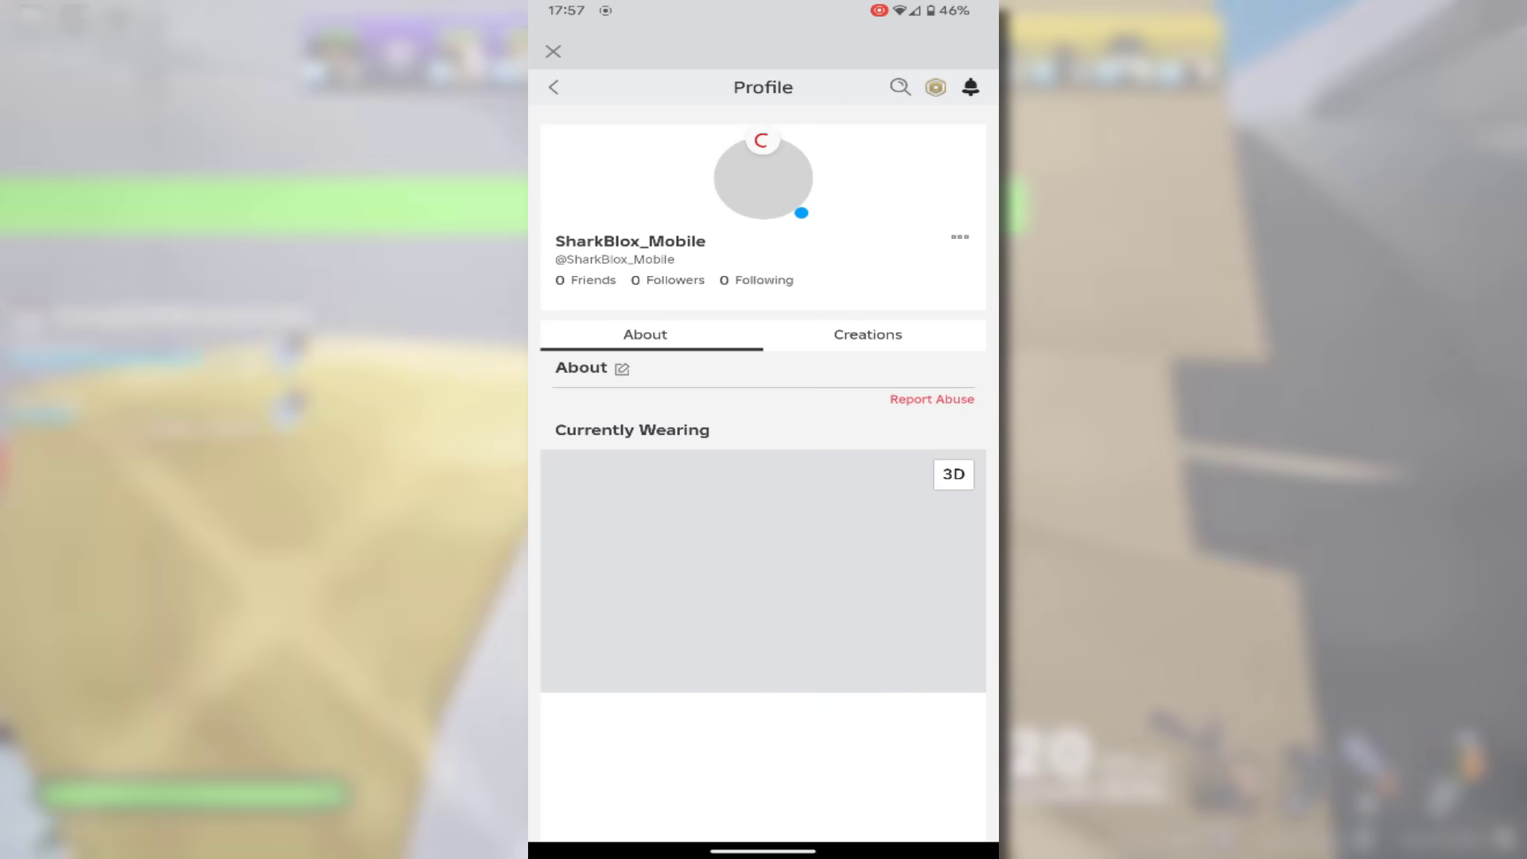
pyautogui.click(865, 334)
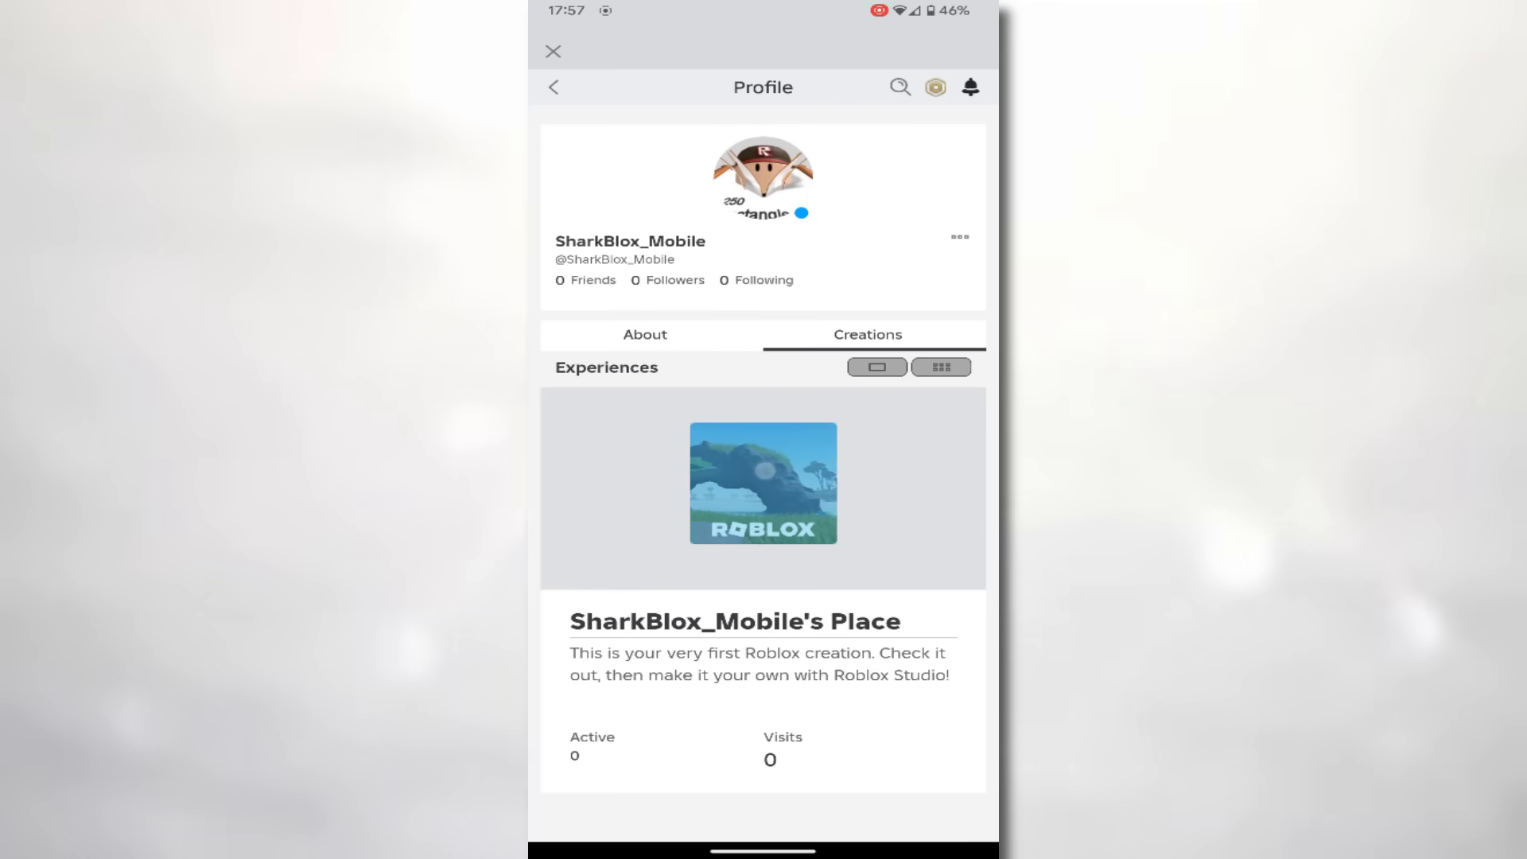
pyautogui.click(763, 490)
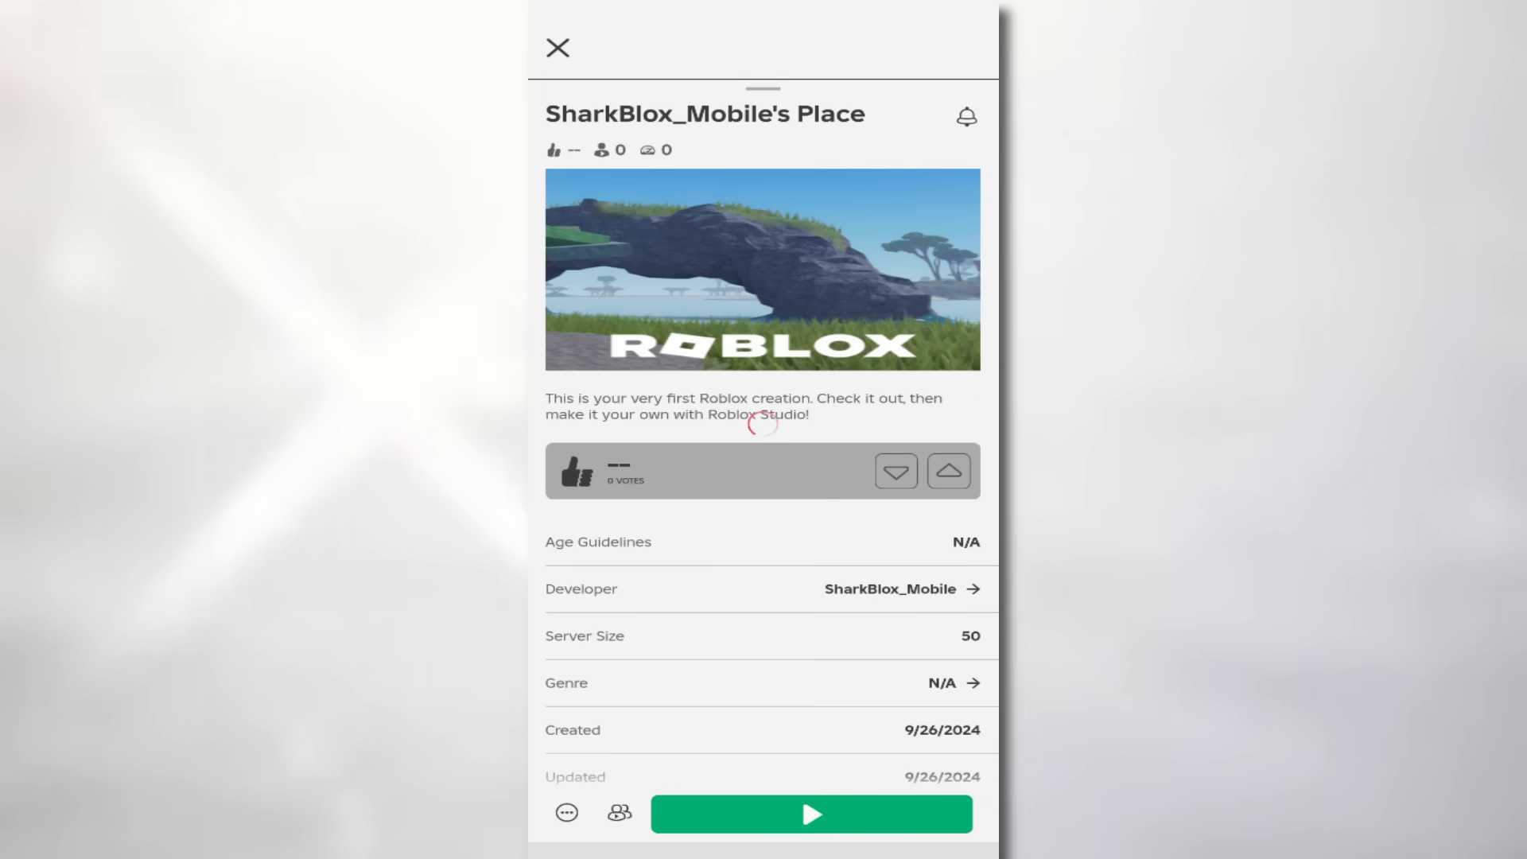
pyautogui.click(811, 814)
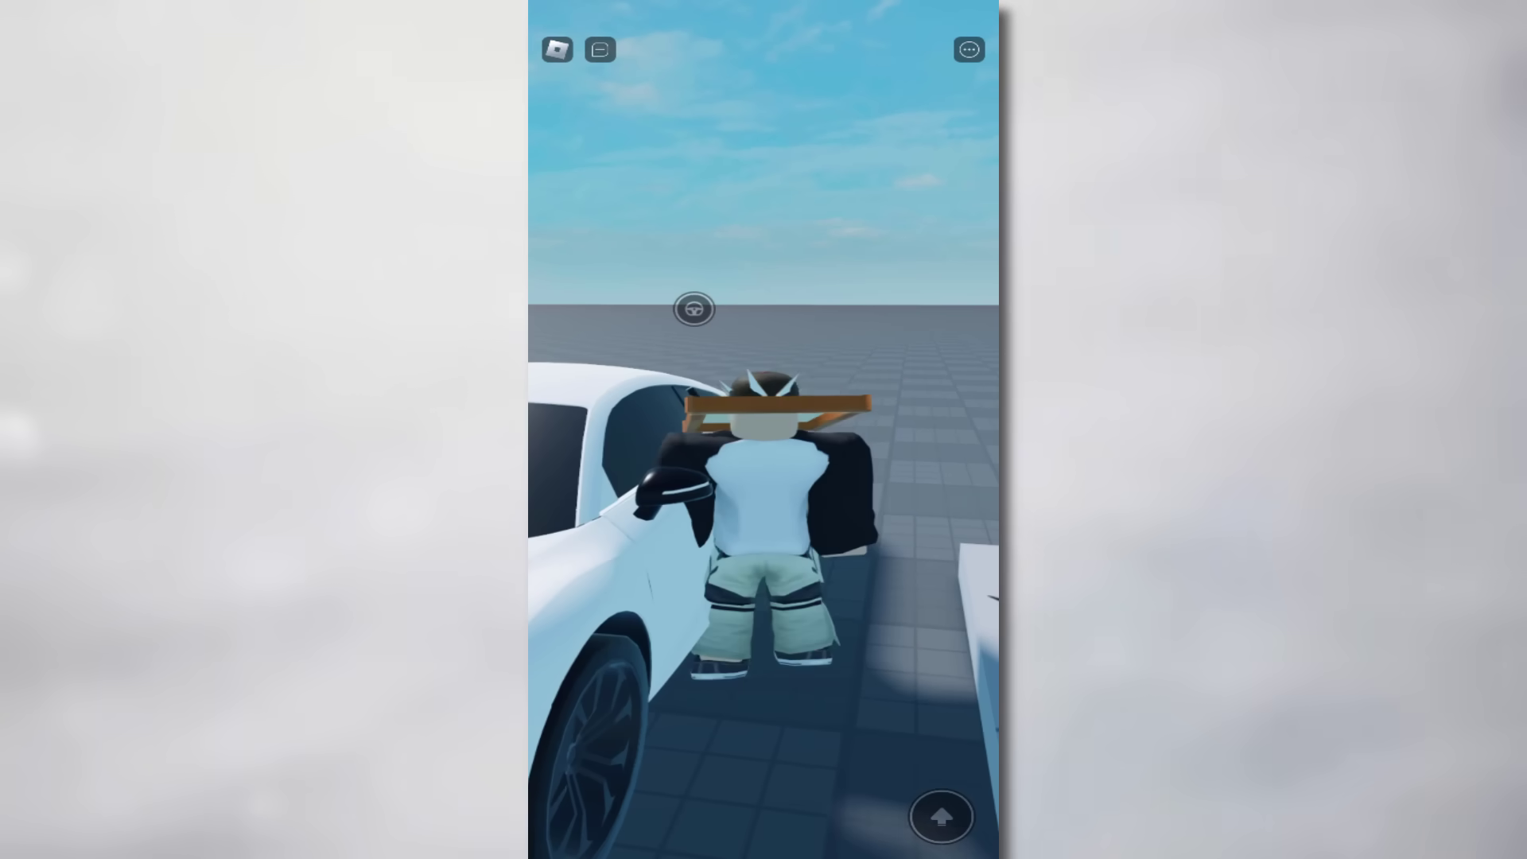
# Step: Get into the white car via the steering-wheel prompt
pyautogui.click(693, 308)
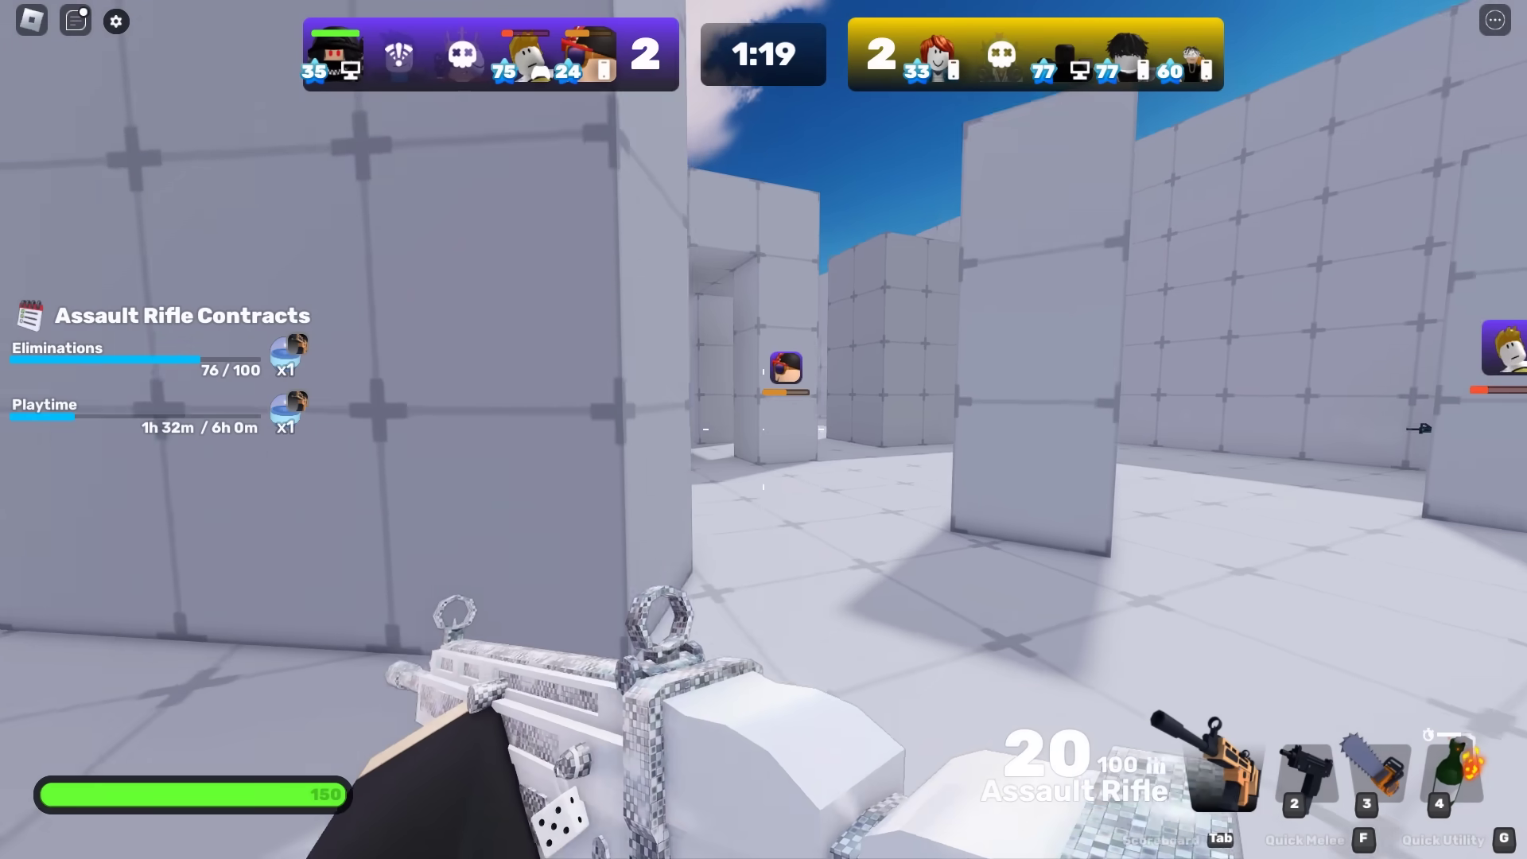
pyautogui.click(764, 408)
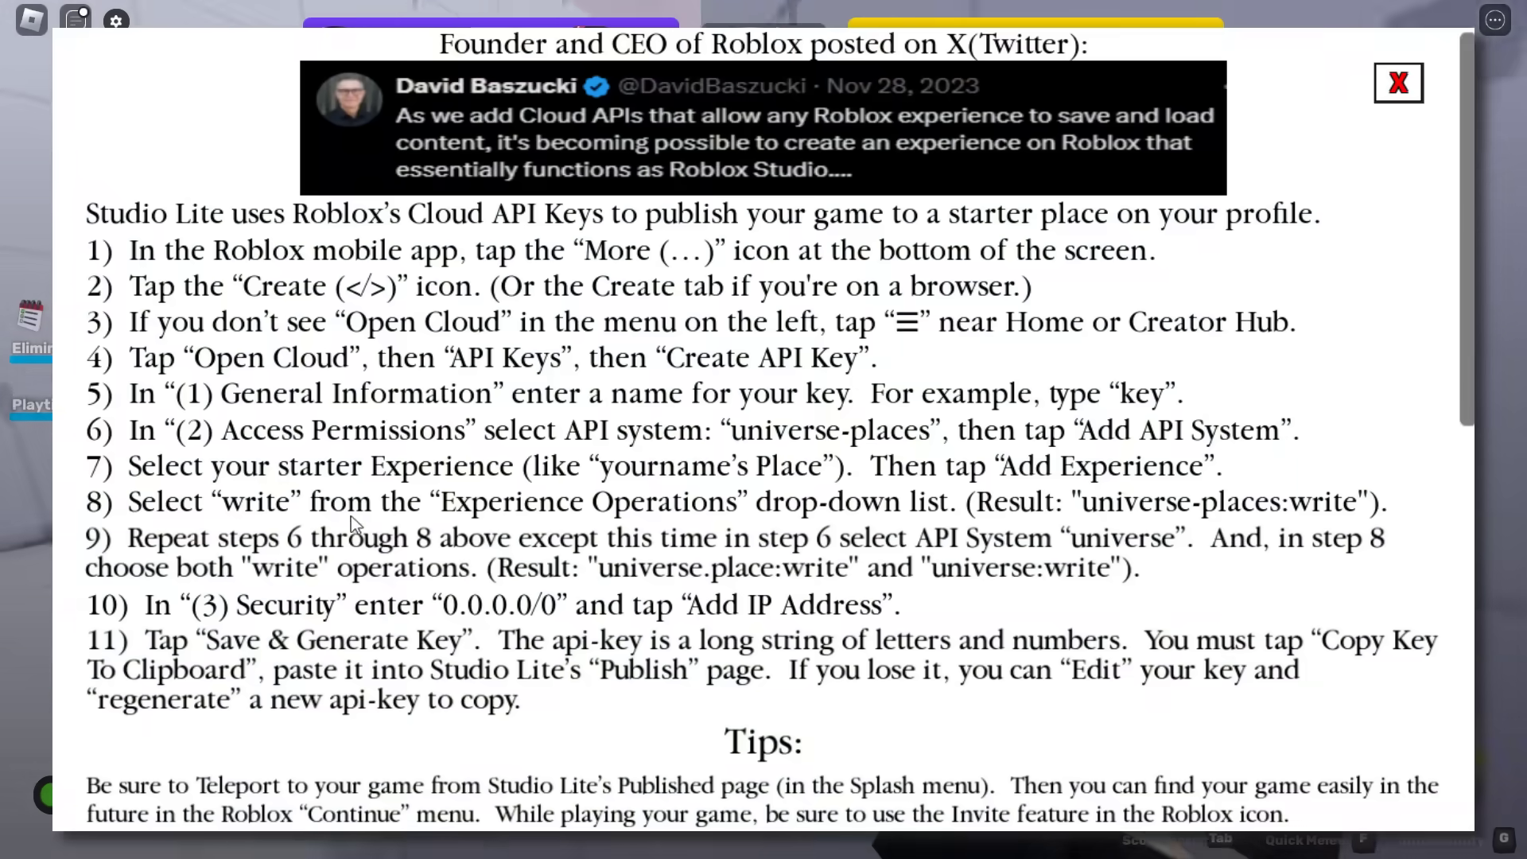
pyautogui.moveTo(494, 756)
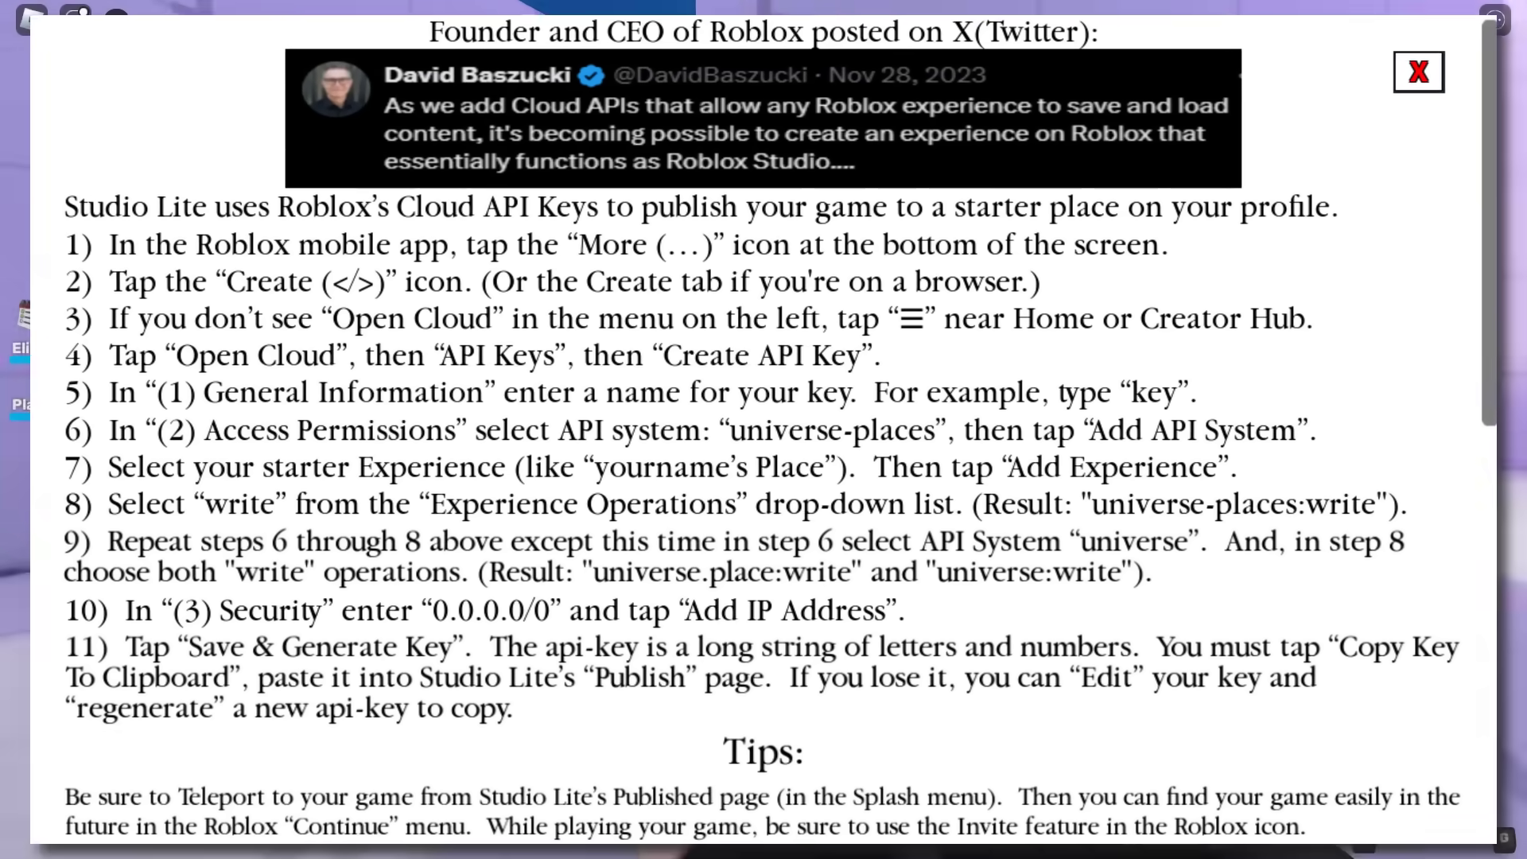
pyautogui.click(1418, 71)
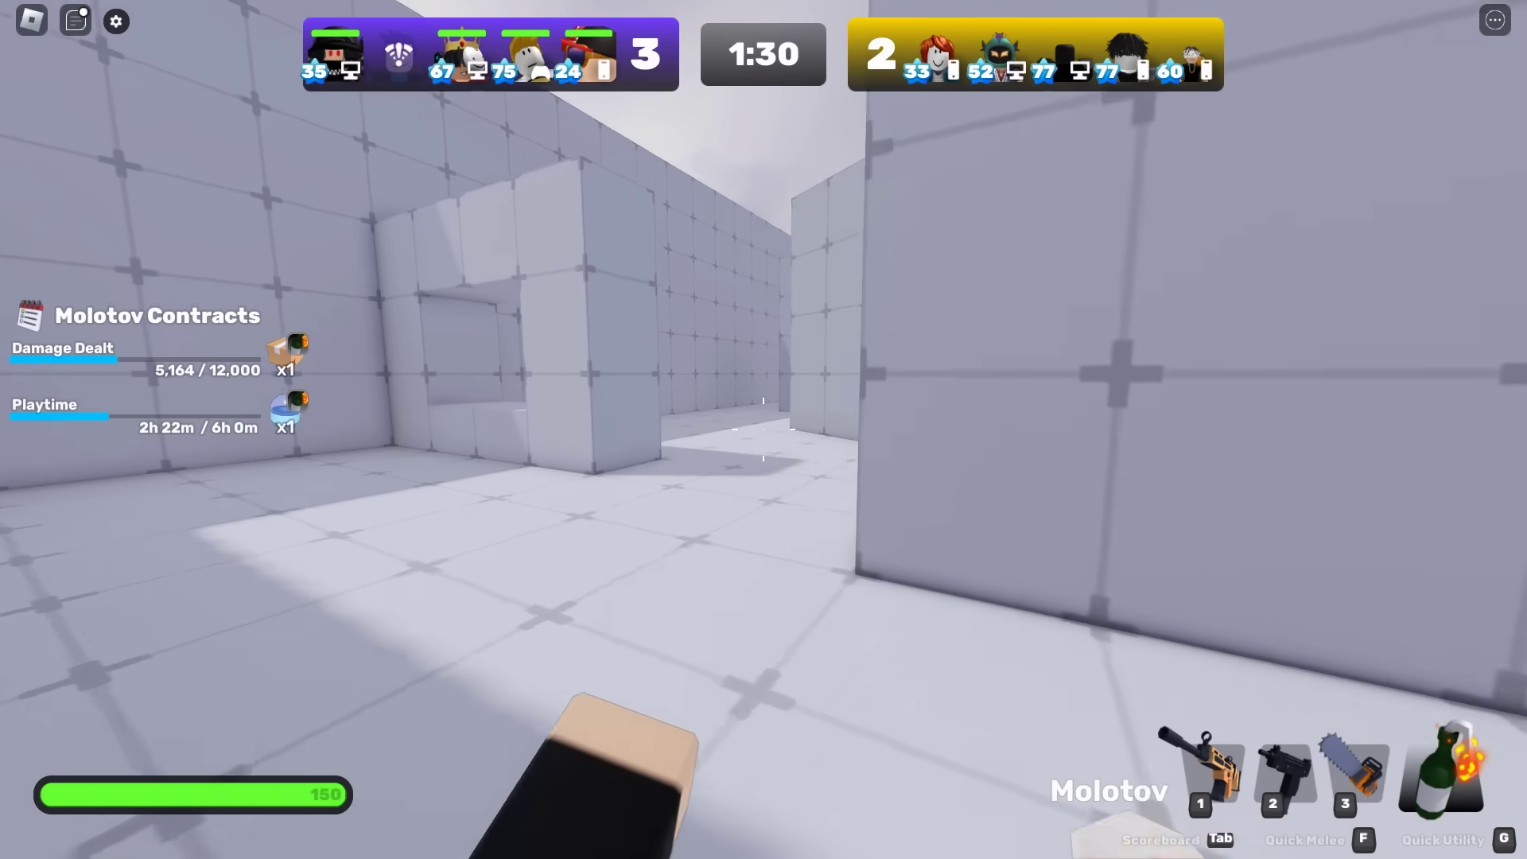
pyautogui.press('1')
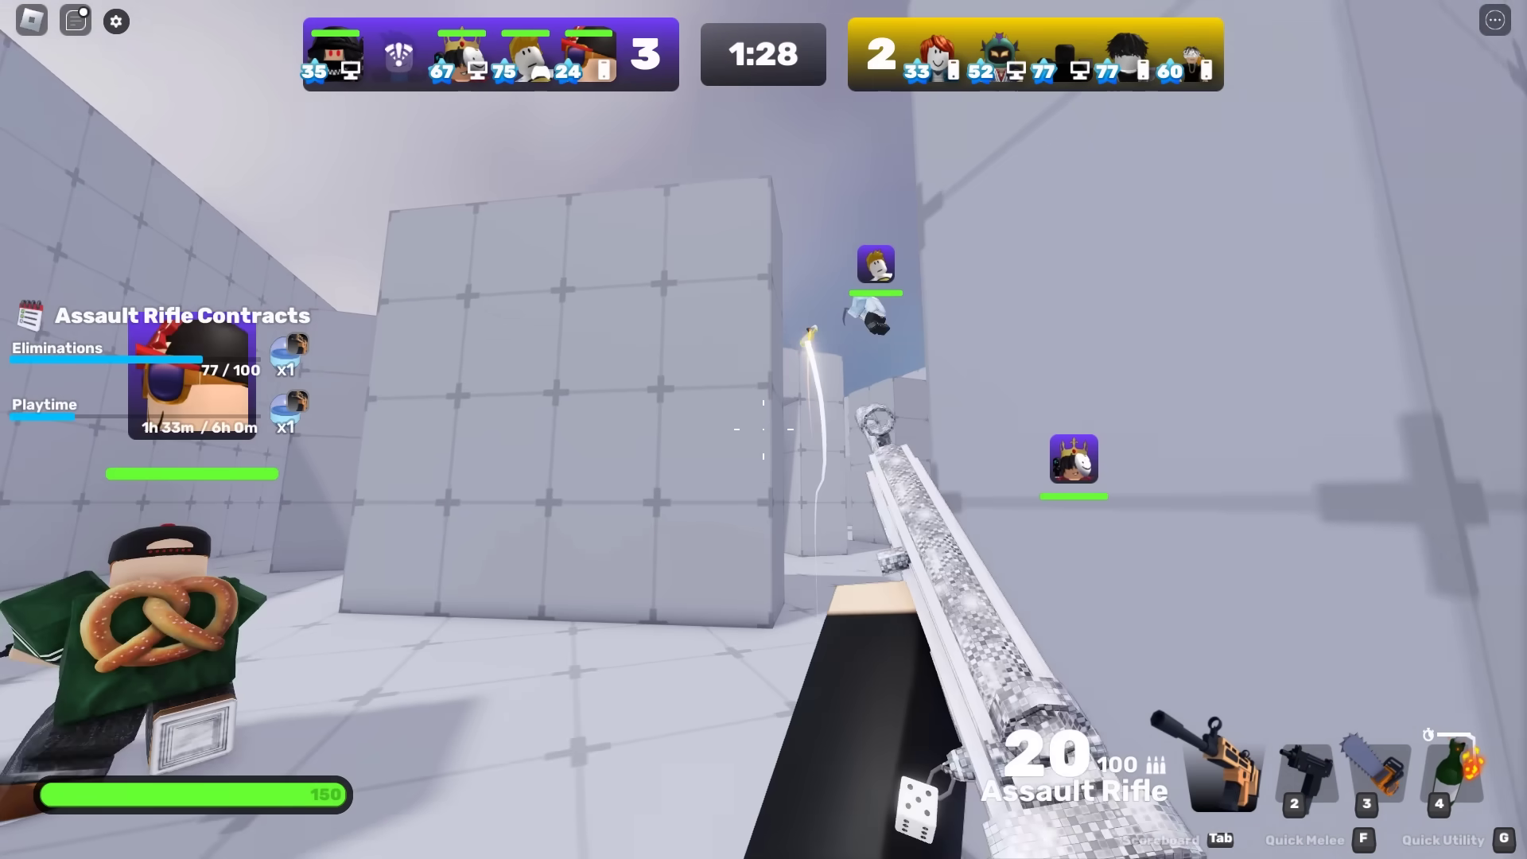